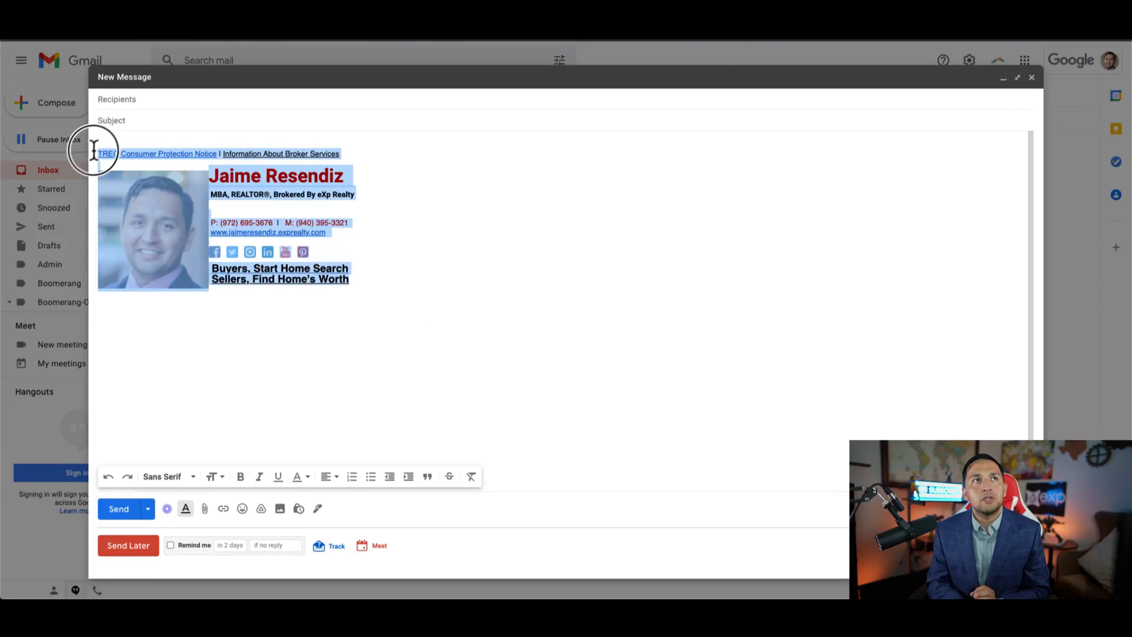
- Leave the Gmail draft with the current signature and load the MySignature landing page
left_click(277, 475)
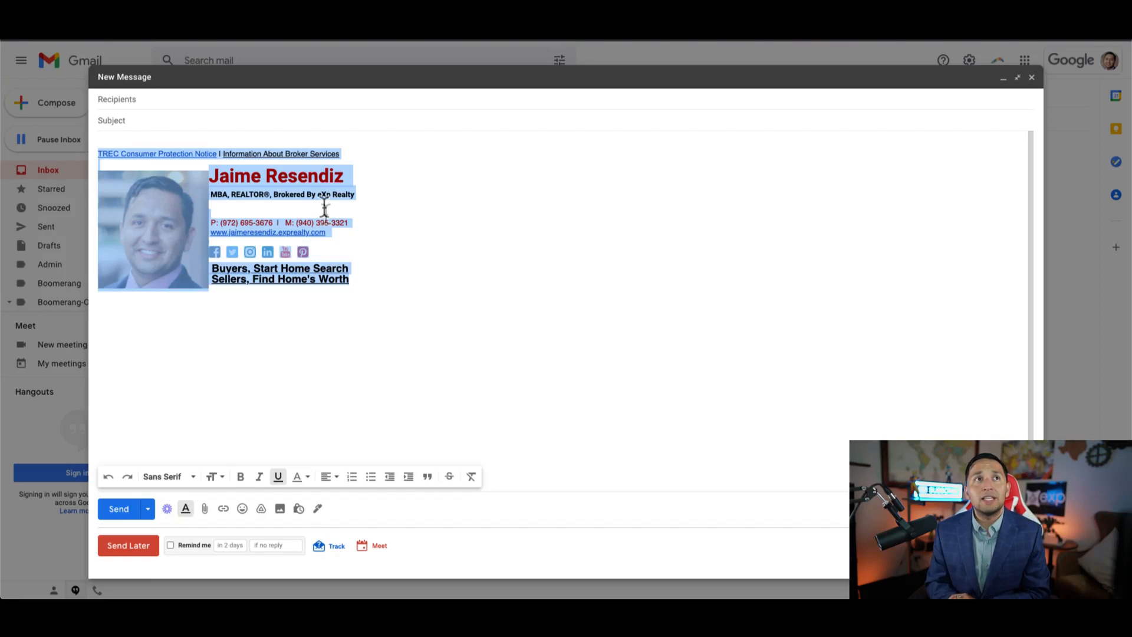
left_click(415, 263)
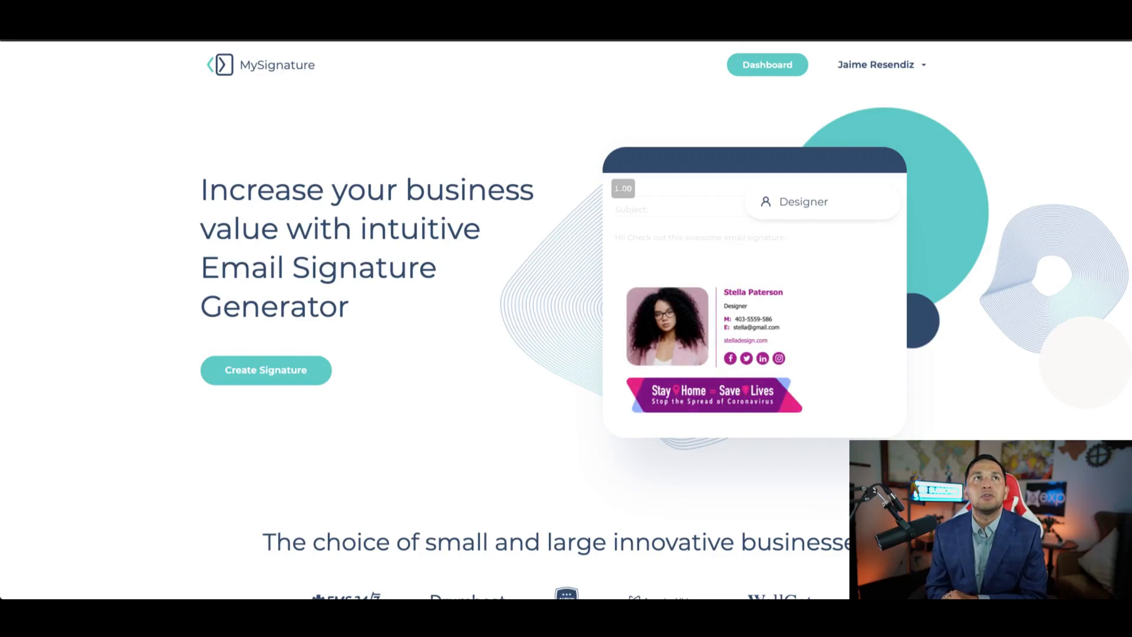
- From the Dashboard start a New signature, try Start from scratch, then return and reopen the template gallery
left_click(766, 63)
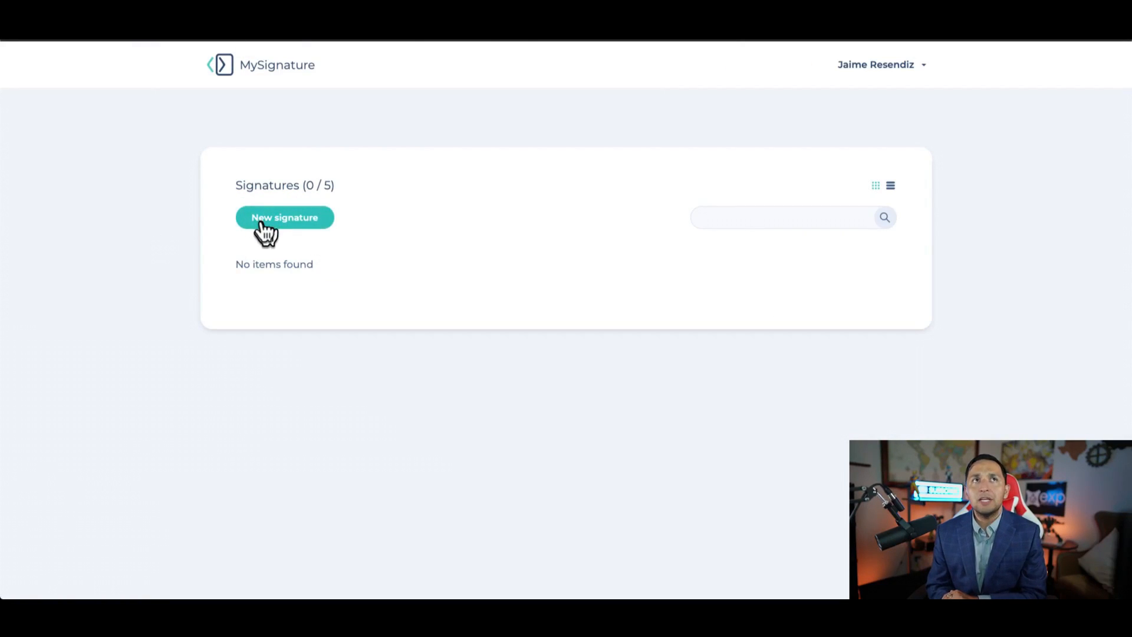
left_click(284, 217)
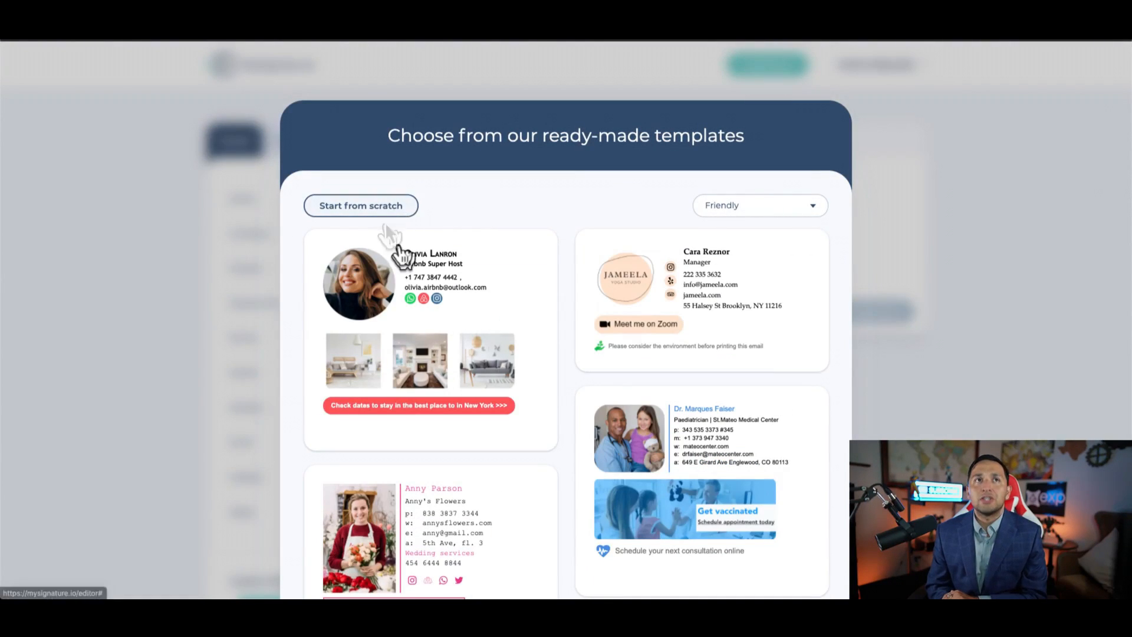
mouse_move(506, 211)
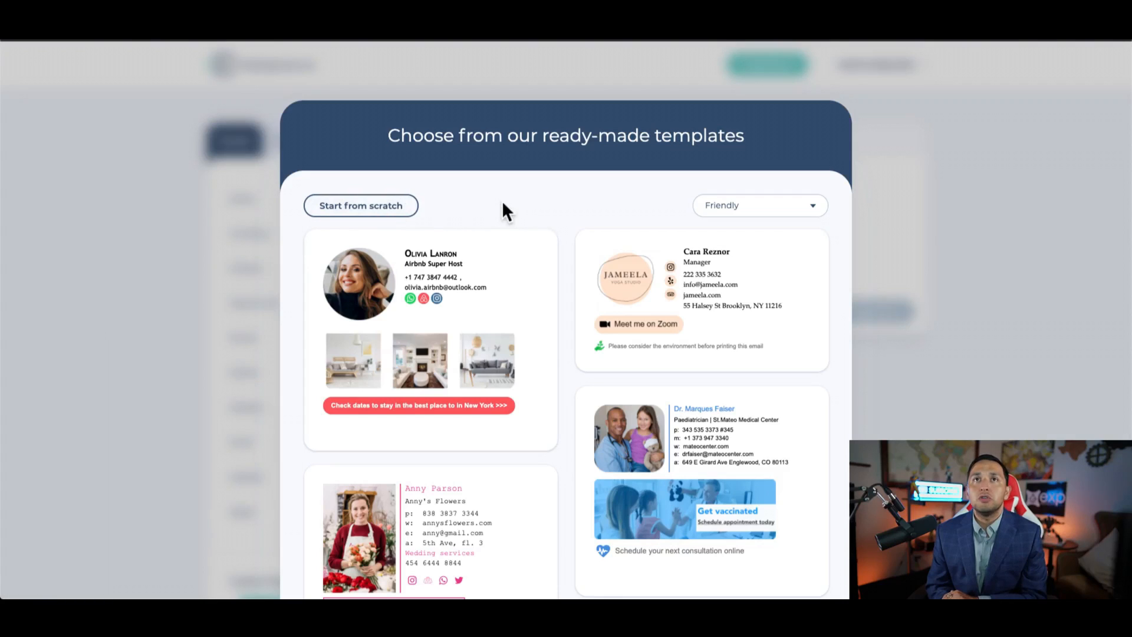
mouse_move(1000, 130)
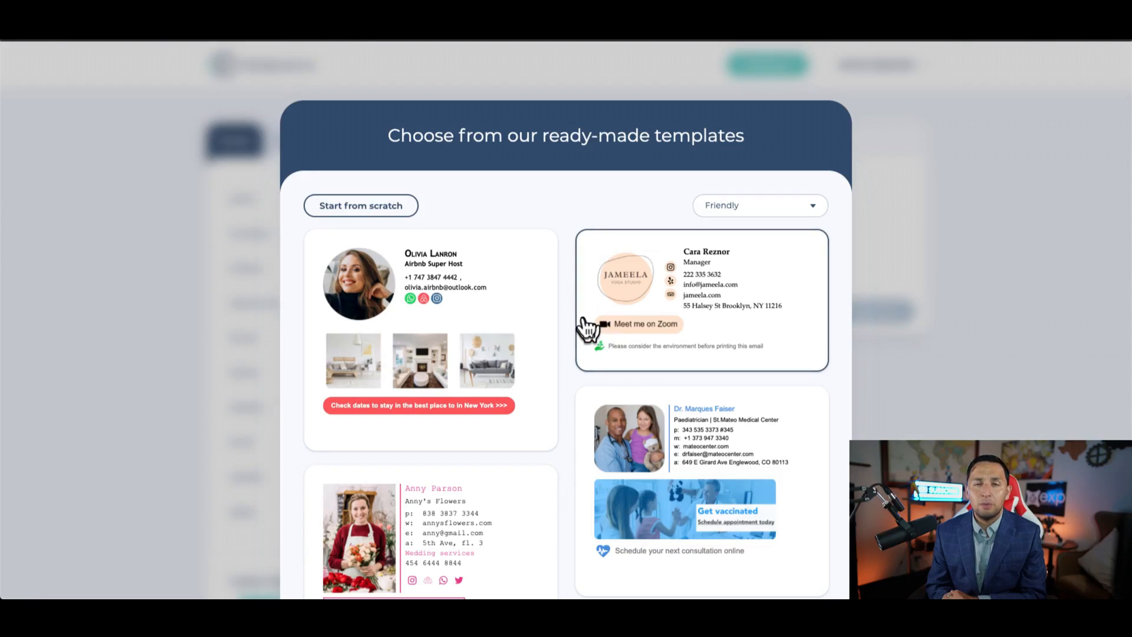
mouse_move(581, 387)
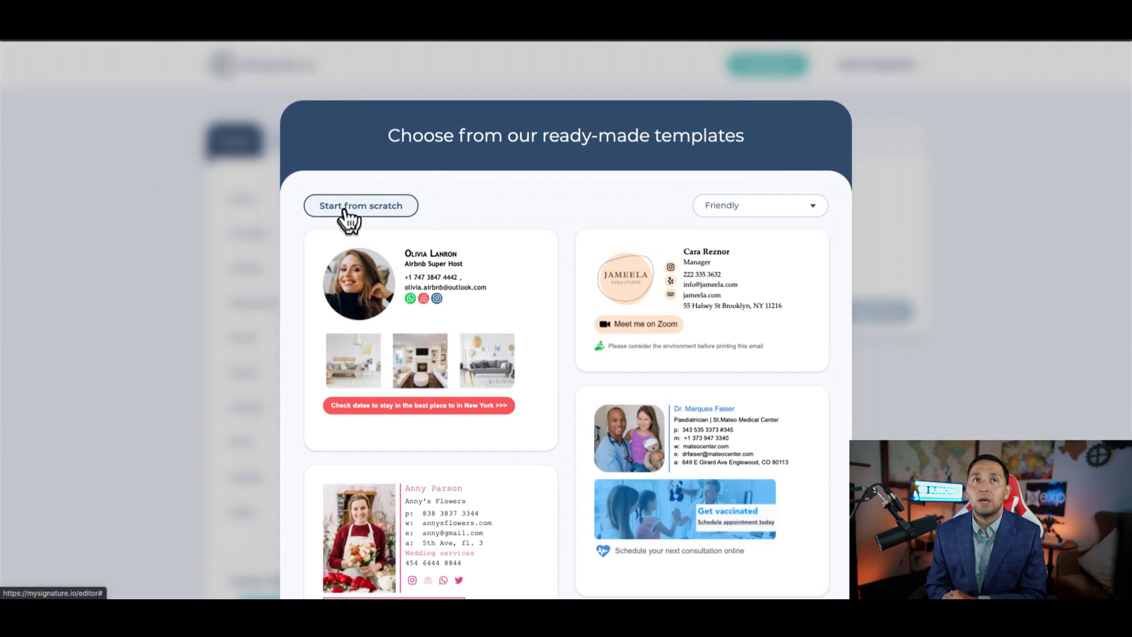
left_click(361, 205)
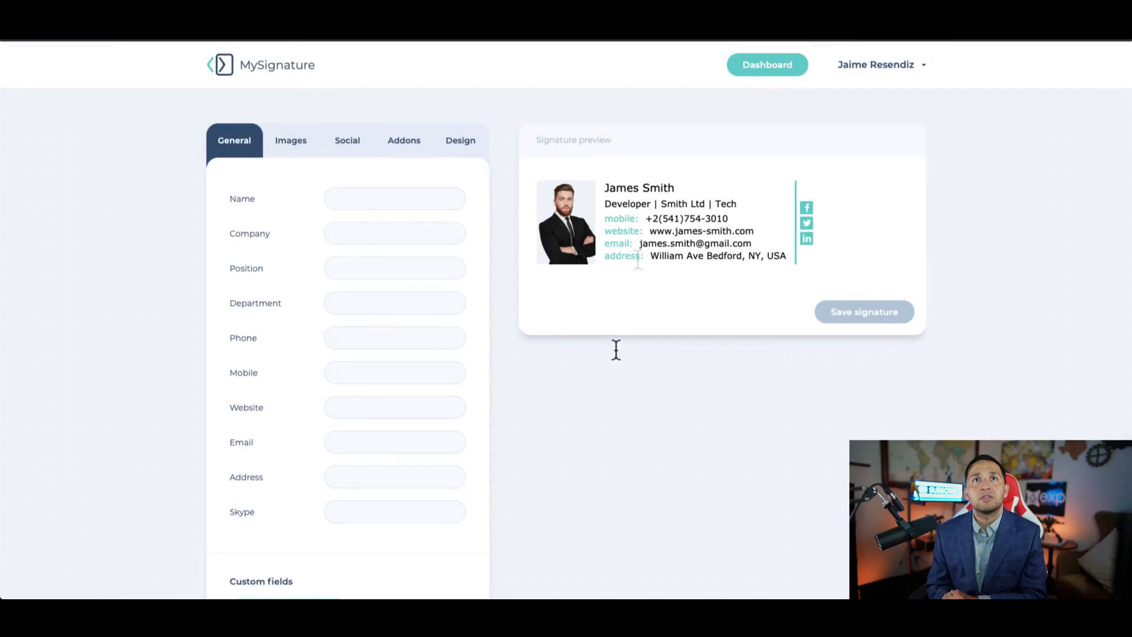
left_click(767, 64)
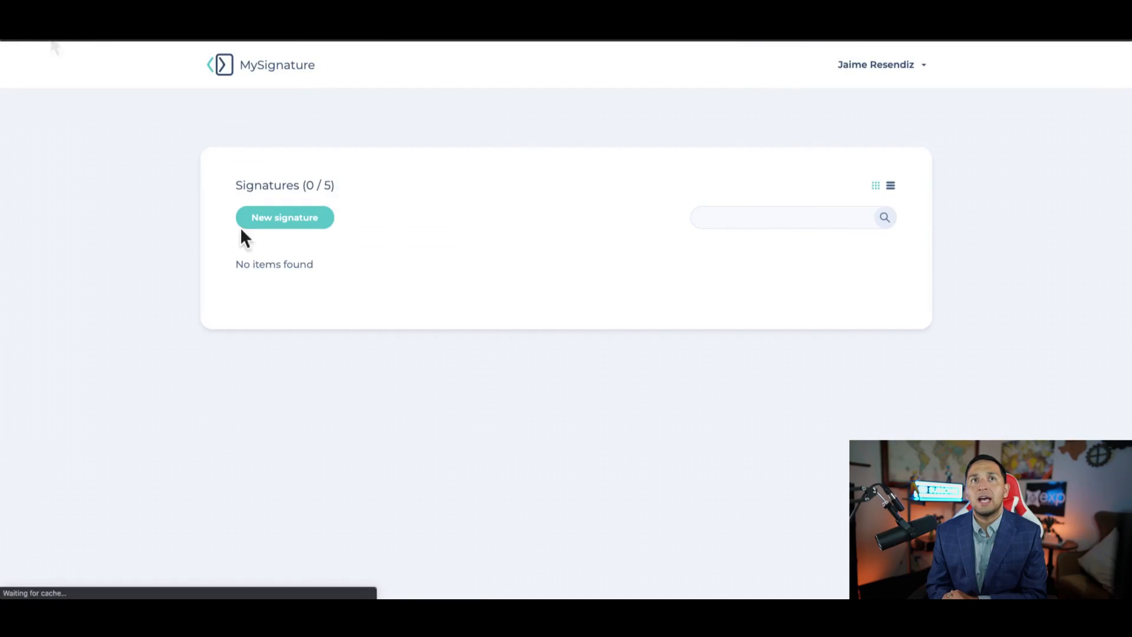
left_click(285, 217)
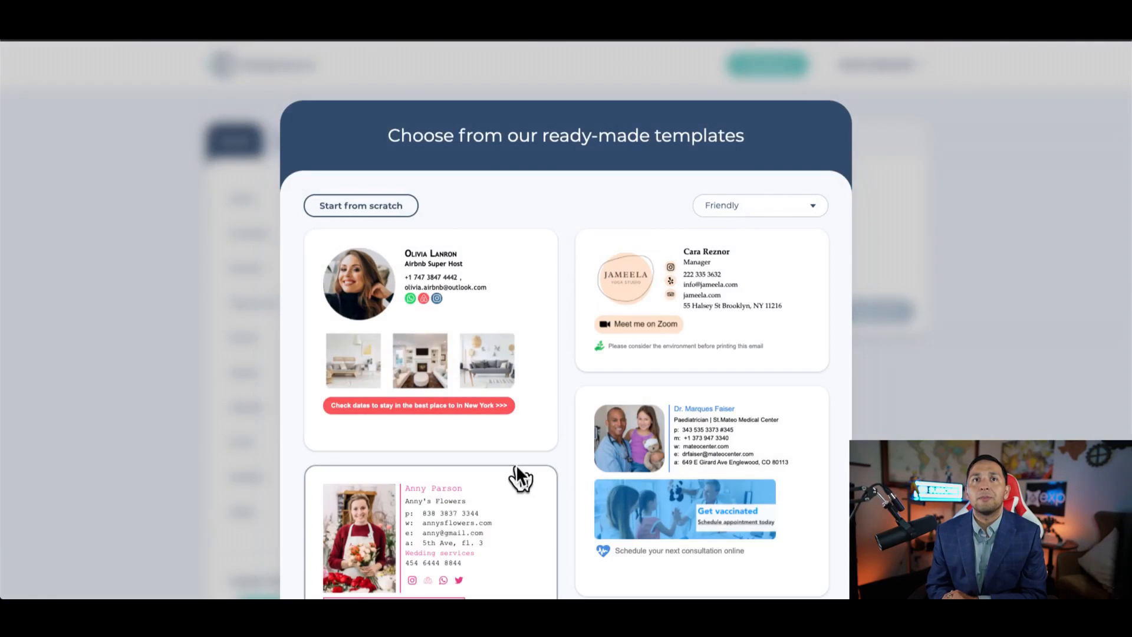
scroll("down", 3)
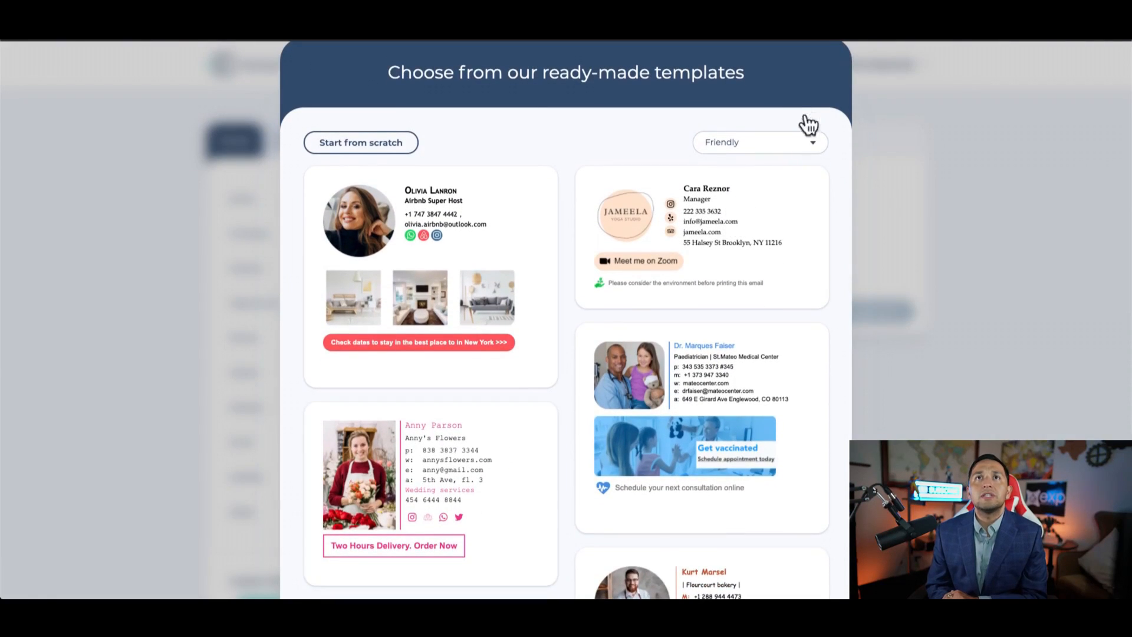
left_click(759, 142)
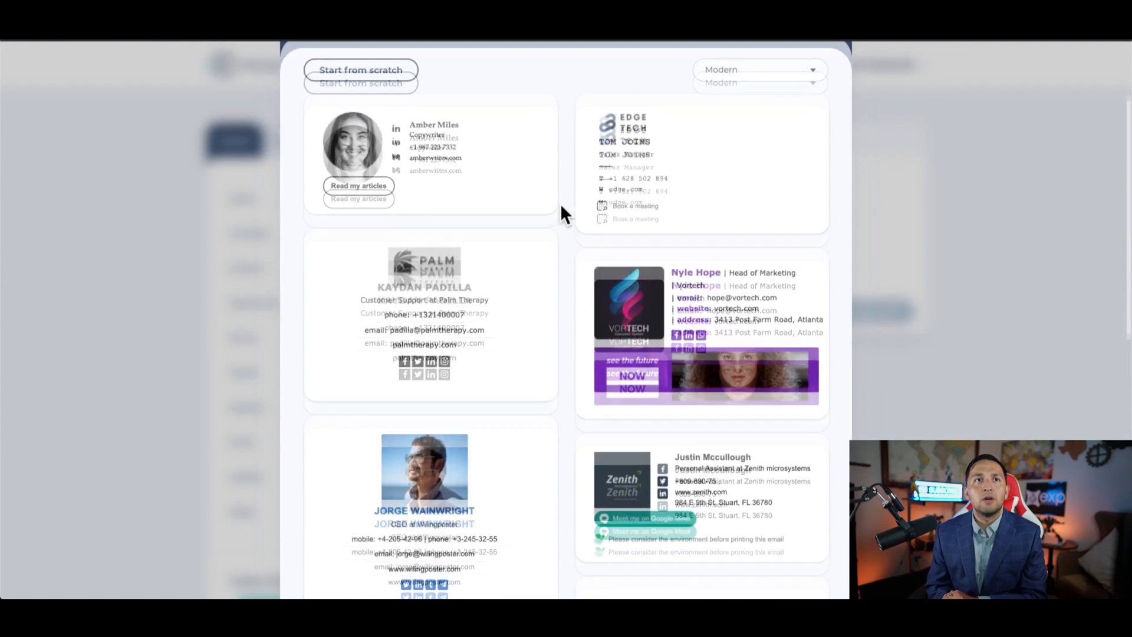
scroll("down", 3)
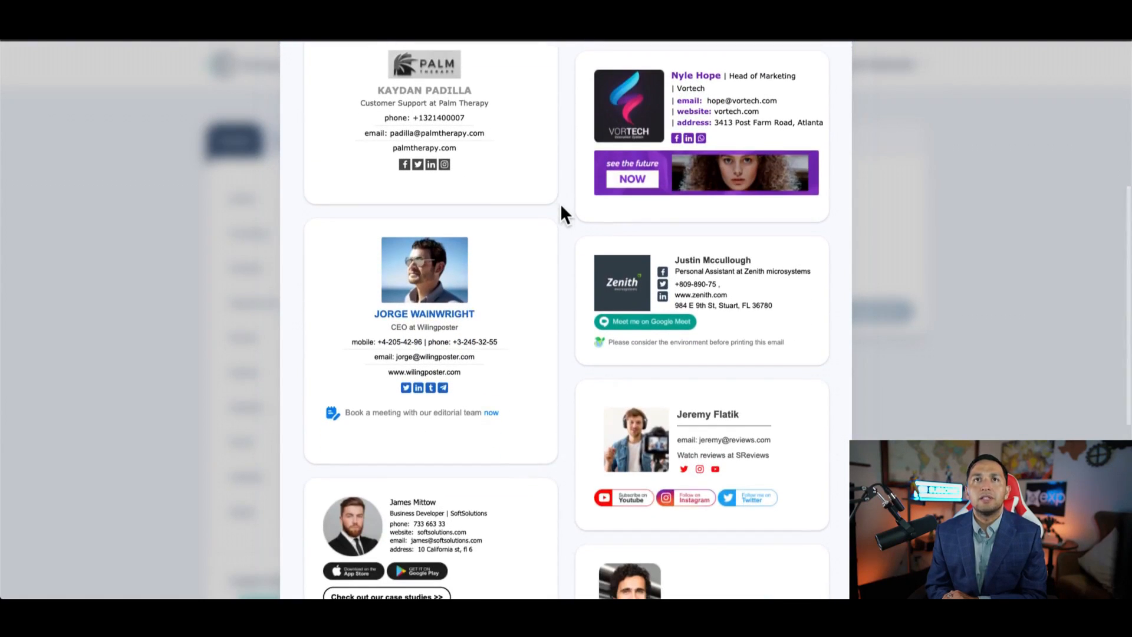
scroll("down", 3)
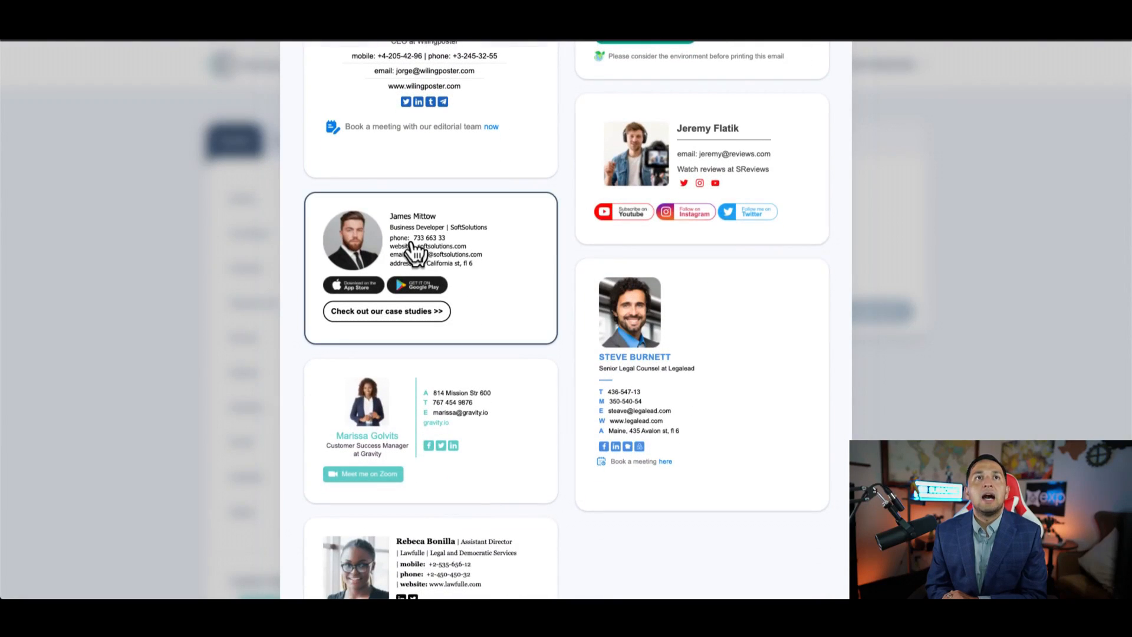
scroll("down", 3)
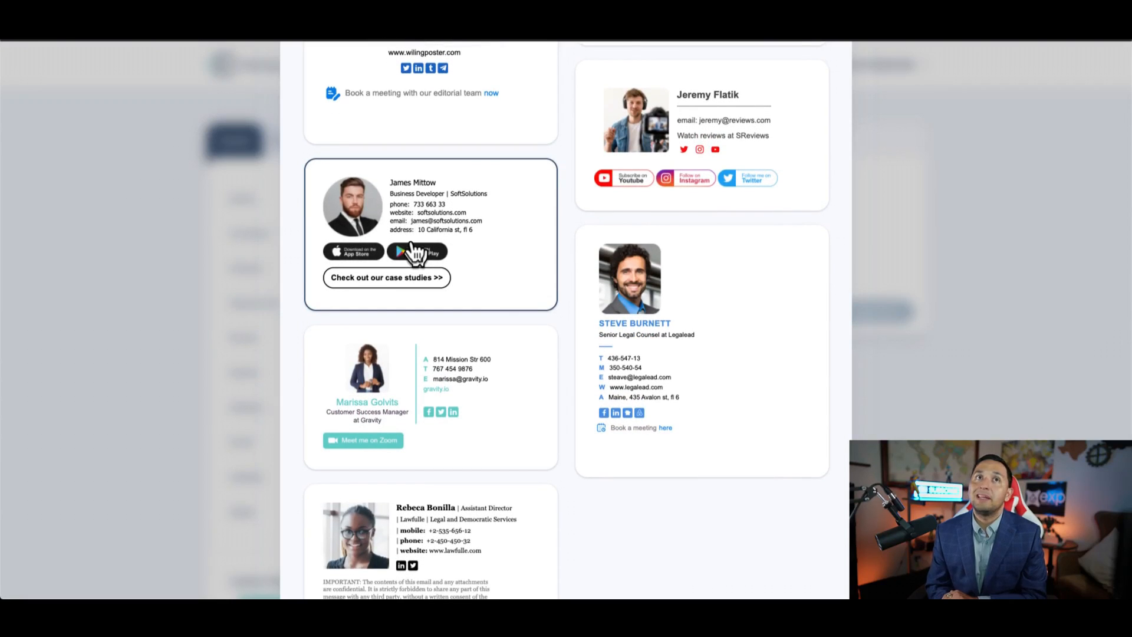
scroll("down", 3)
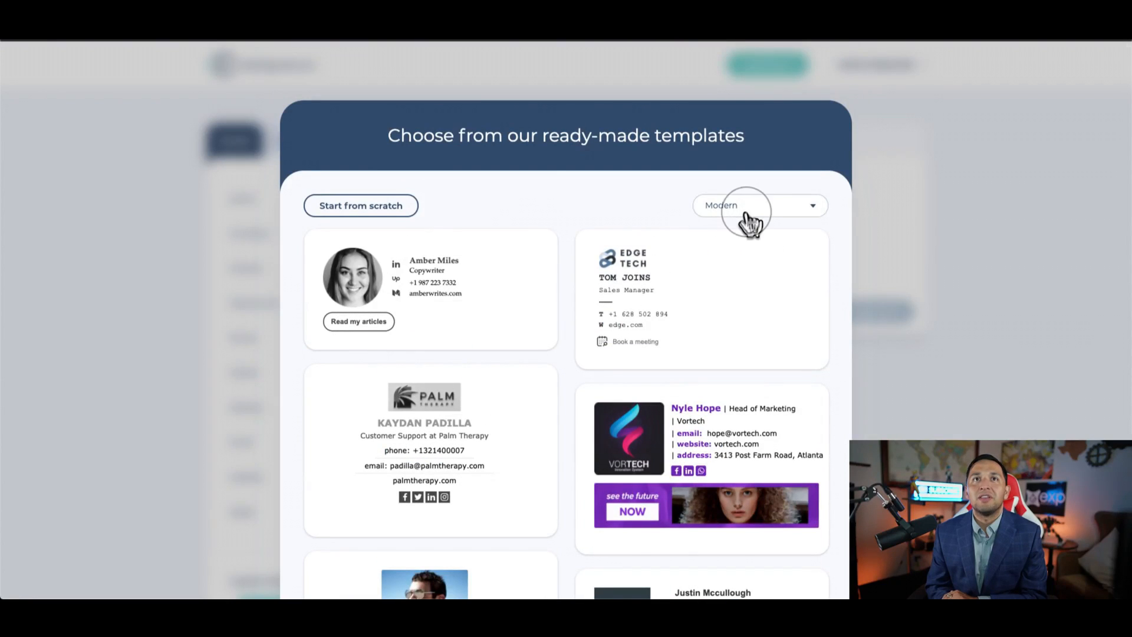
left_click(758, 205)
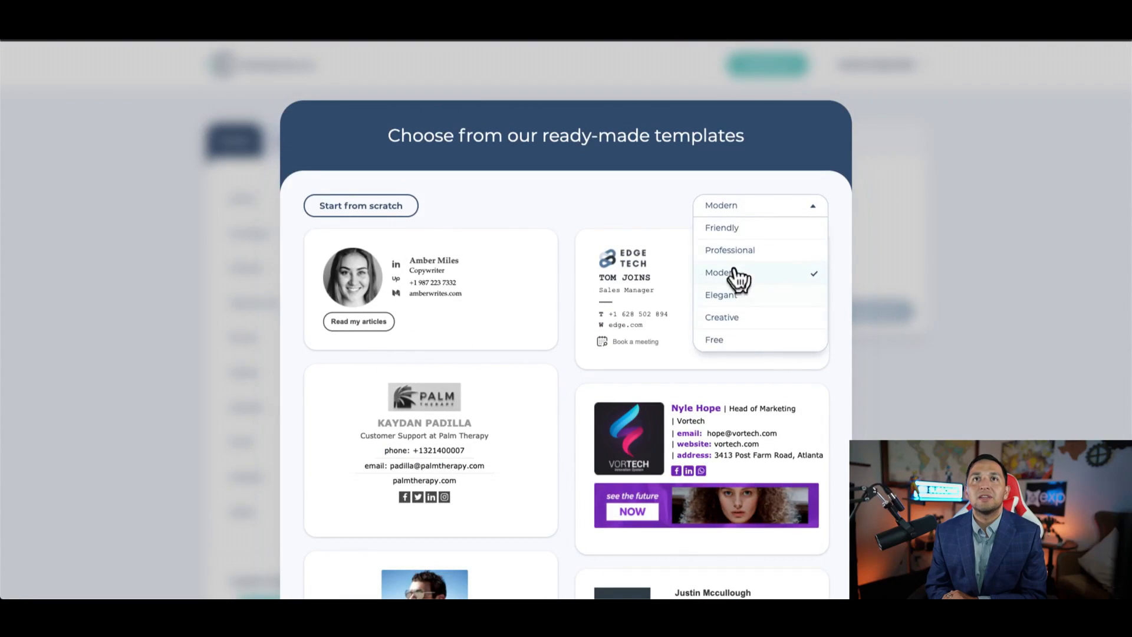
left_click(719, 294)
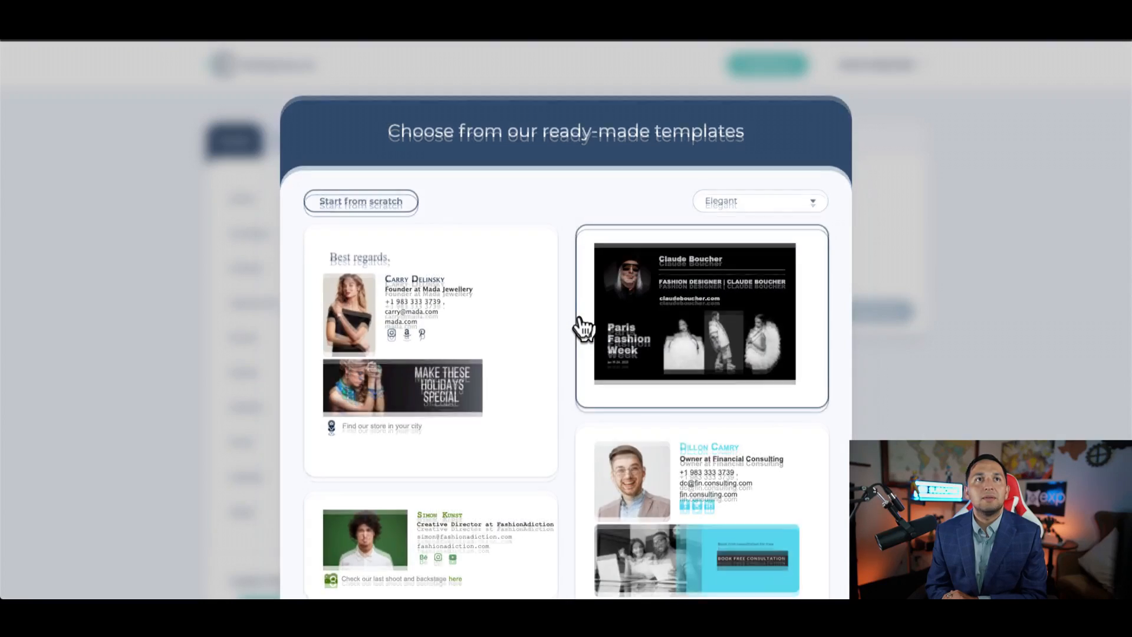
scroll("down", 3)
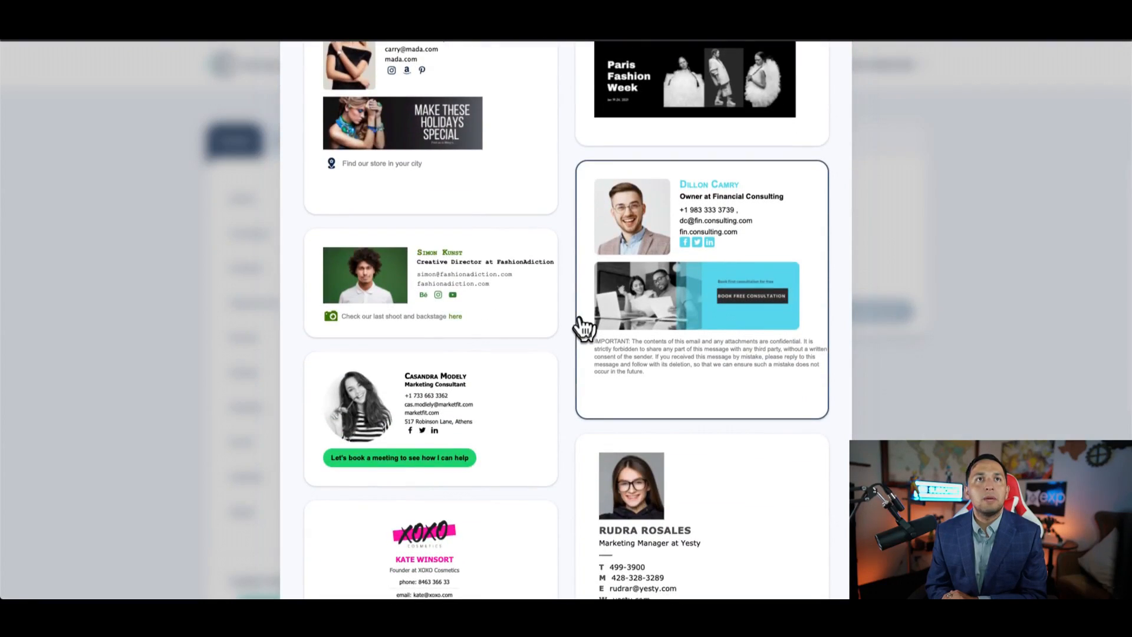
scroll("down", 3)
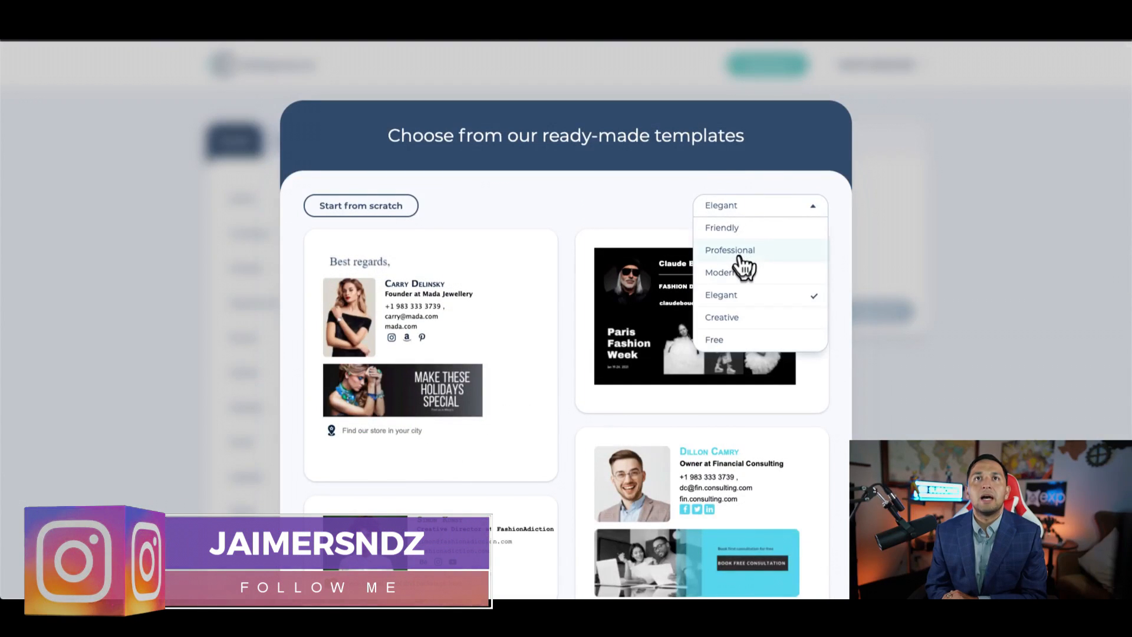
left_click(729, 250)
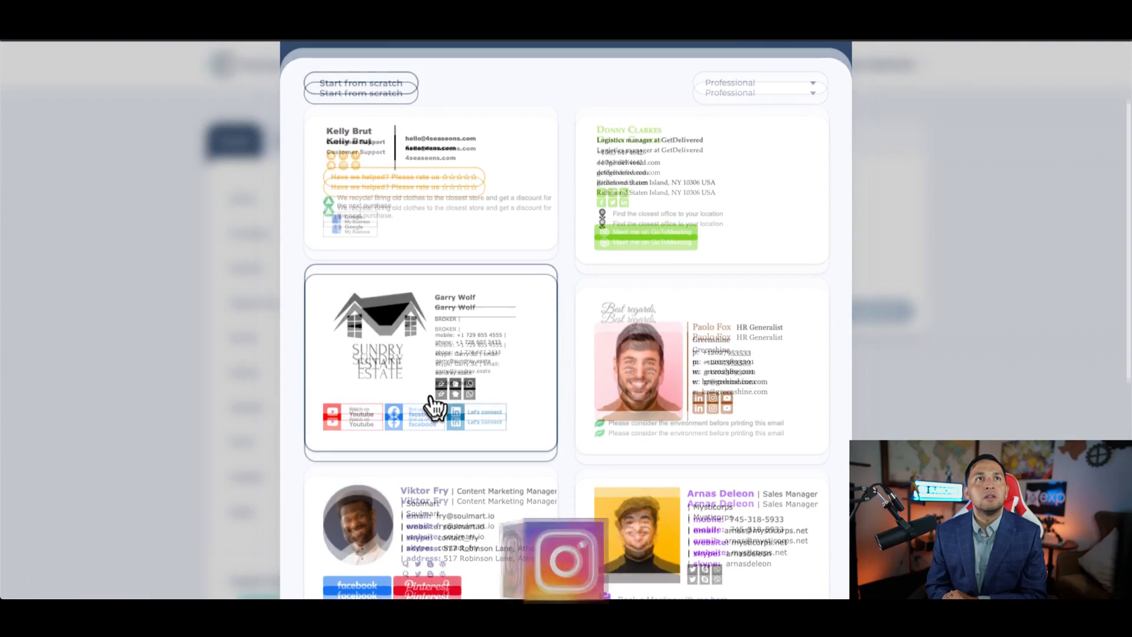
scroll("down", 3)
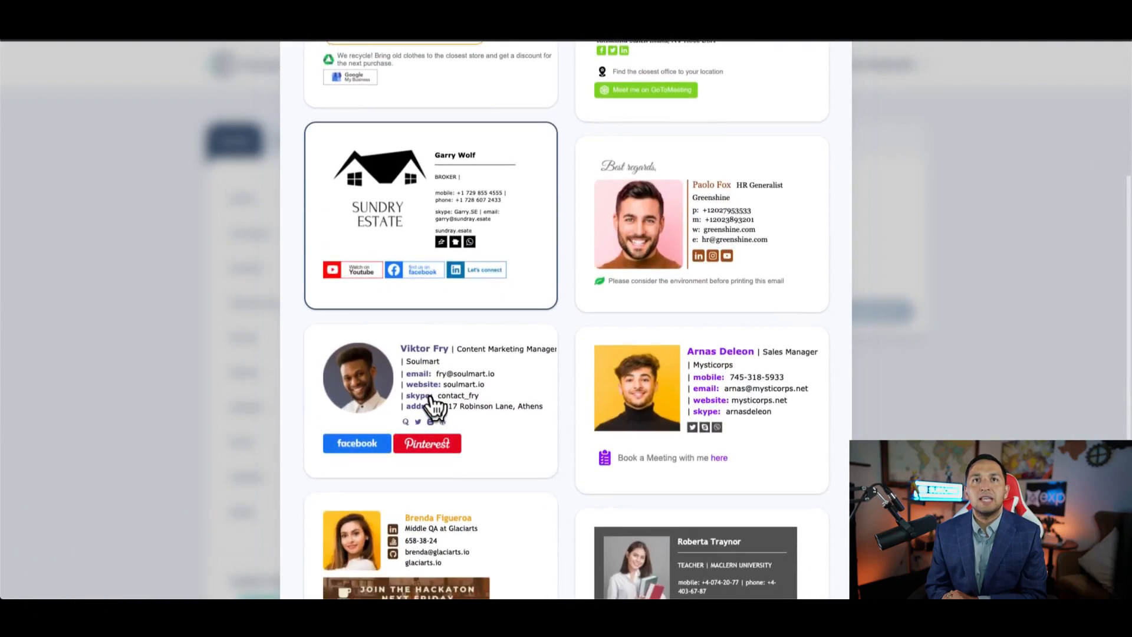
scroll("down", 3)
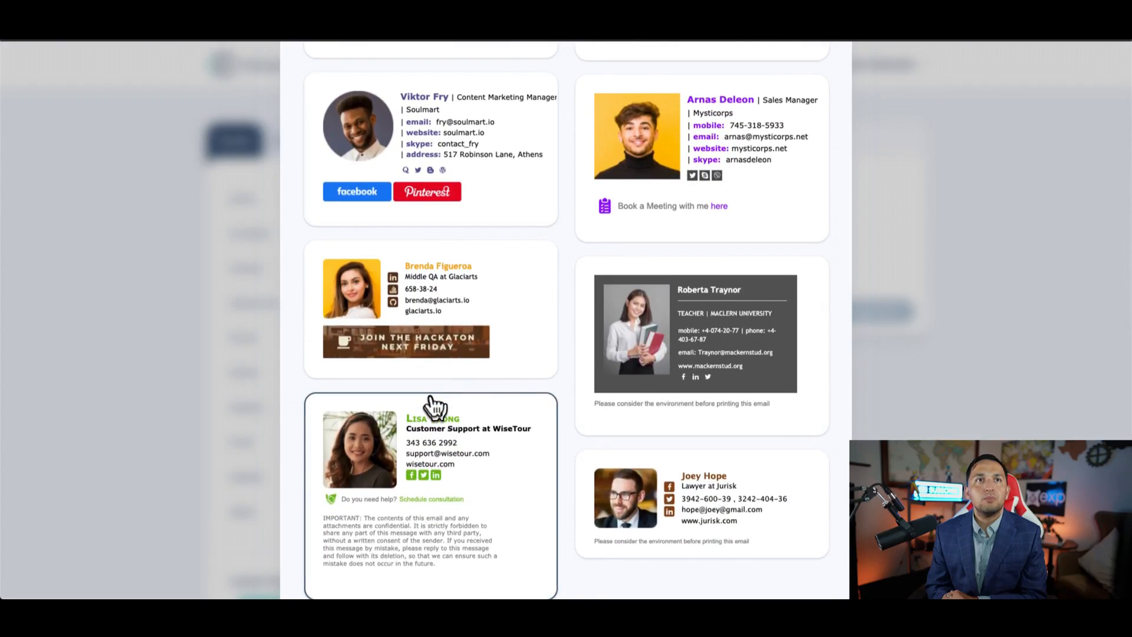
scroll("down", 3)
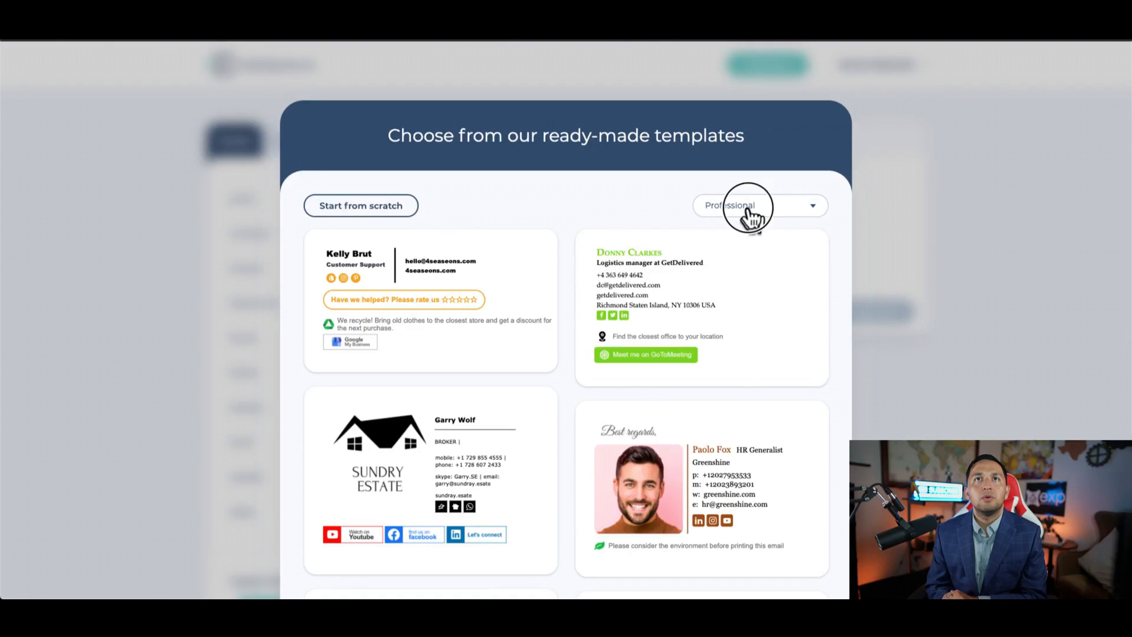
scroll("down", 3)
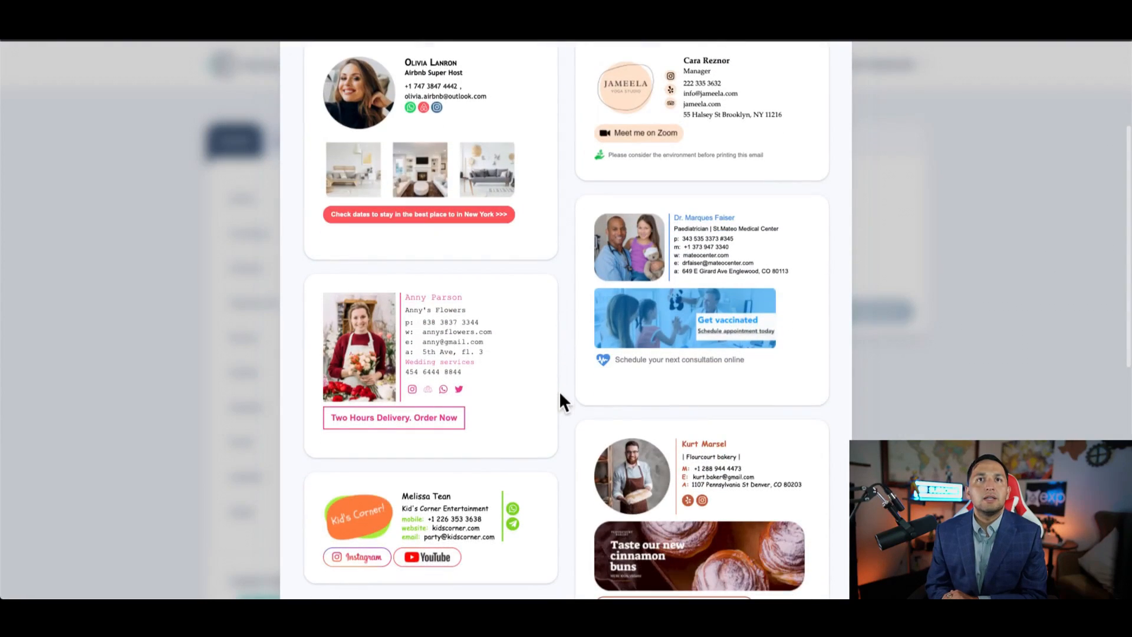
scroll("down", 3)
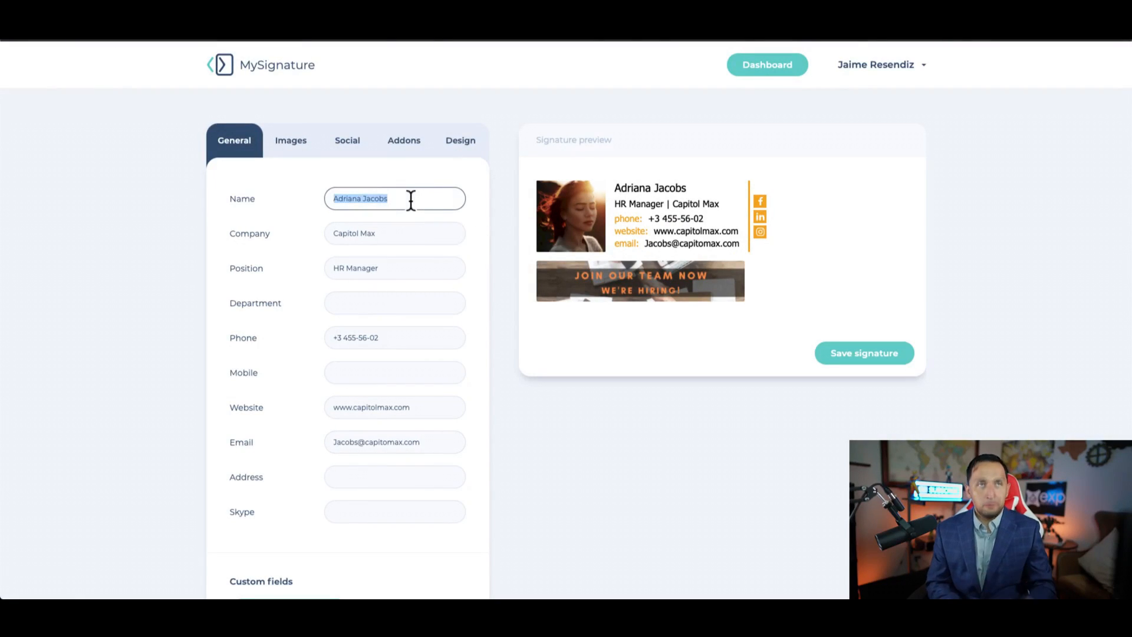
type("Jaime Resendiz")
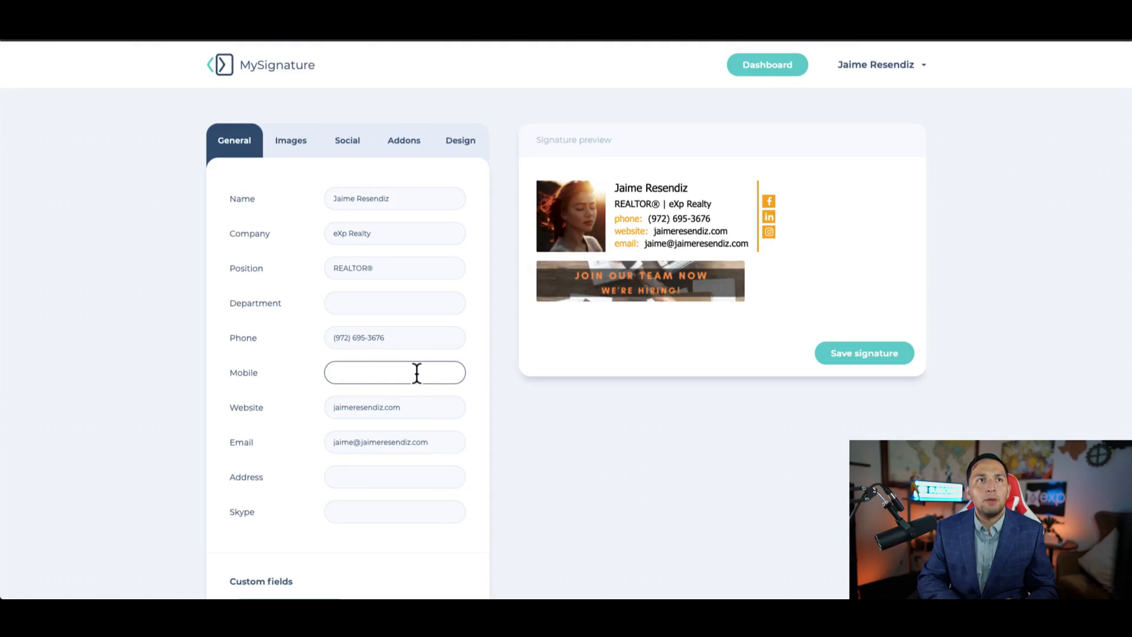
left_click(394, 476)
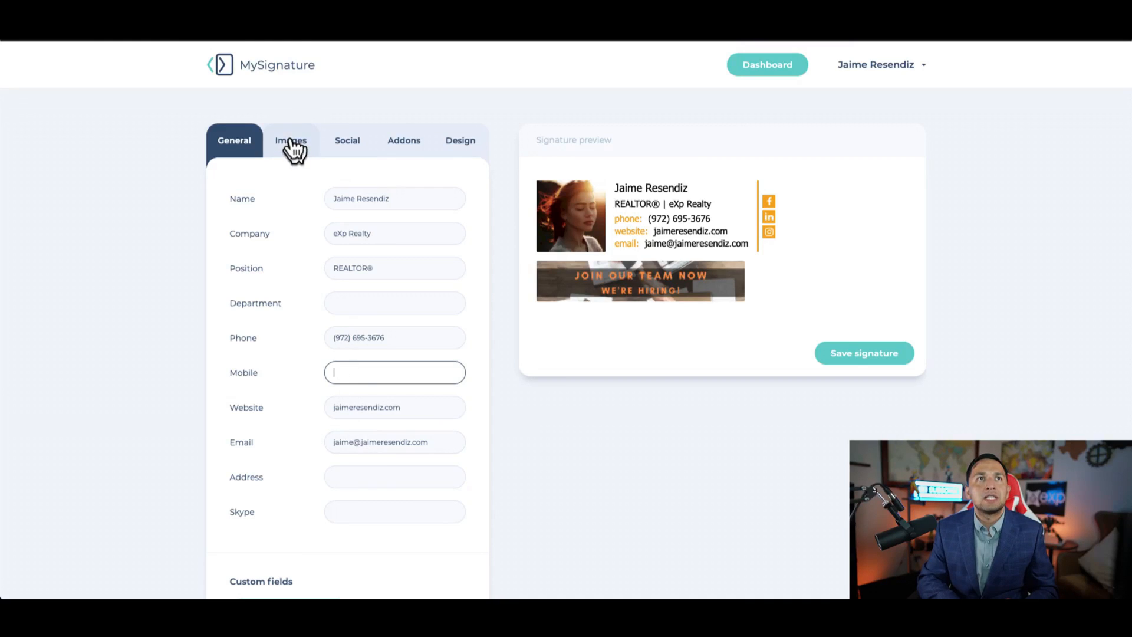
- In the Images settings, delete the current banner from the signature
left_click(290, 140)
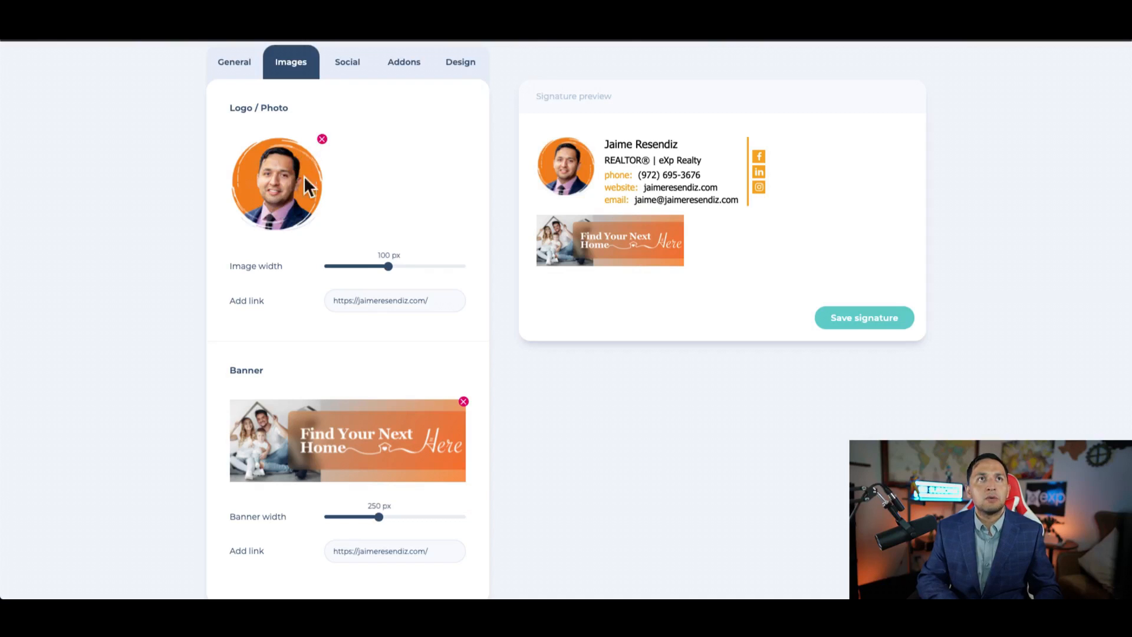
scroll("down", 3)
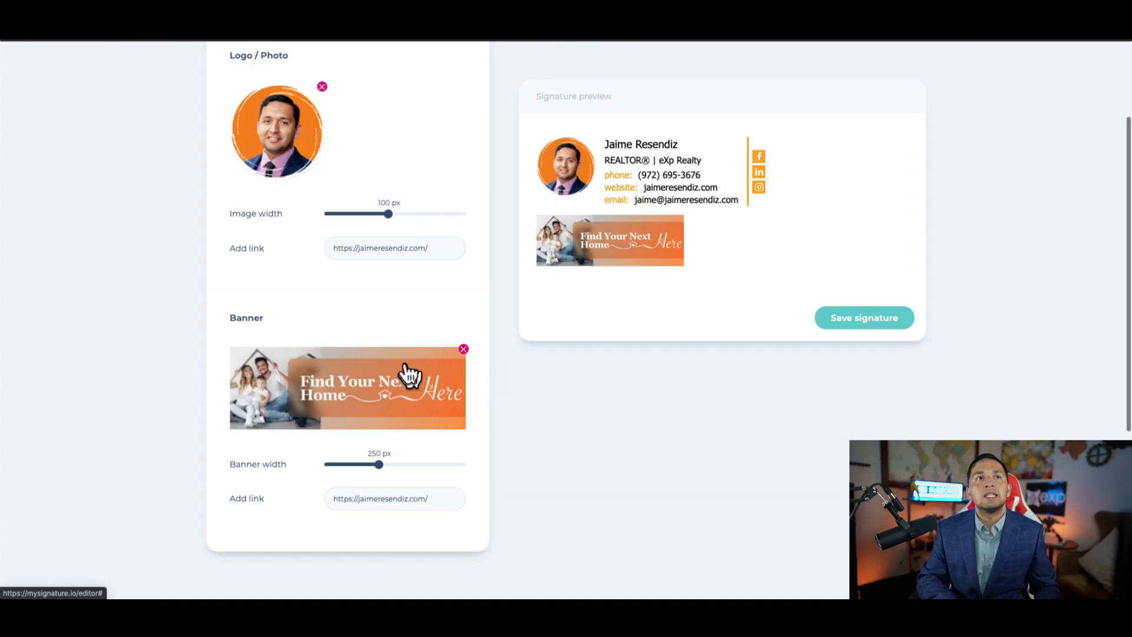
left_click(462, 349)
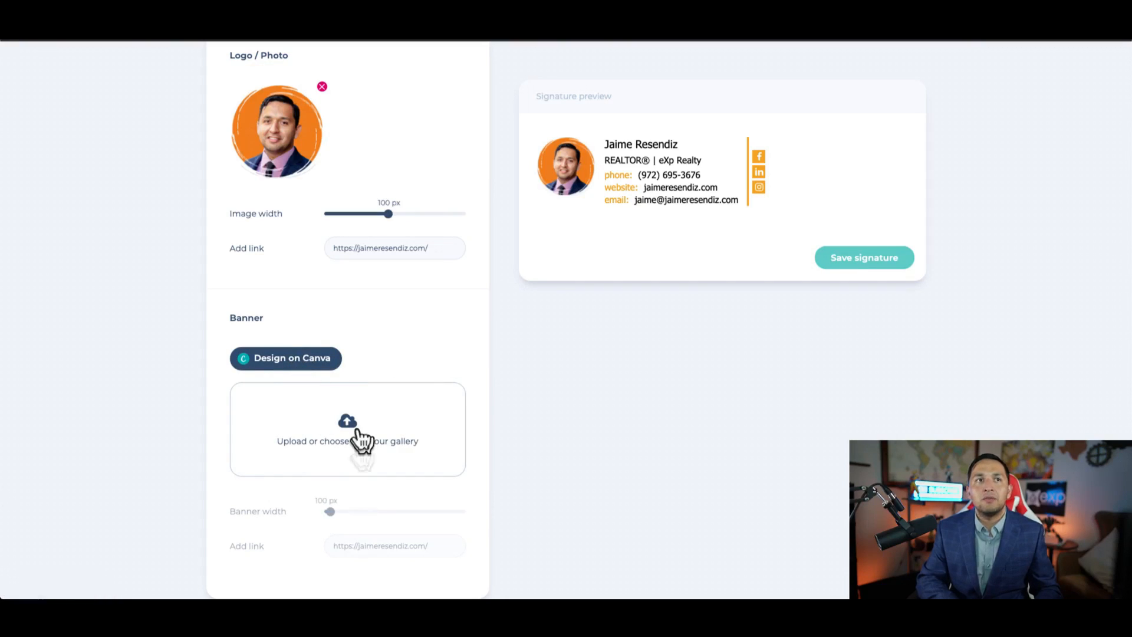
mouse_move(350, 429)
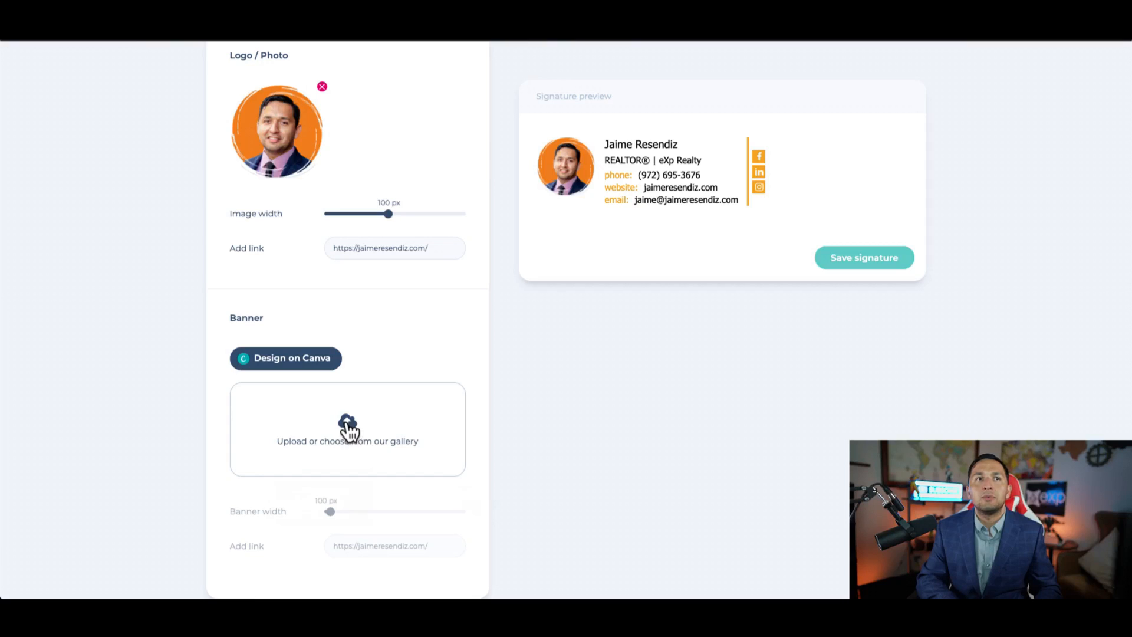
- Filter the banner gallery to Realtors and apply the Find Your Next Home banner
left_click(347, 429)
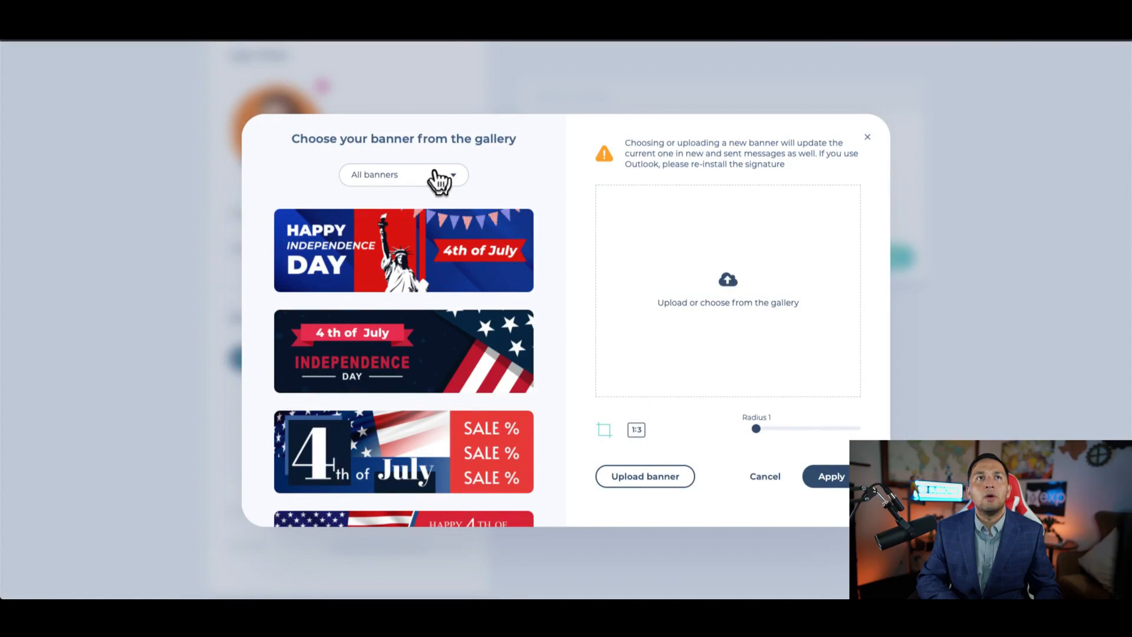
left_click(404, 174)
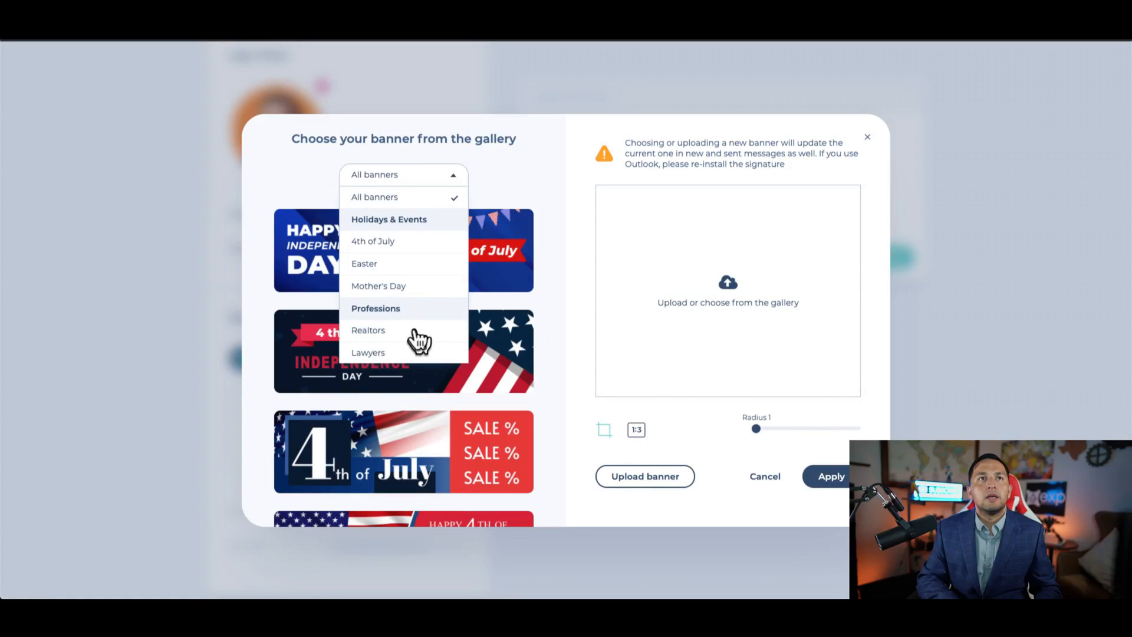
left_click(367, 330)
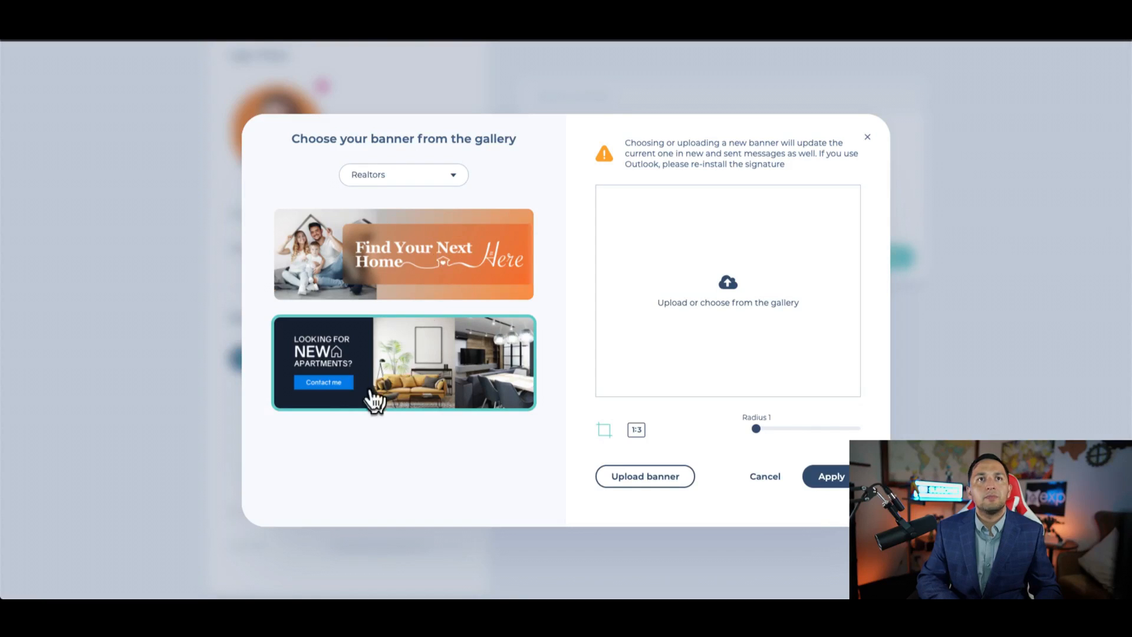
mouse_move(448, 394)
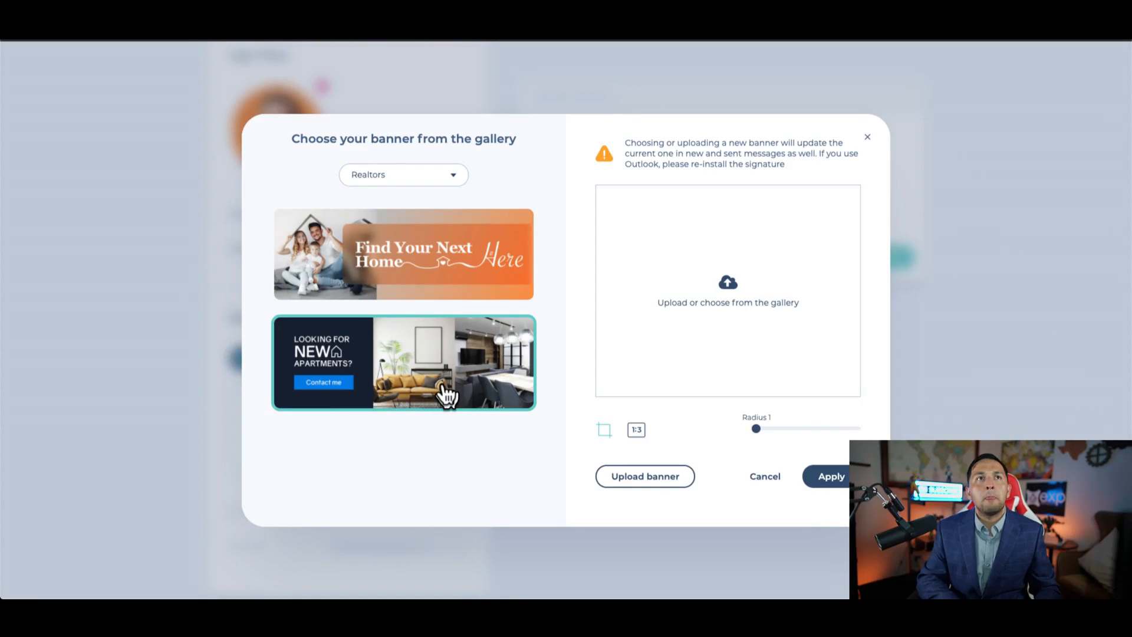
left_click(403, 254)
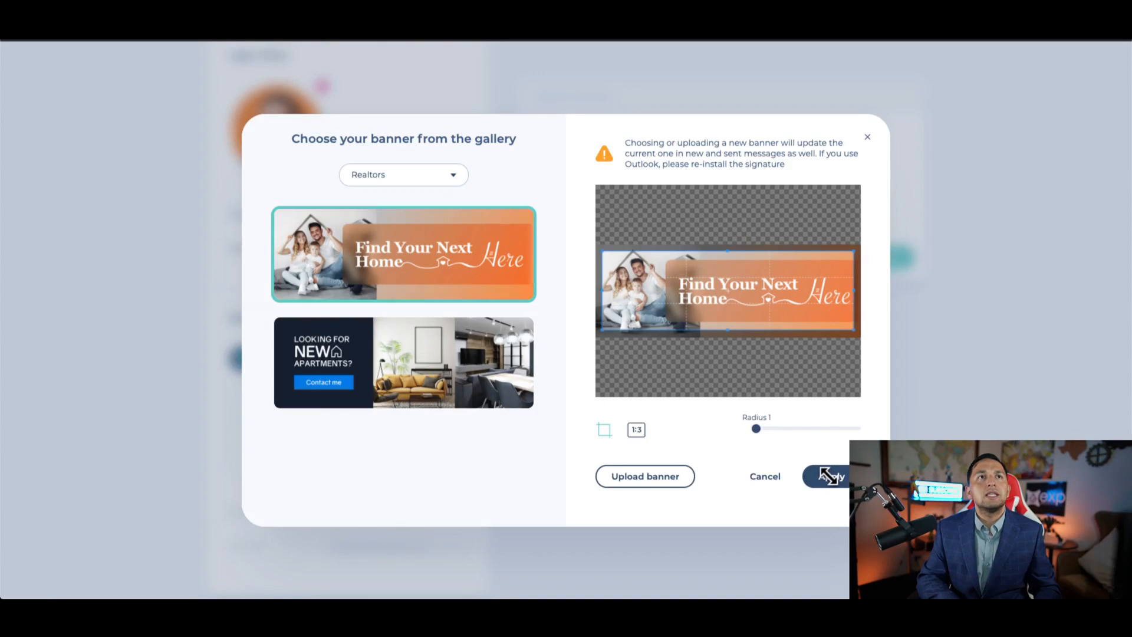
left_click(830, 476)
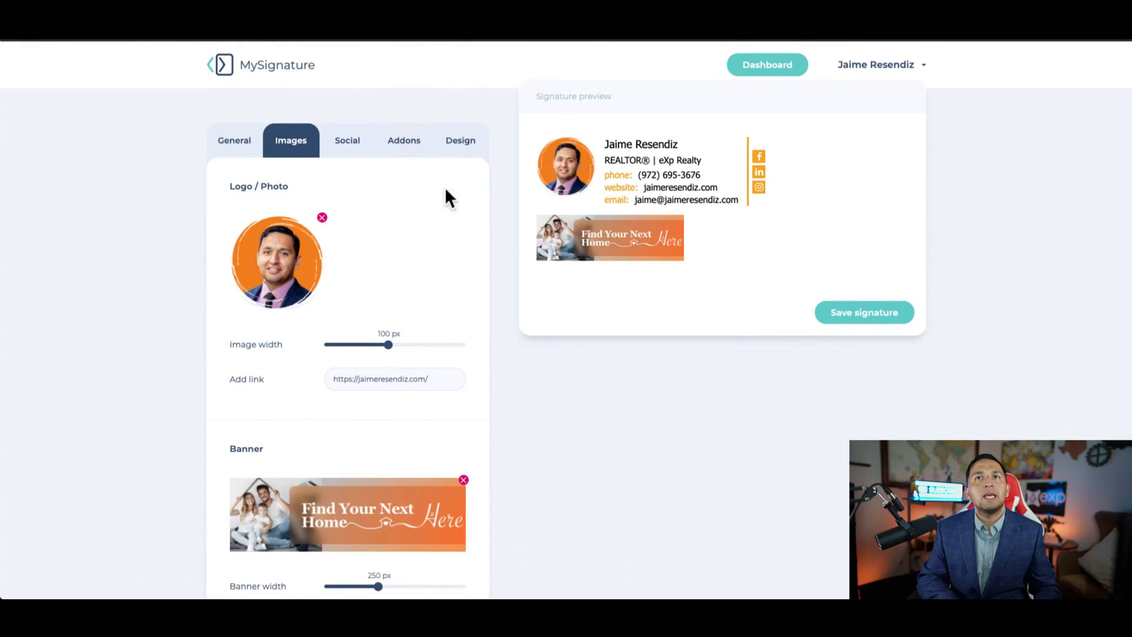
mouse_move(347, 144)
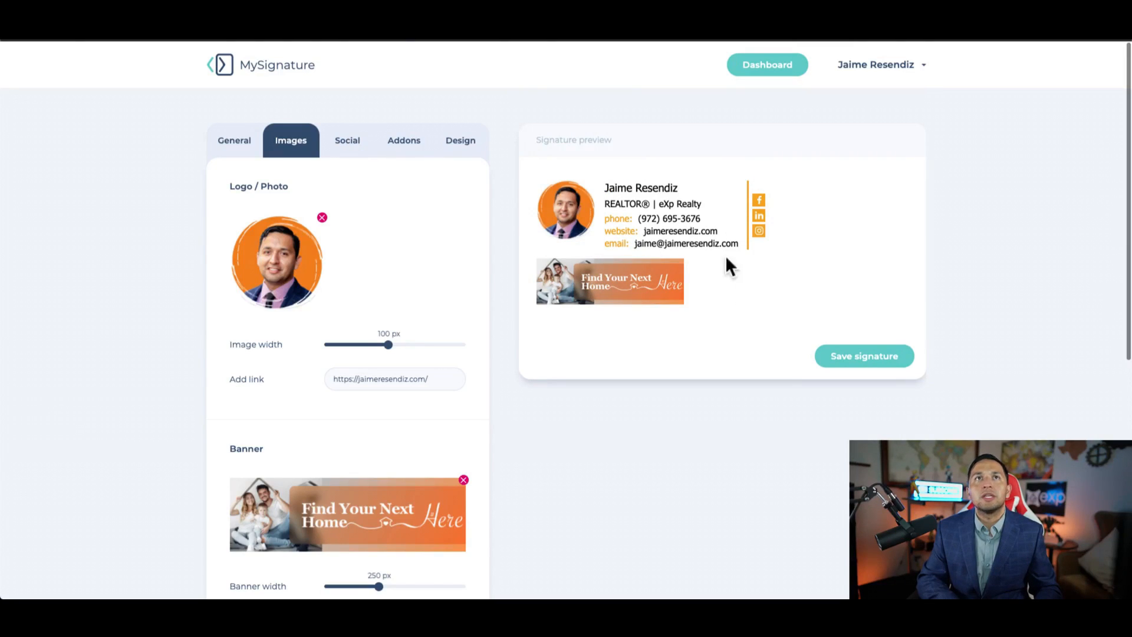
- Review the Social settings with Facebook, LinkedIn, Instagram and YouTube links and the icon grid
left_click(347, 140)
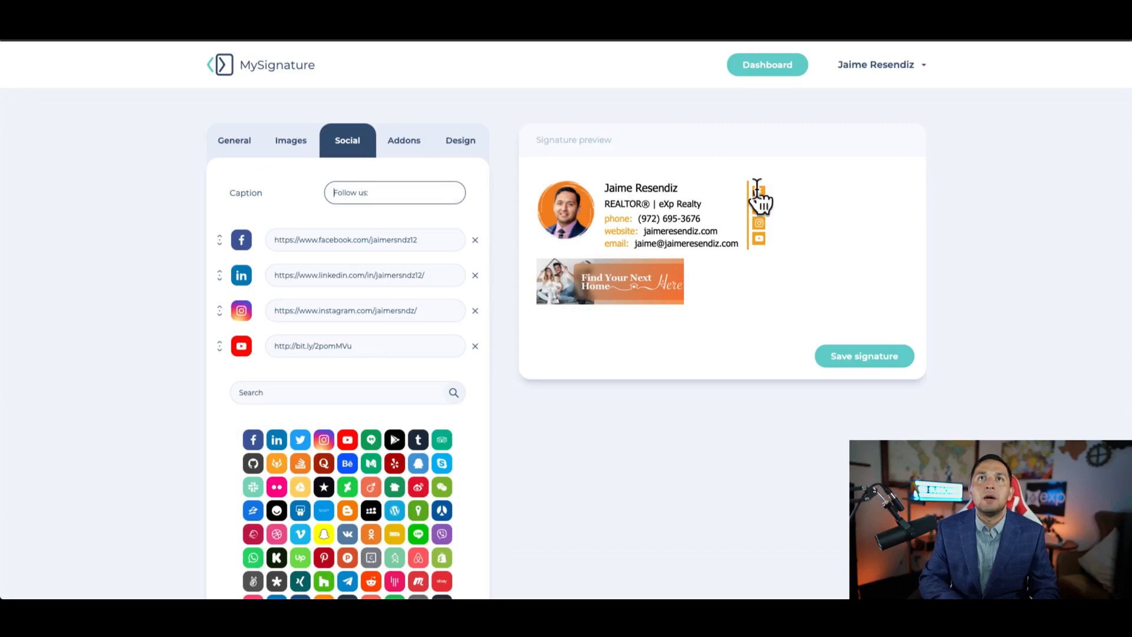
scroll("down", 3)
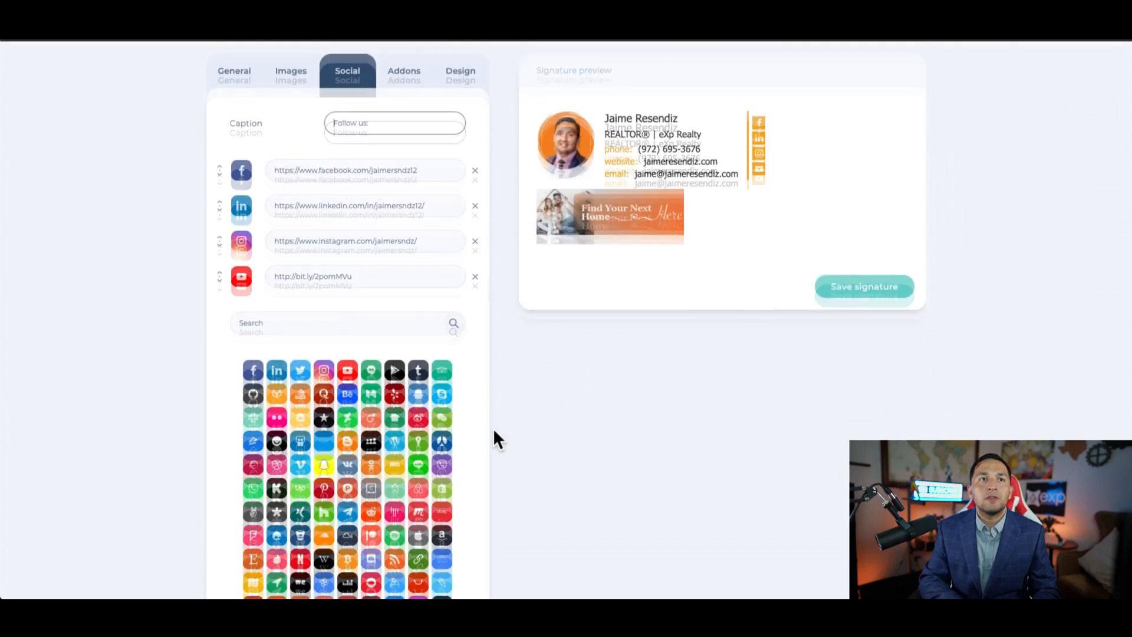
scroll("down", 3)
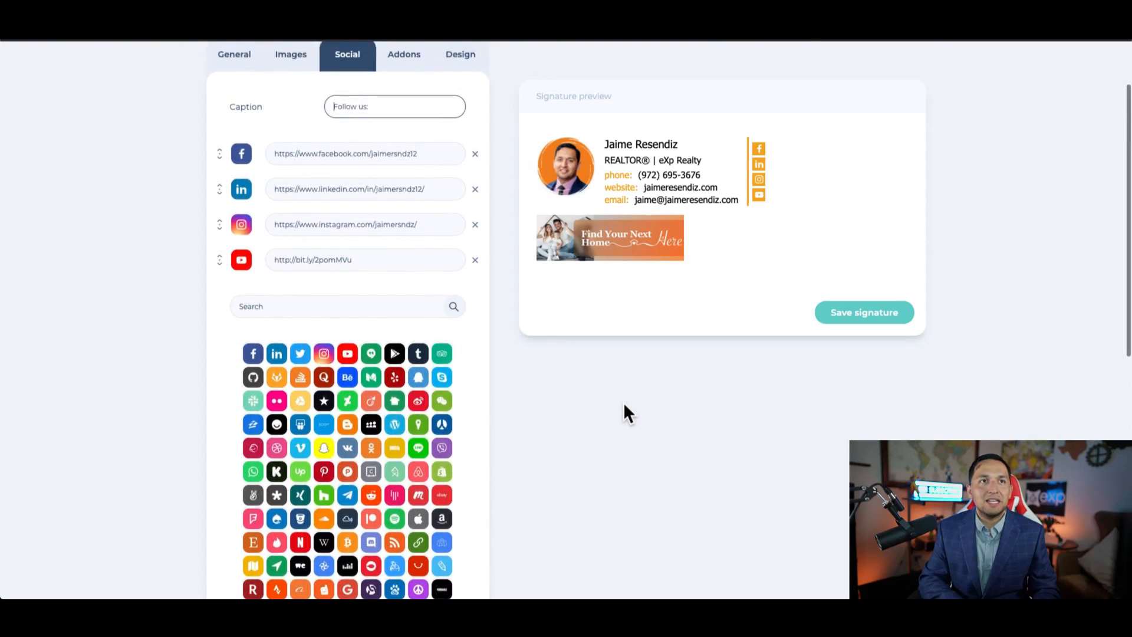
scroll("down", 3)
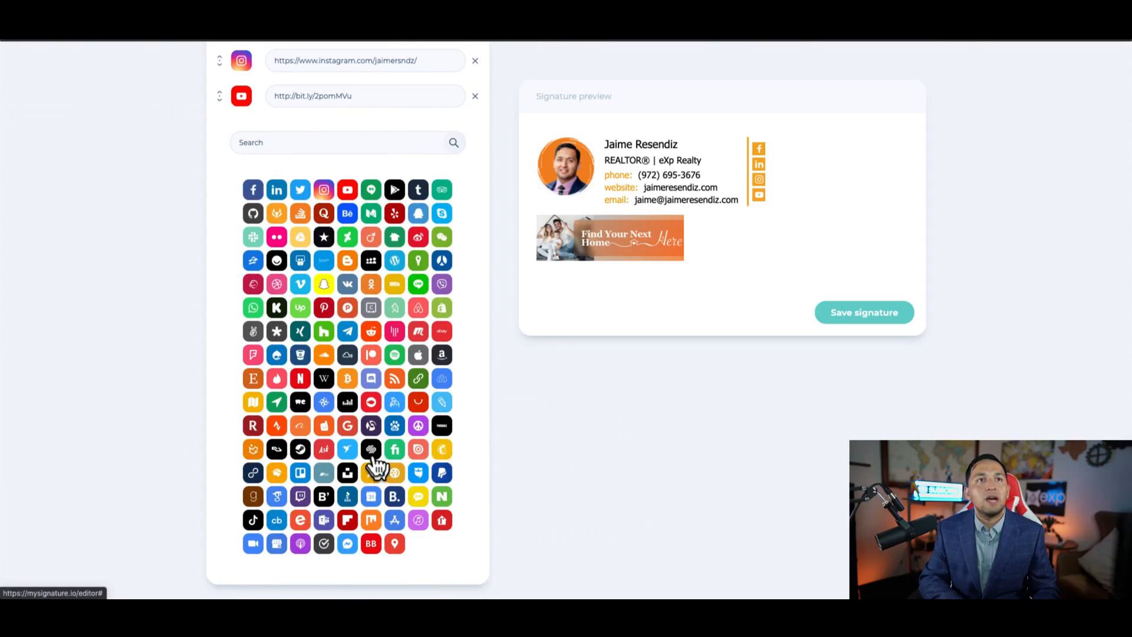
left_click(474, 60)
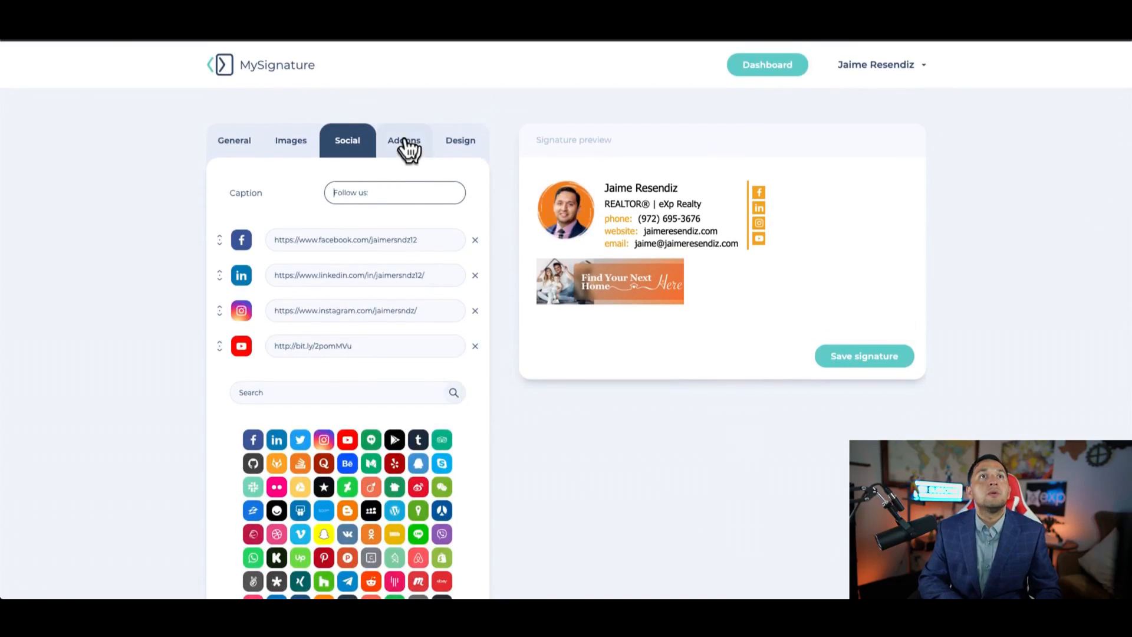
- Review the Addons list, then return to the General contact details form
left_click(403, 141)
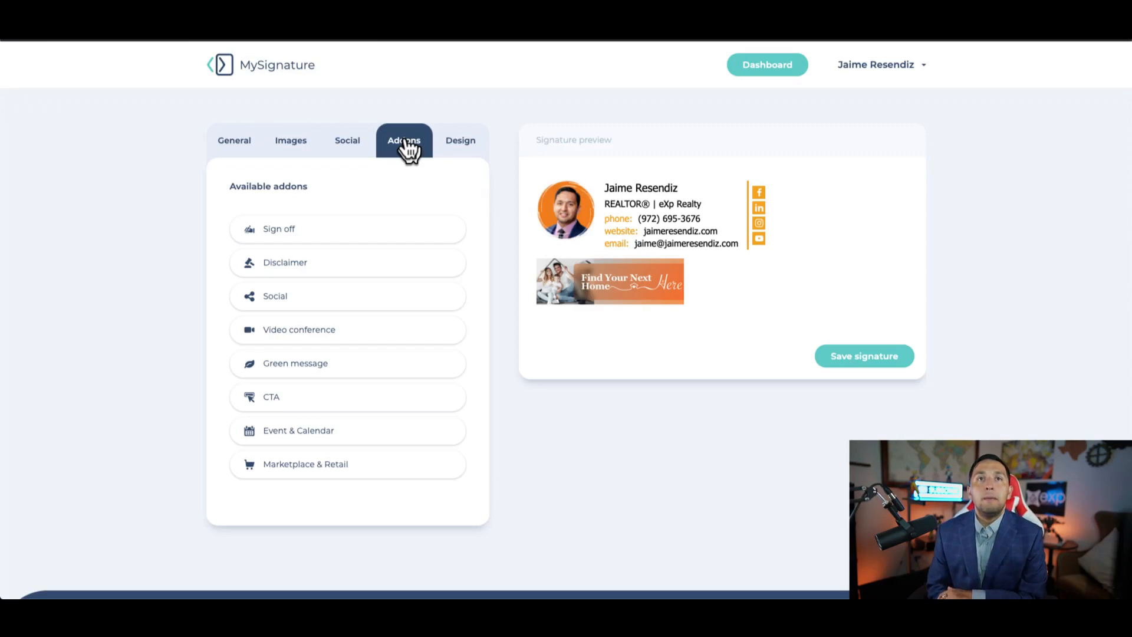
mouse_move(412, 152)
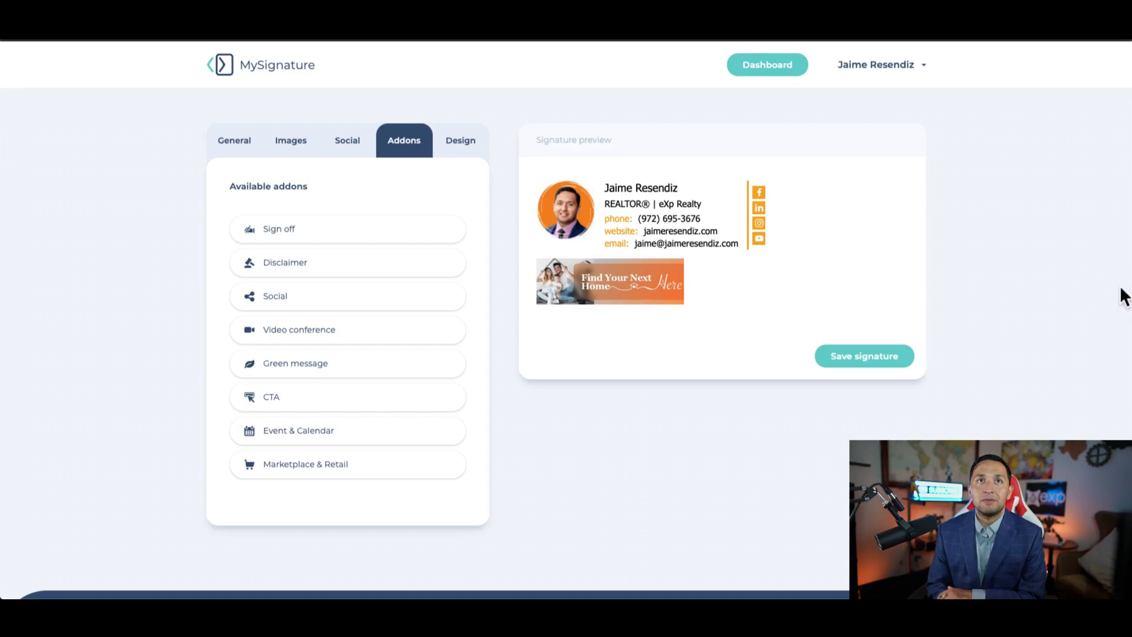
mouse_move(718, 595)
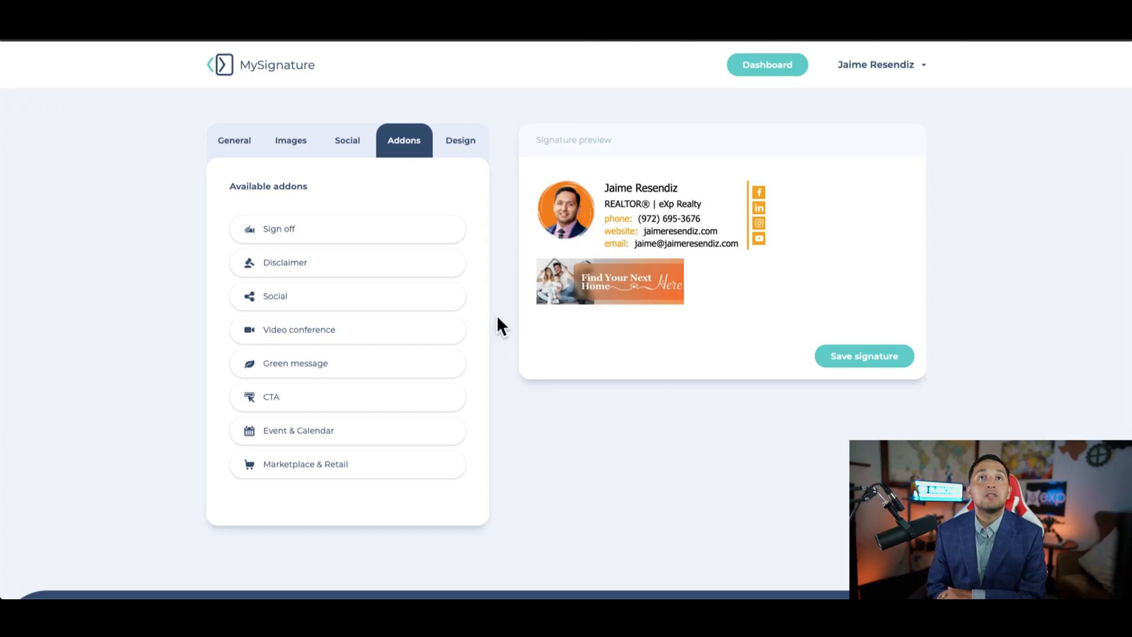
left_click(233, 140)
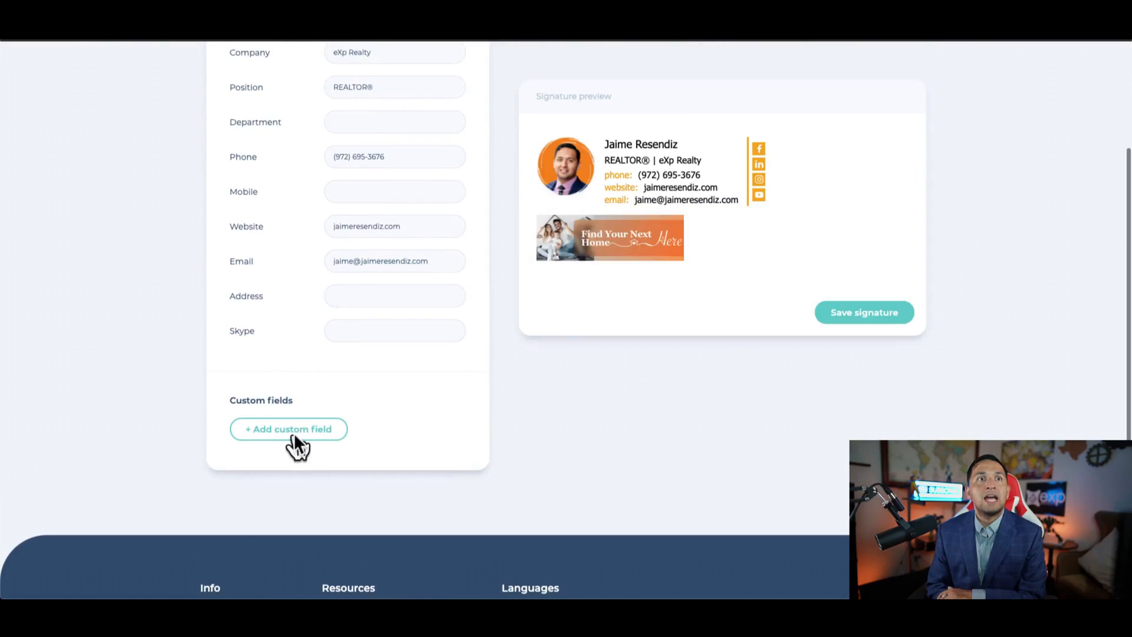
- Add a custom field row named 'iABS' to the contact details
left_click(288, 428)
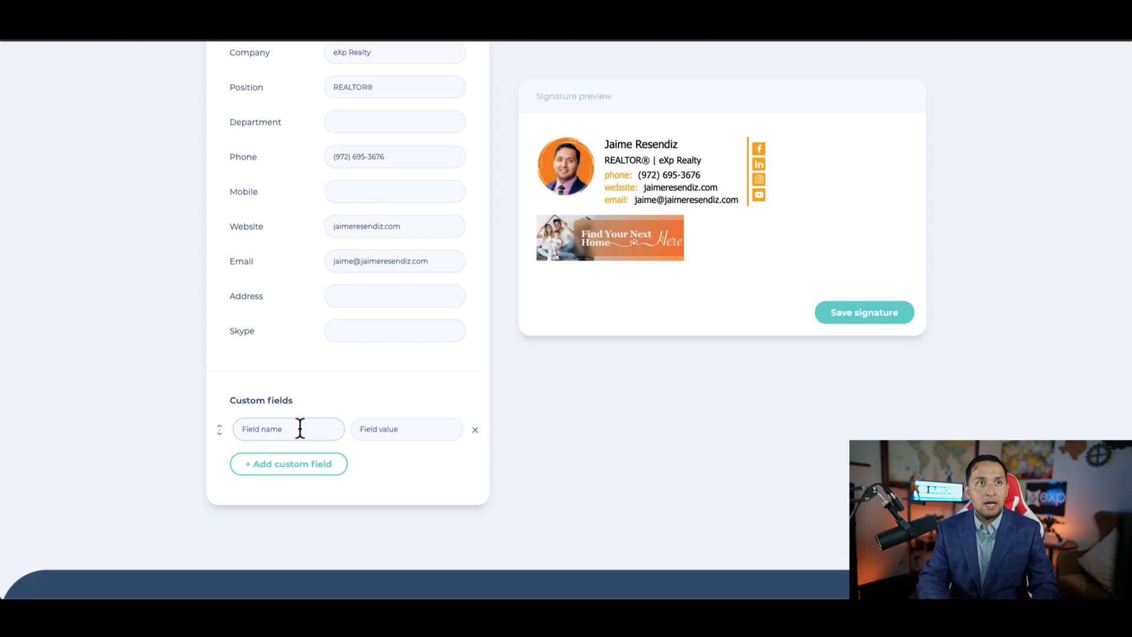
type("iABS")
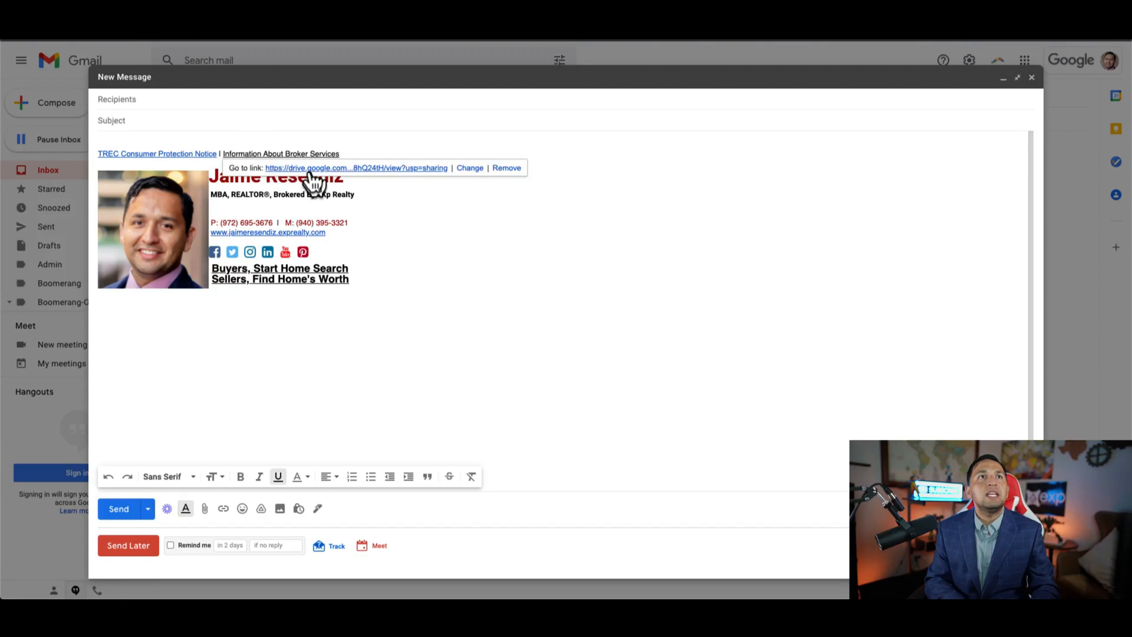
- Check where the Information About Broker Services link in the Gmail signature points
left_click(355, 167)
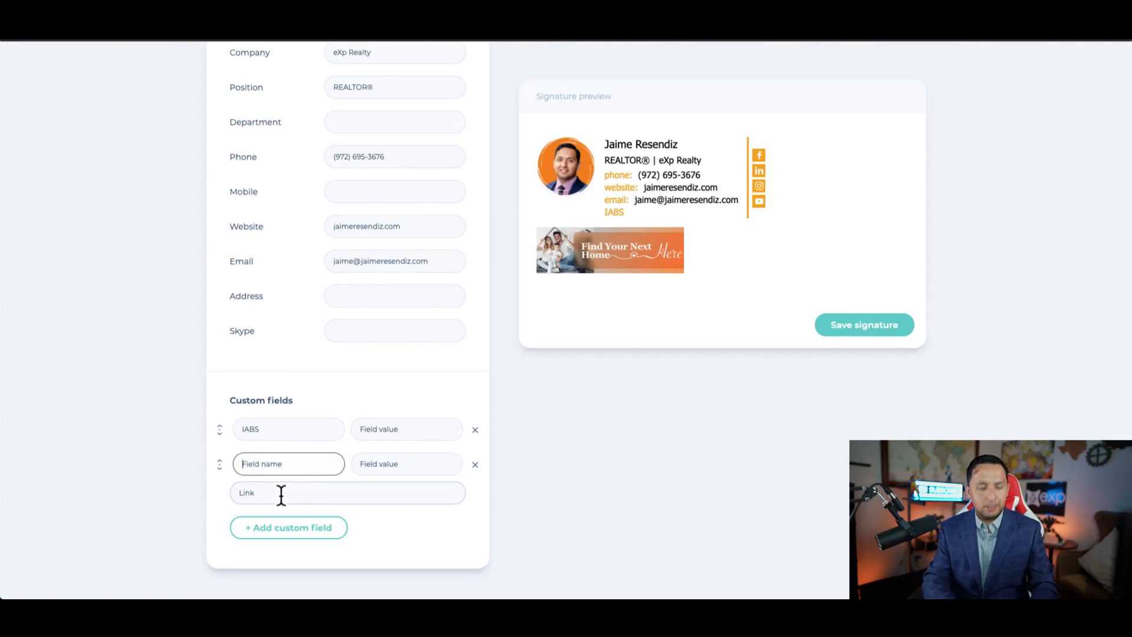
- Name a field 'TREC Consumer Protec', then delete the TREC and IABS custom fields
type("TREC Consumer Protec")
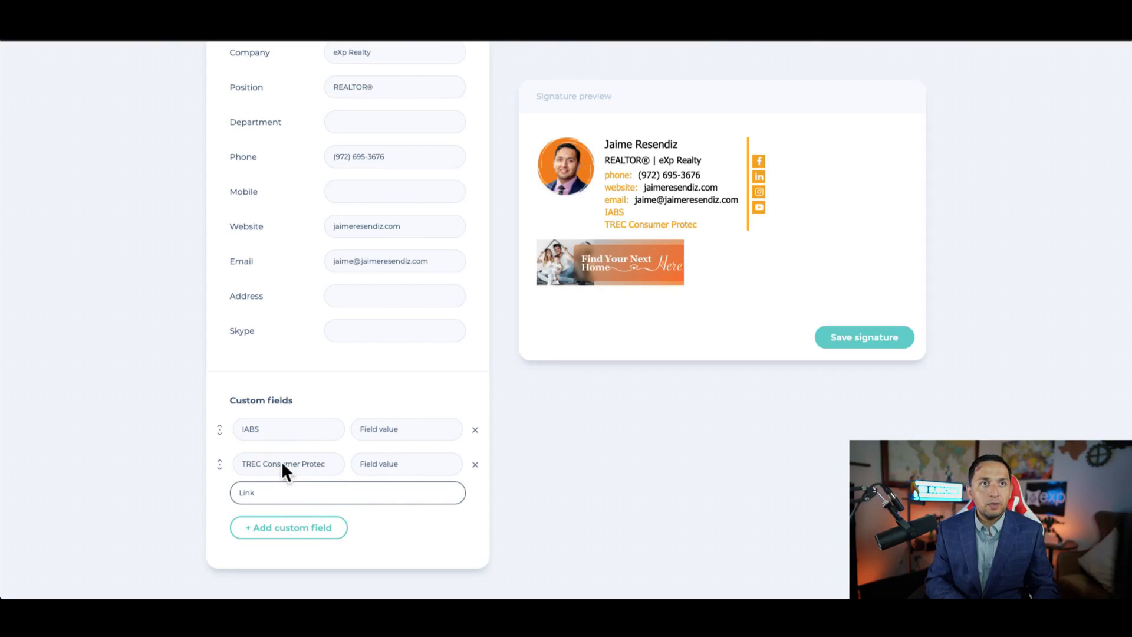
double_click(282, 464)
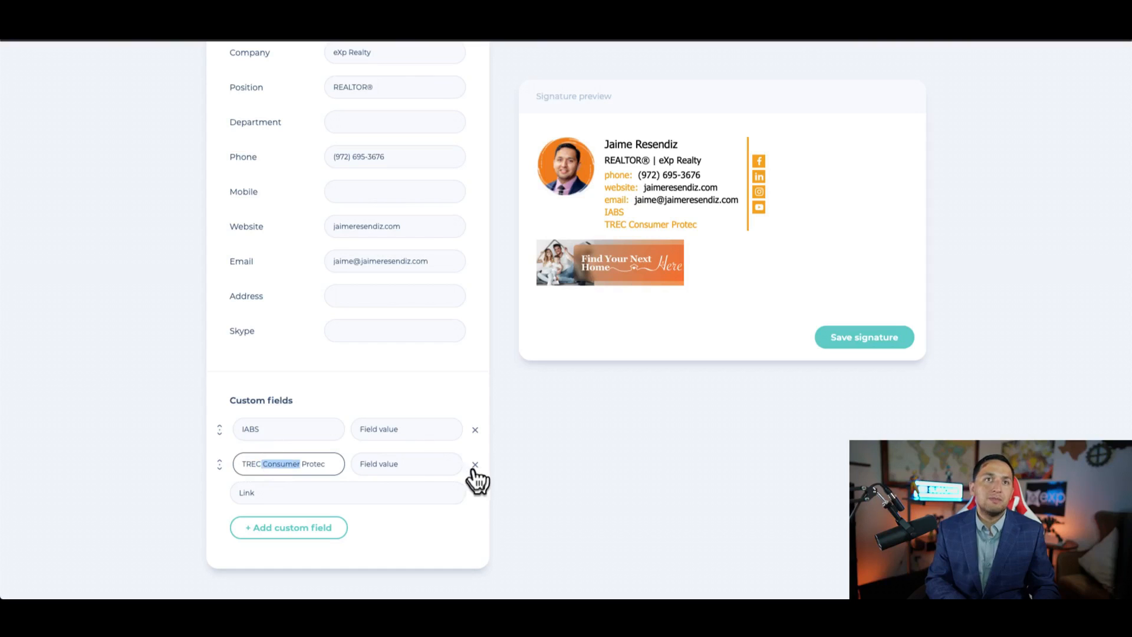
left_click(476, 465)
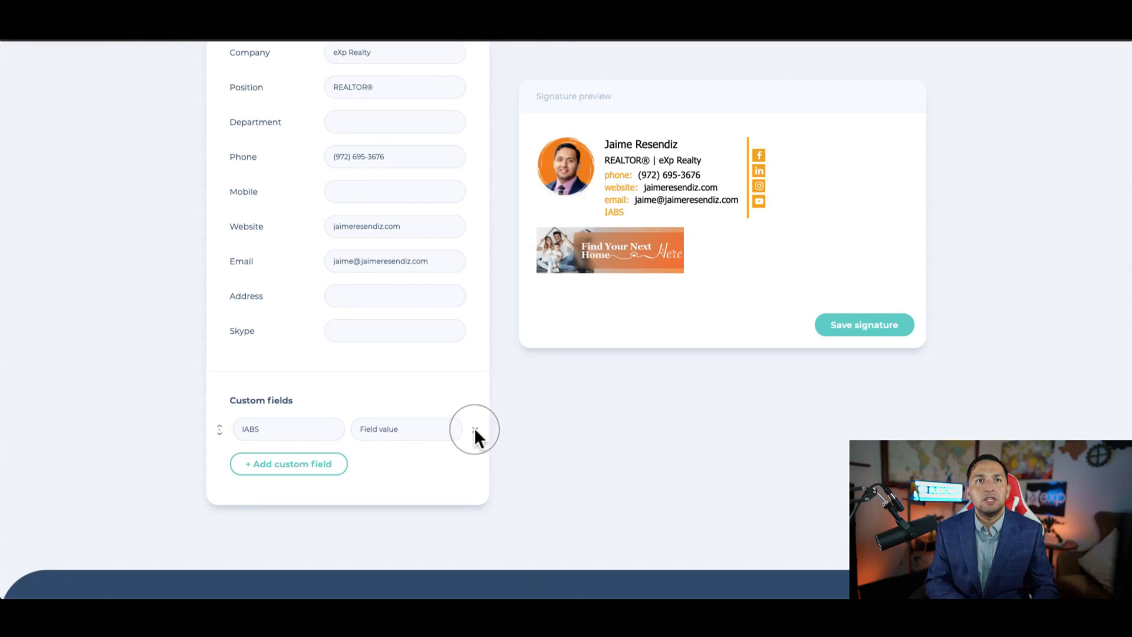
left_click(474, 429)
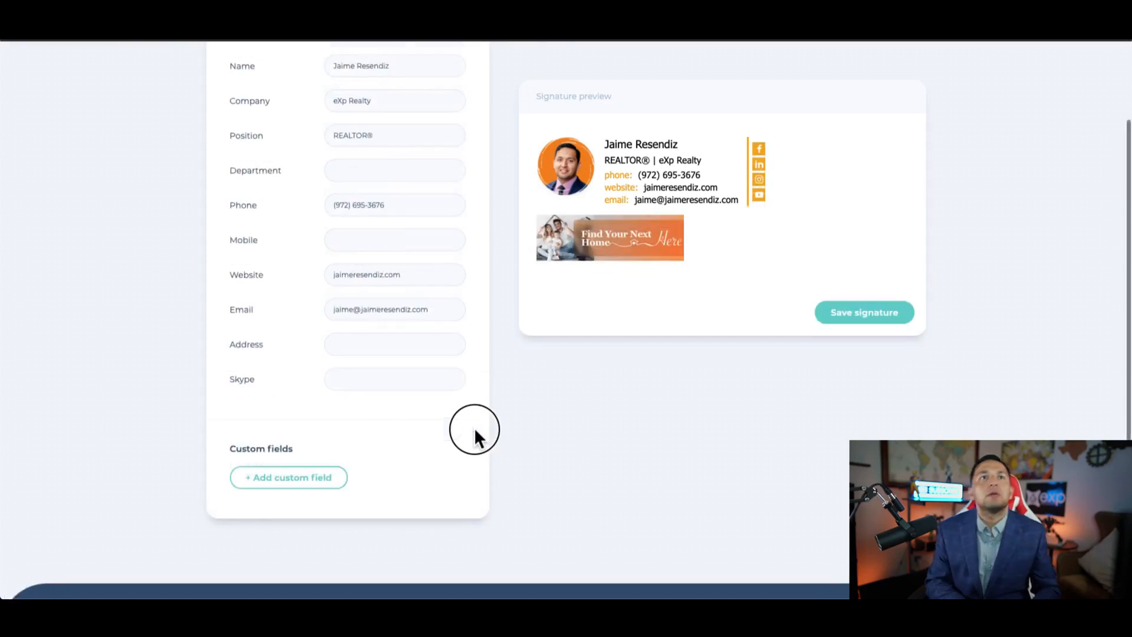
scroll("up", 3)
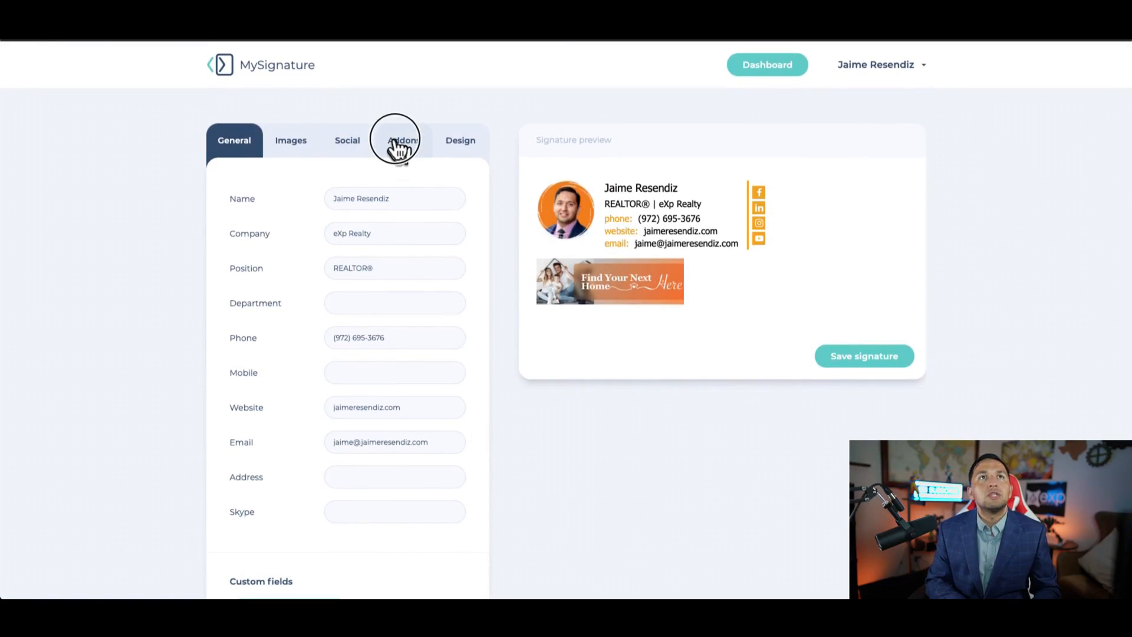
- Preview the Disclaimer add-on, then remove it to return to Available addons
left_click(404, 141)
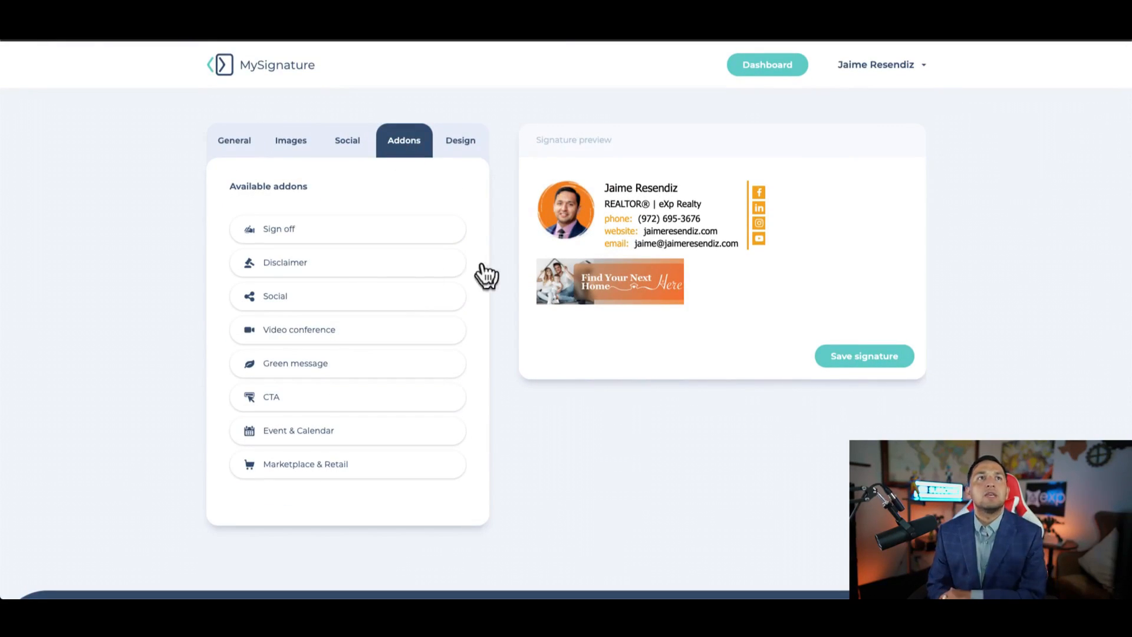
mouse_move(310, 272)
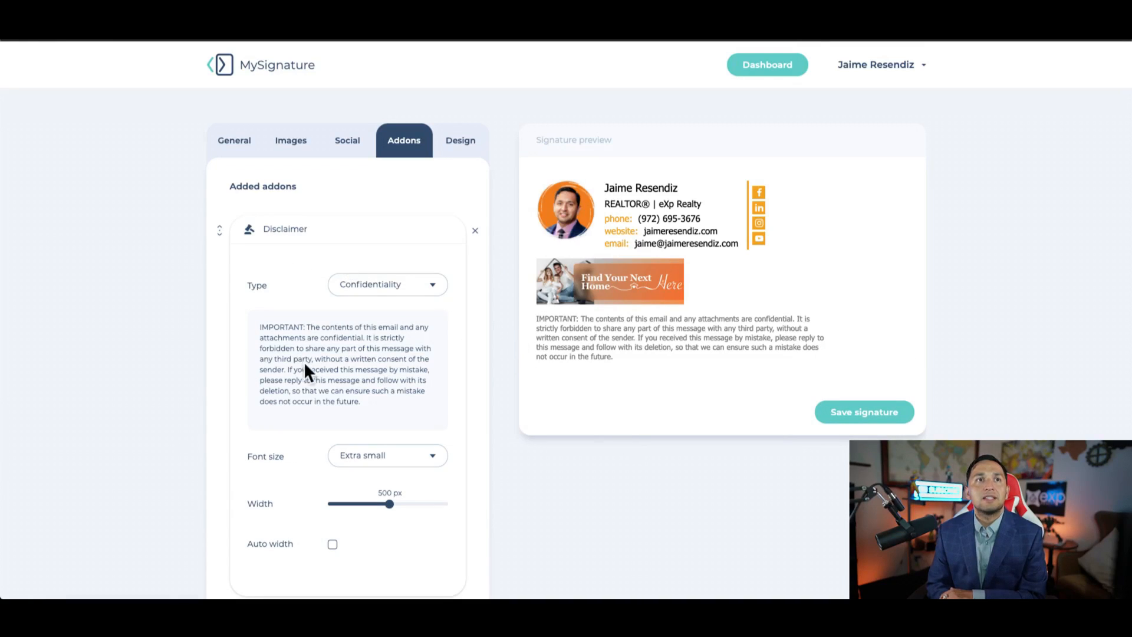
mouse_move(479, 265)
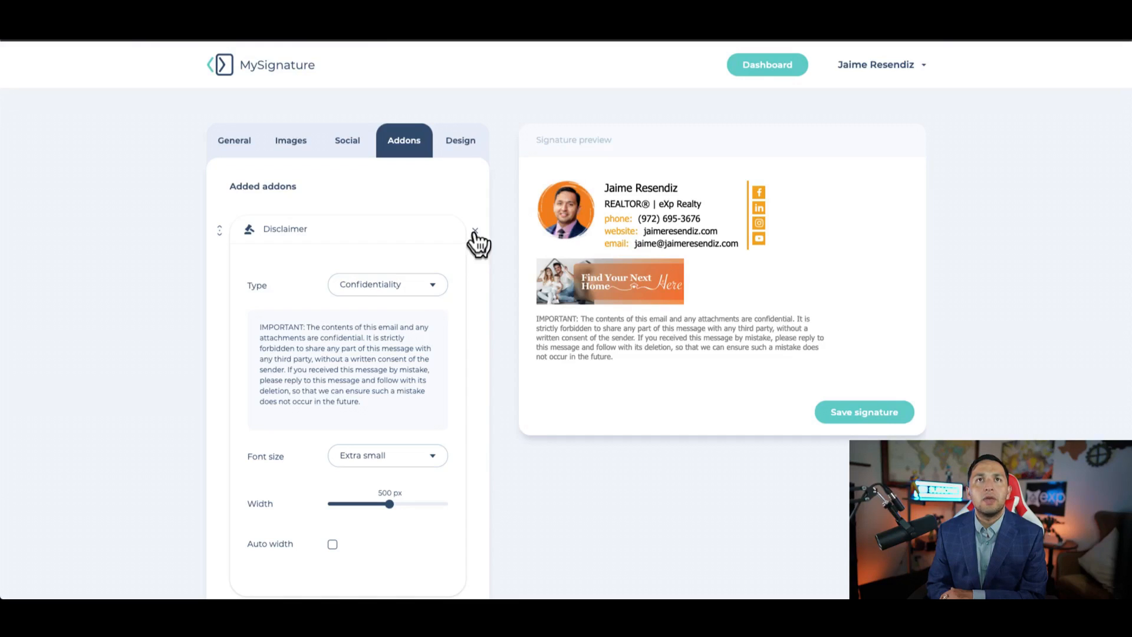
left_click(475, 234)
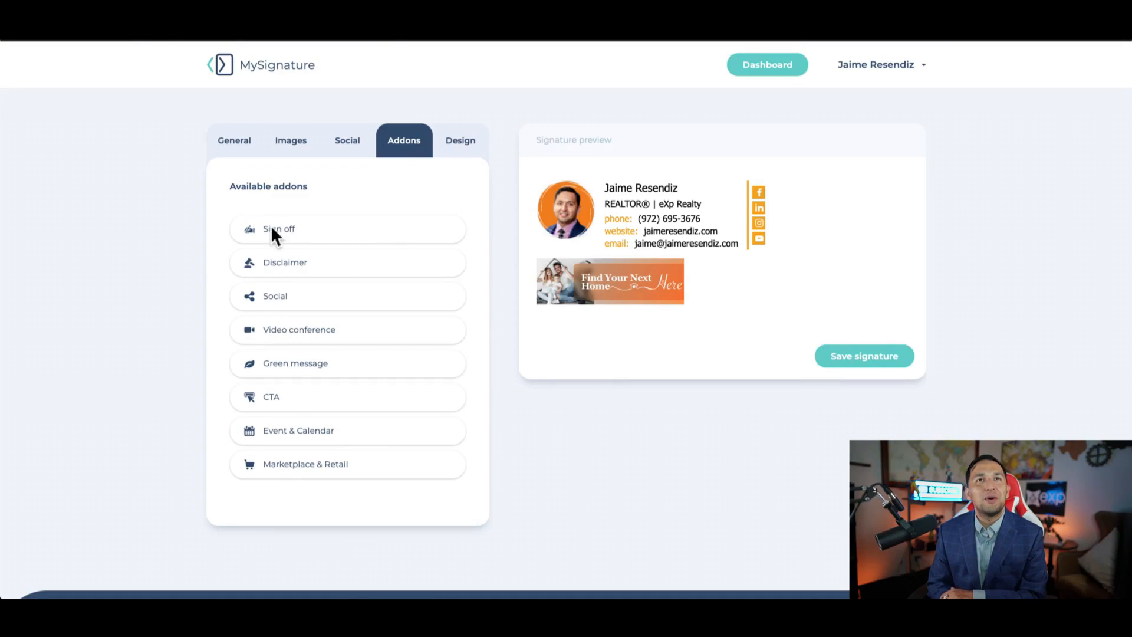
mouse_move(349, 264)
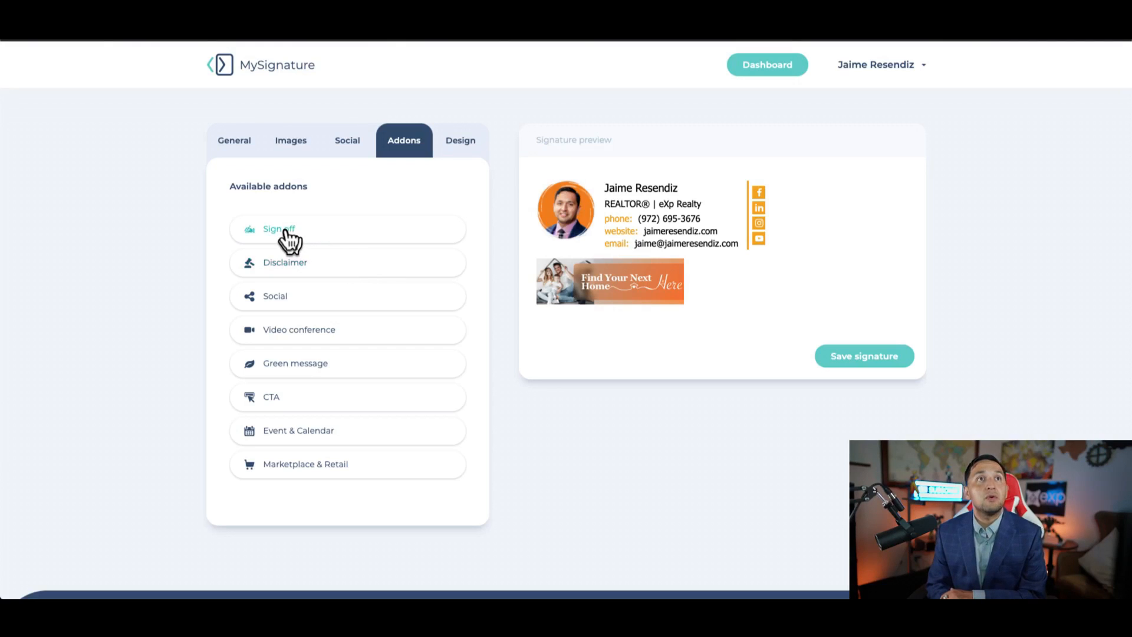
- Add the Sign off add-on, set it to Handwritten and start drawing on the canvas
left_click(278, 229)
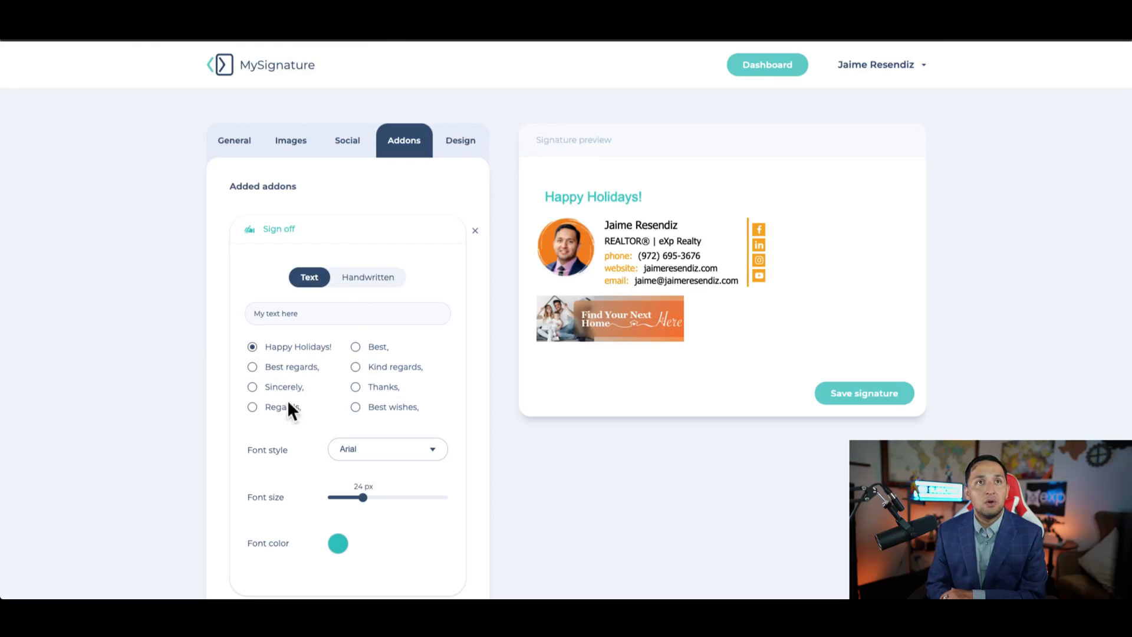
left_click(367, 276)
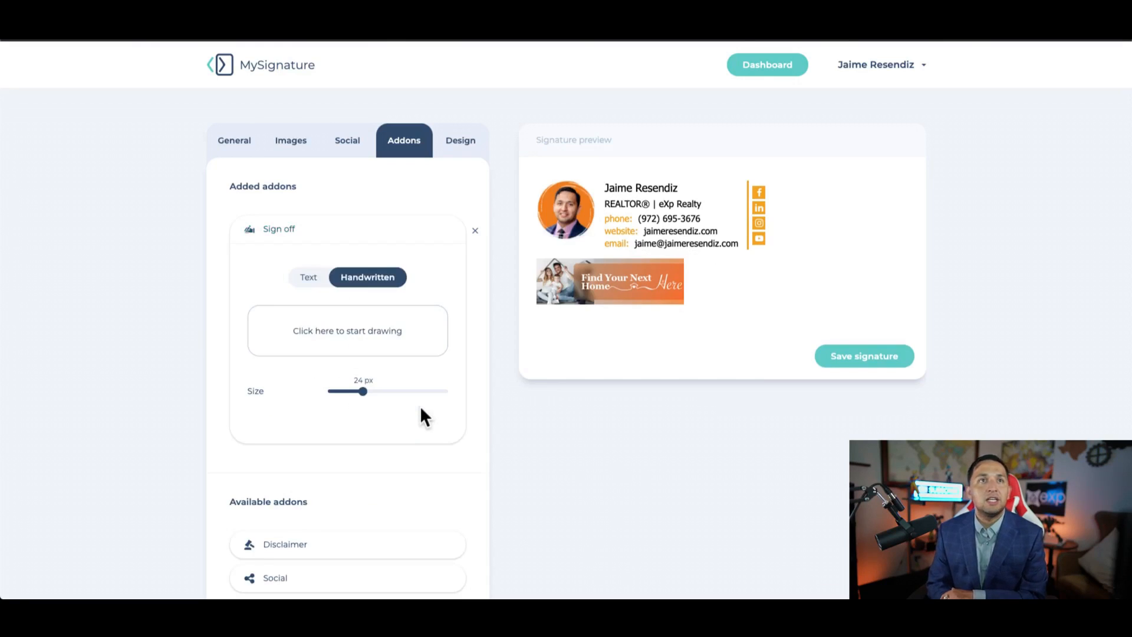
mouse_move(339, 343)
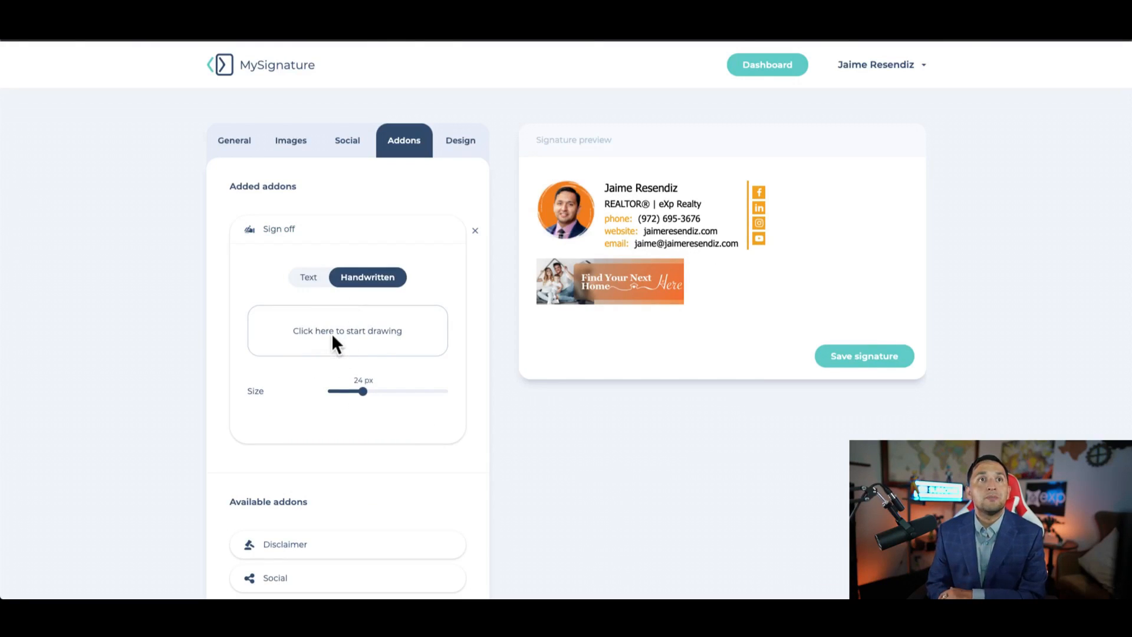
left_click(346, 331)
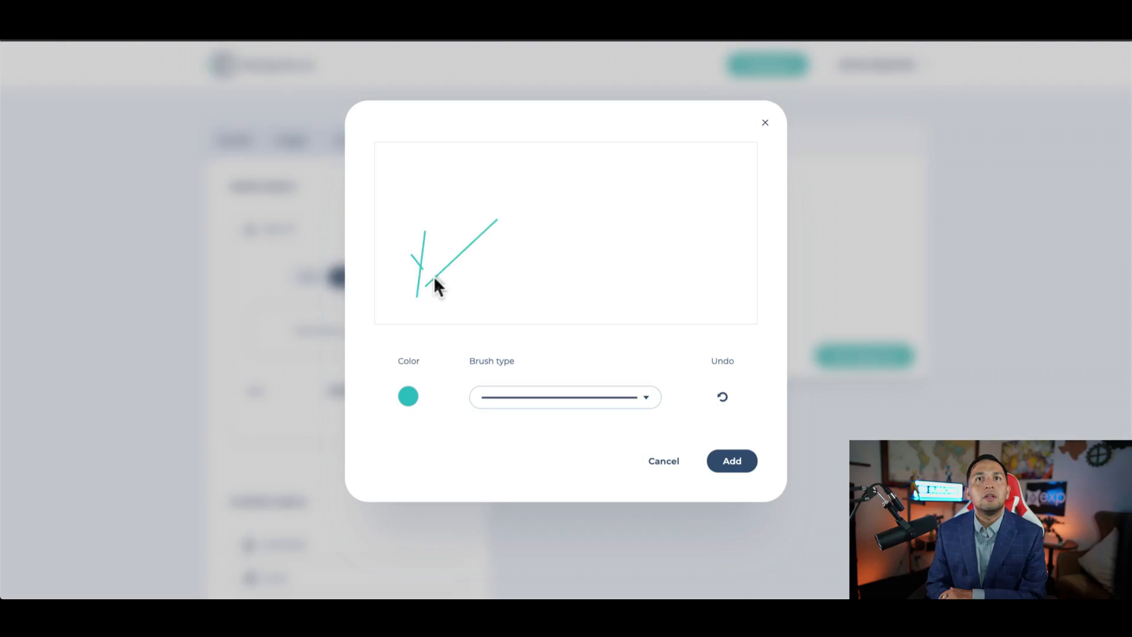
left_click_drag(432, 282, 559, 246)
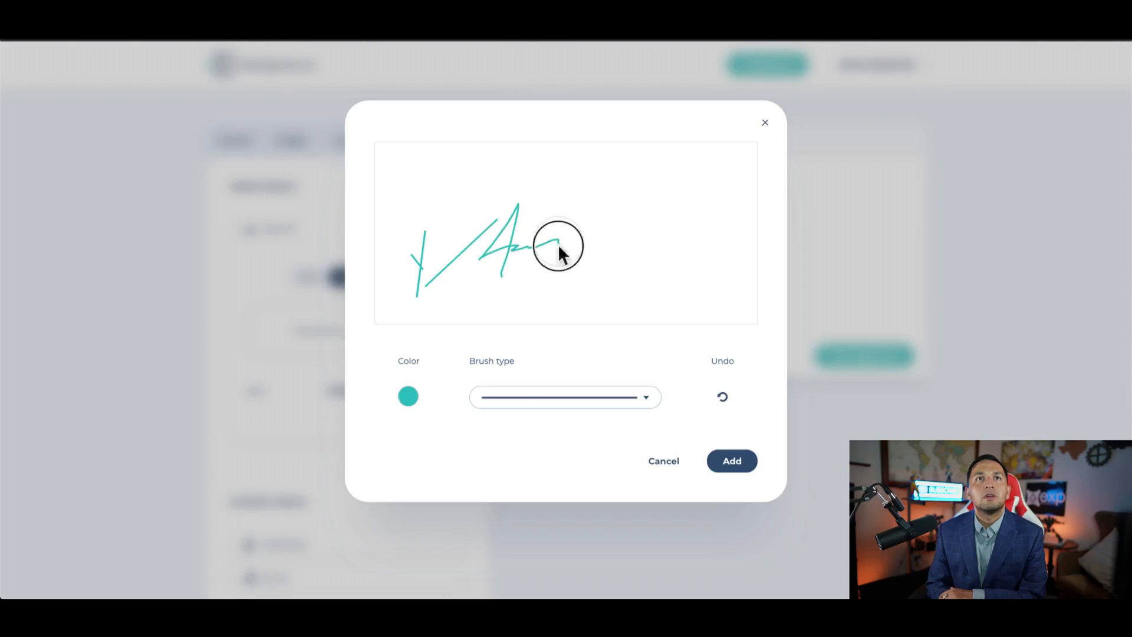
left_click(731, 461)
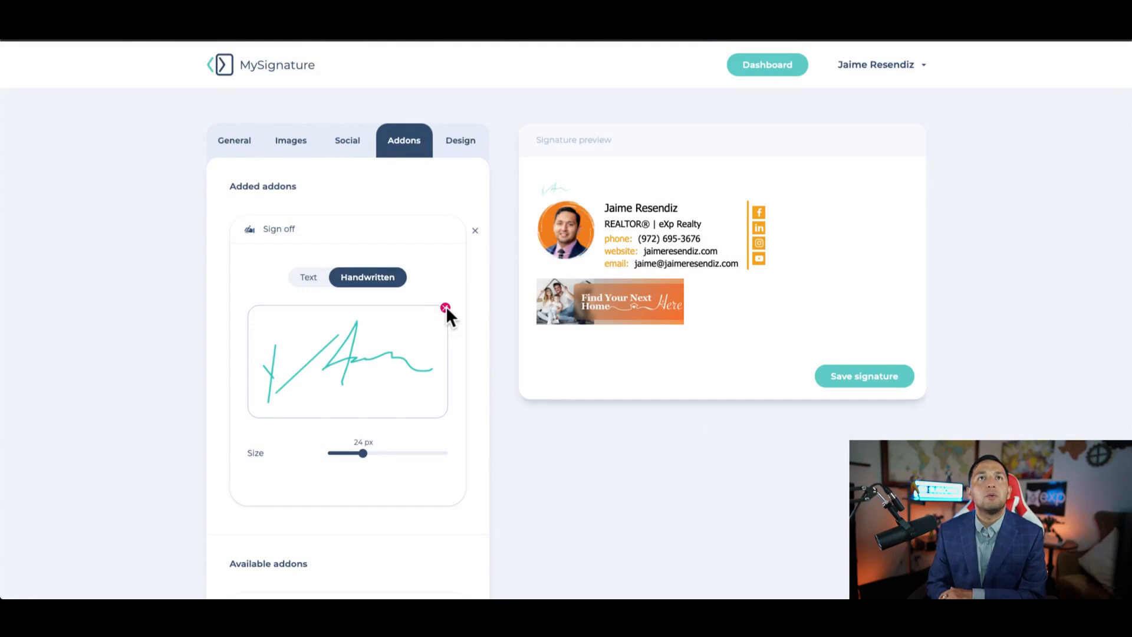
left_click(444, 308)
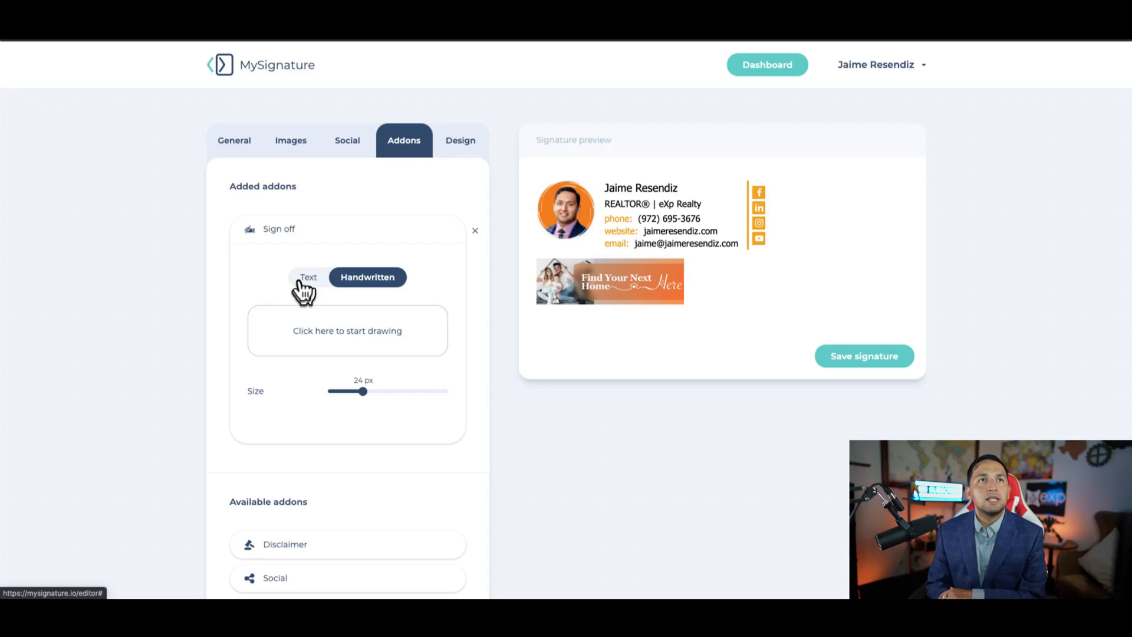
- Switch the sign-off to Text and enter the phrase 'Cheers,'
left_click(308, 277)
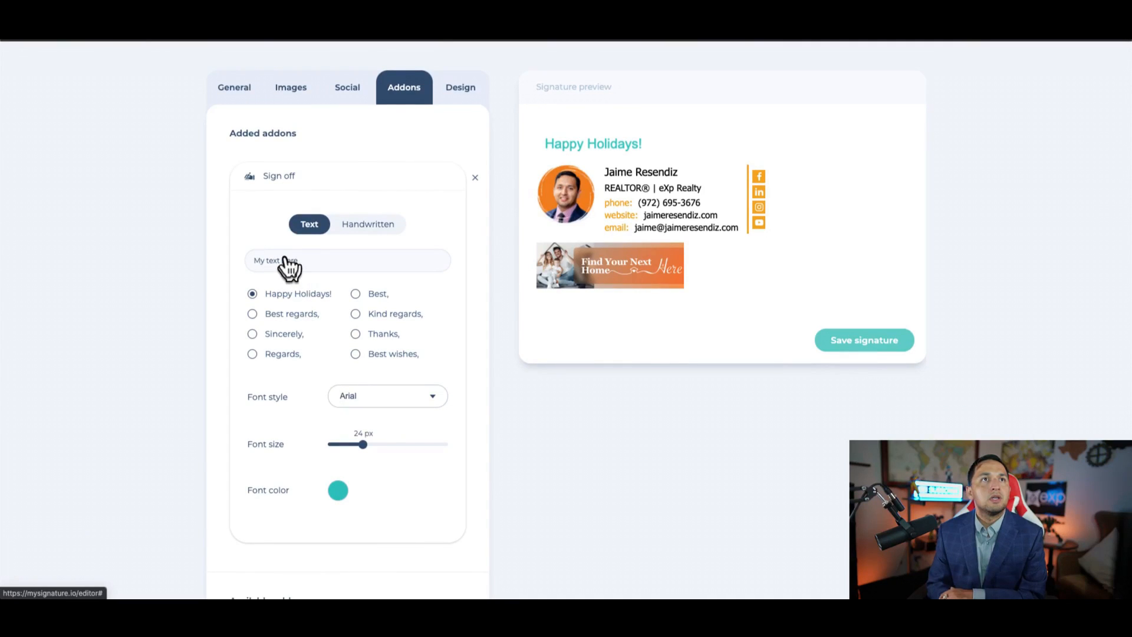
left_click(347, 259)
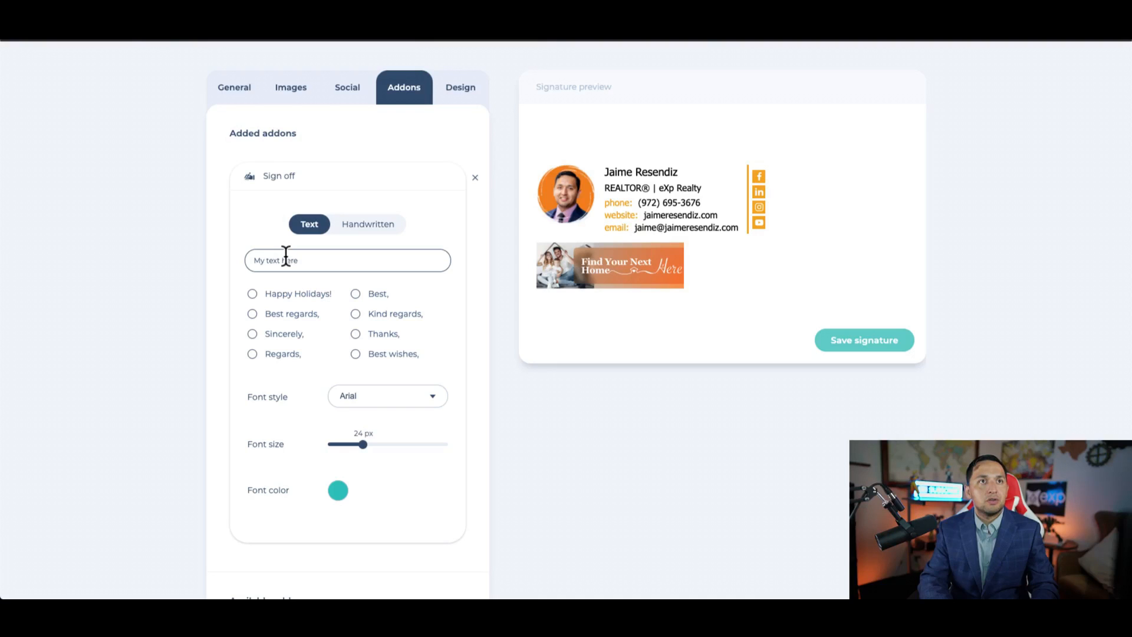
type("Cheers,")
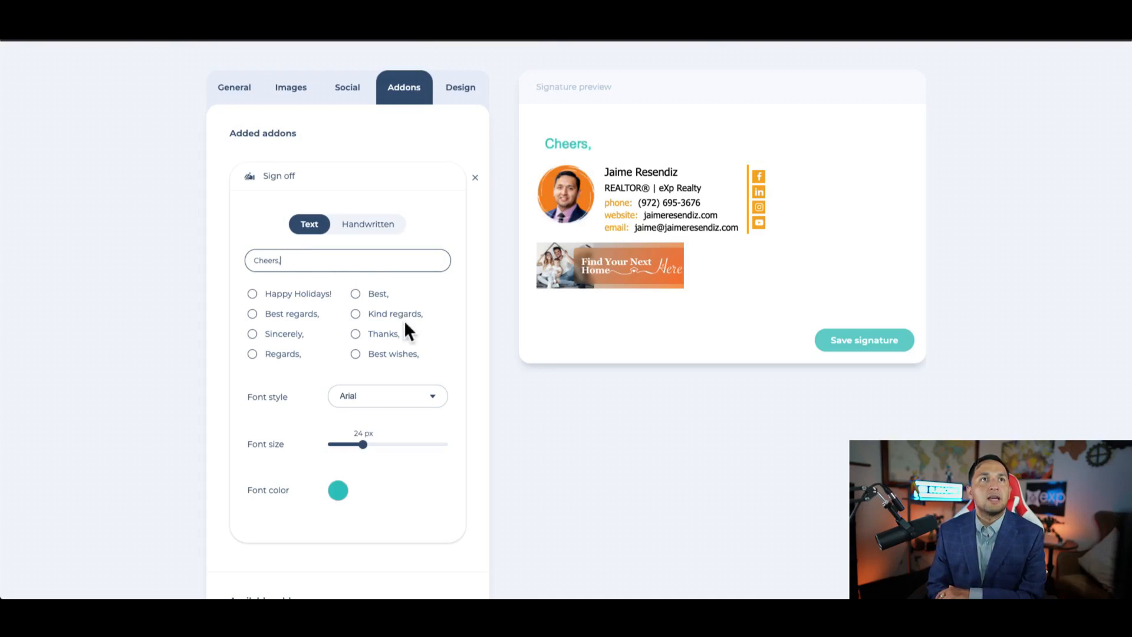
scroll("down", 3)
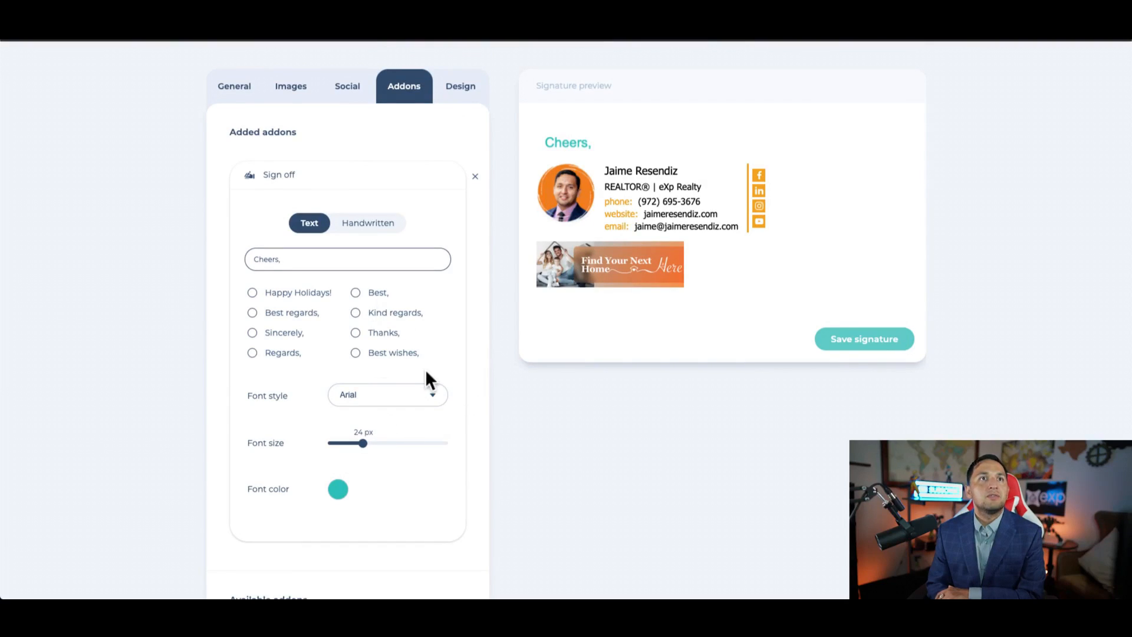
- Reduce the sign-off font size to about 21 px
left_click_drag(363, 444, 336, 444)
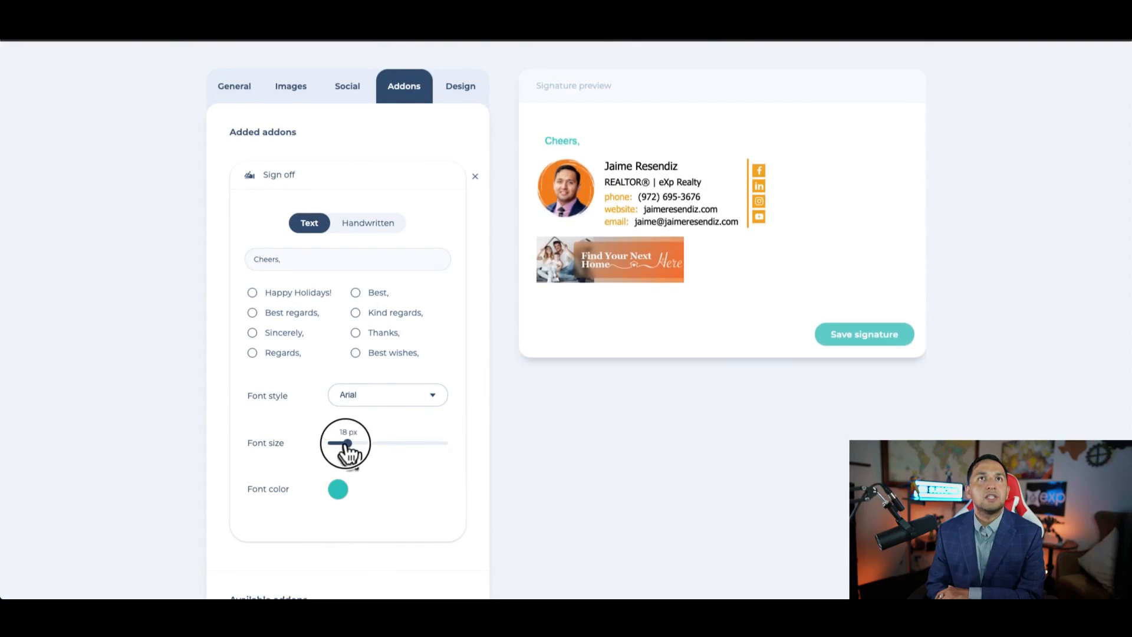
left_click_drag(345, 442, 354, 442)
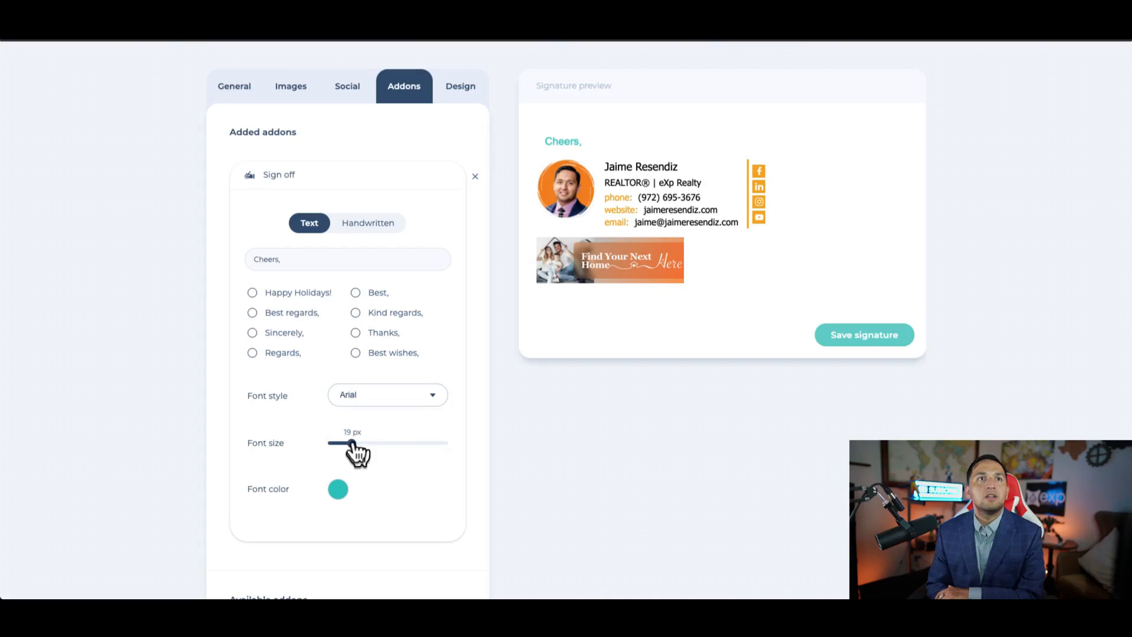
scroll("down", 3)
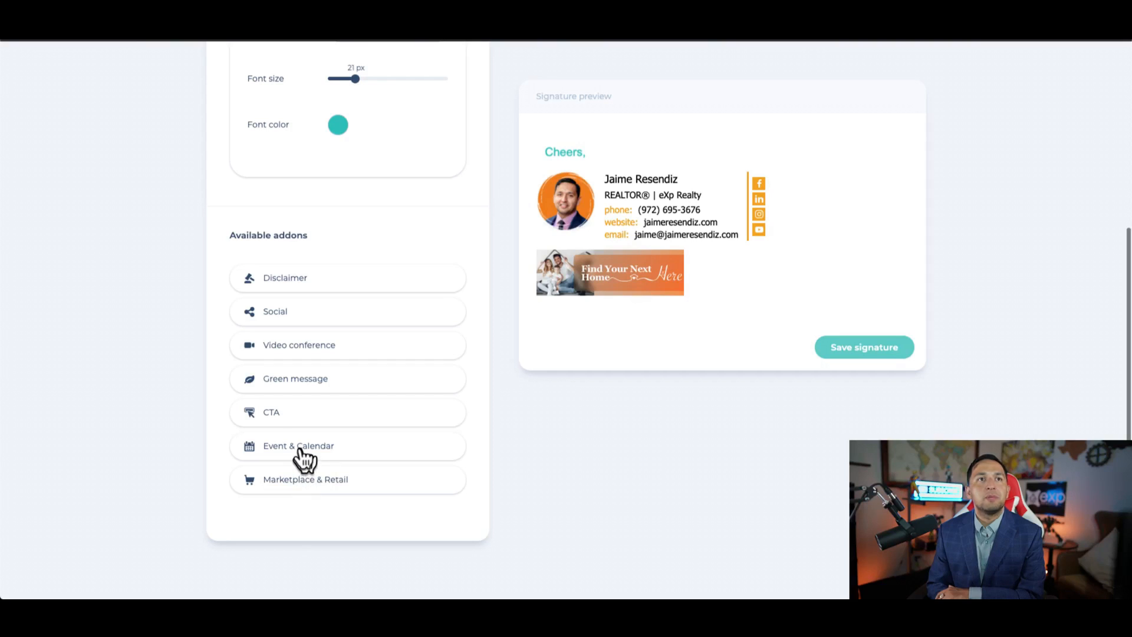
left_click(298, 446)
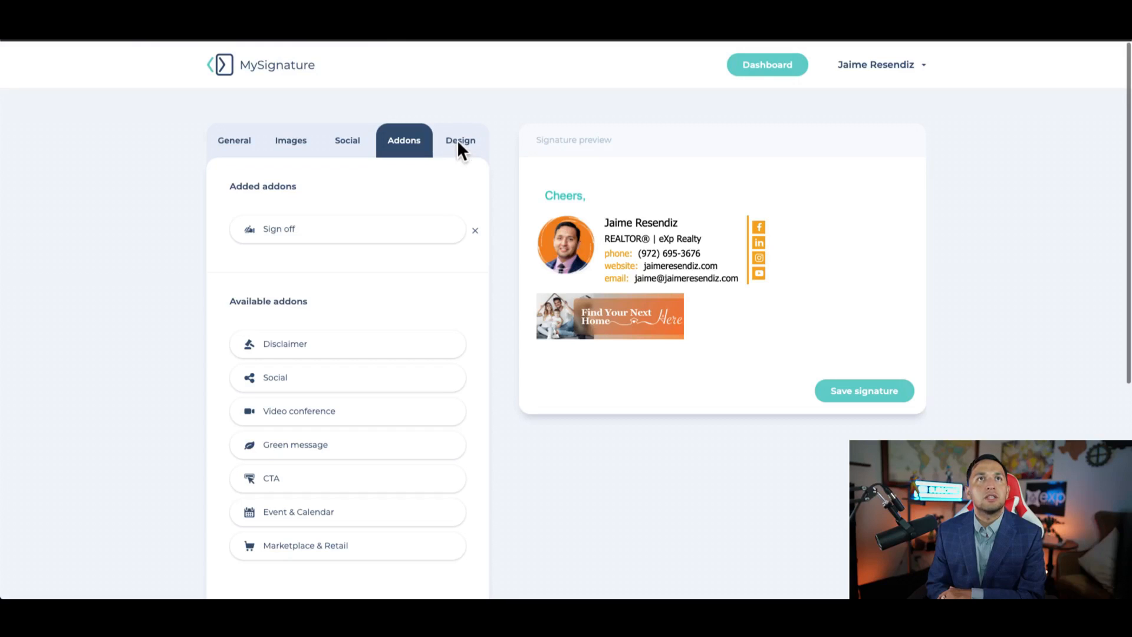
- In Design settings, set the signature font family to Arial
left_click(460, 140)
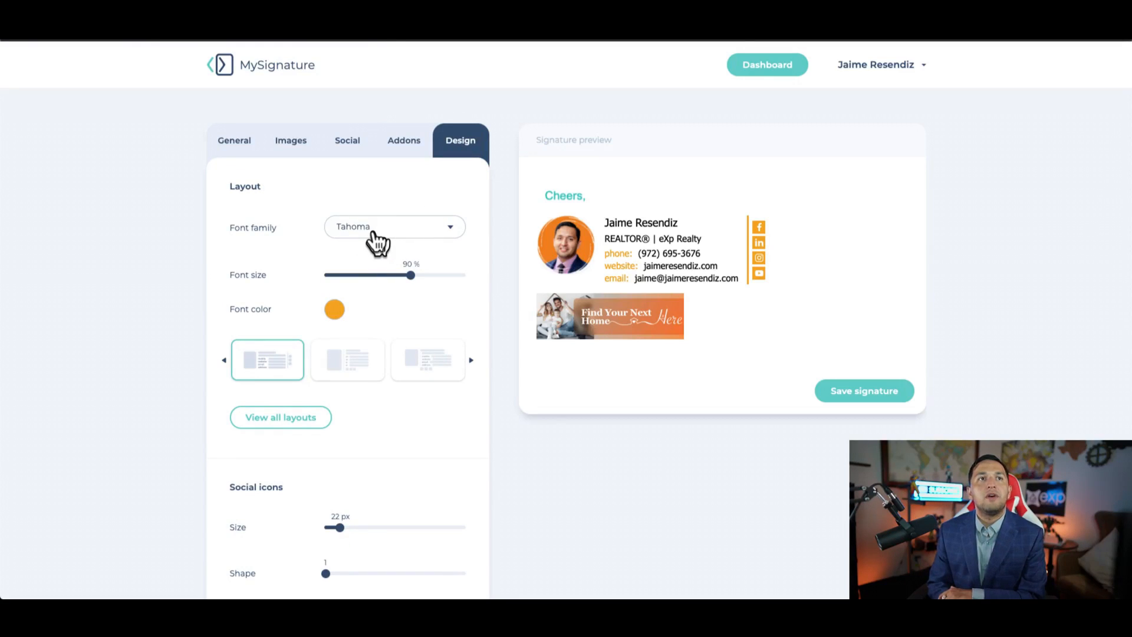
left_click(393, 227)
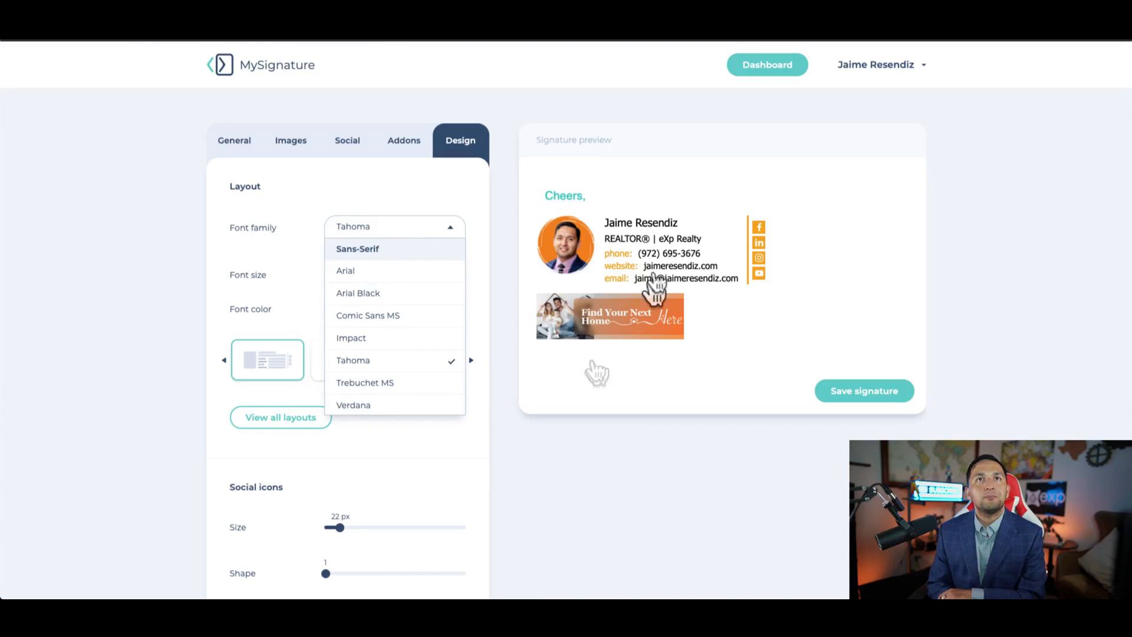
left_click(345, 271)
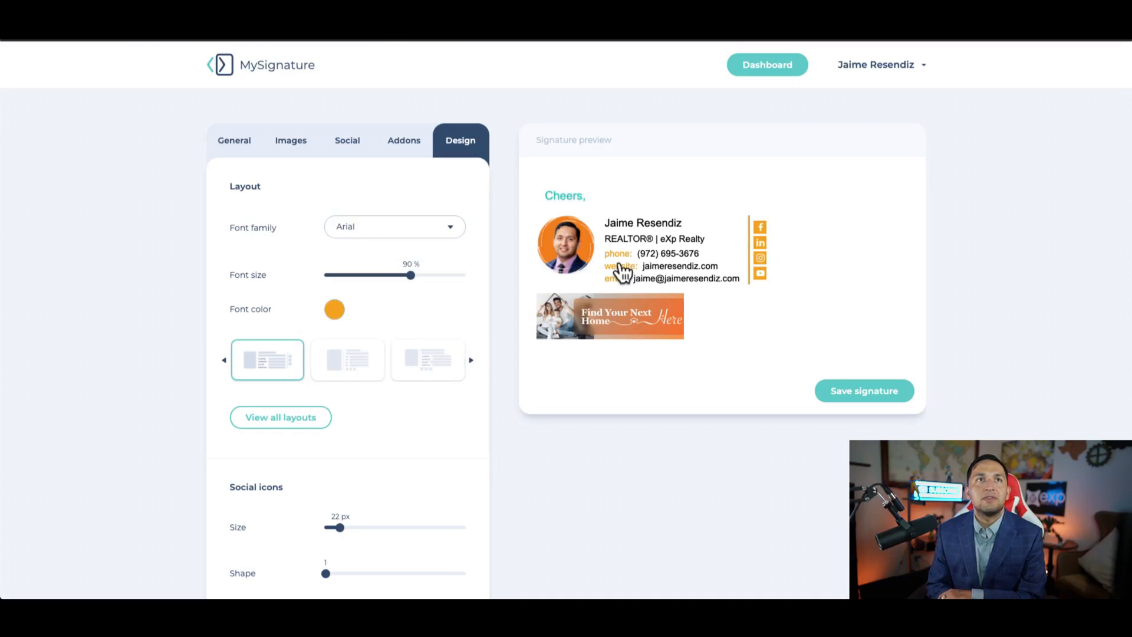
scroll("down", 3)
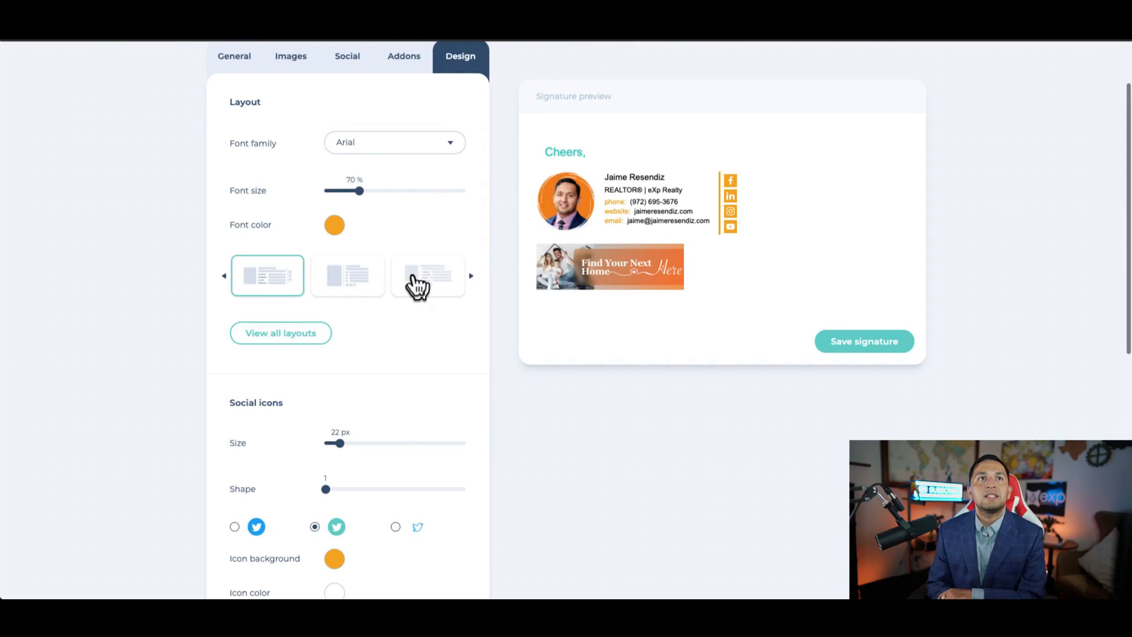
- Preview the third and second layouts, then keep the original first layout
left_click(427, 275)
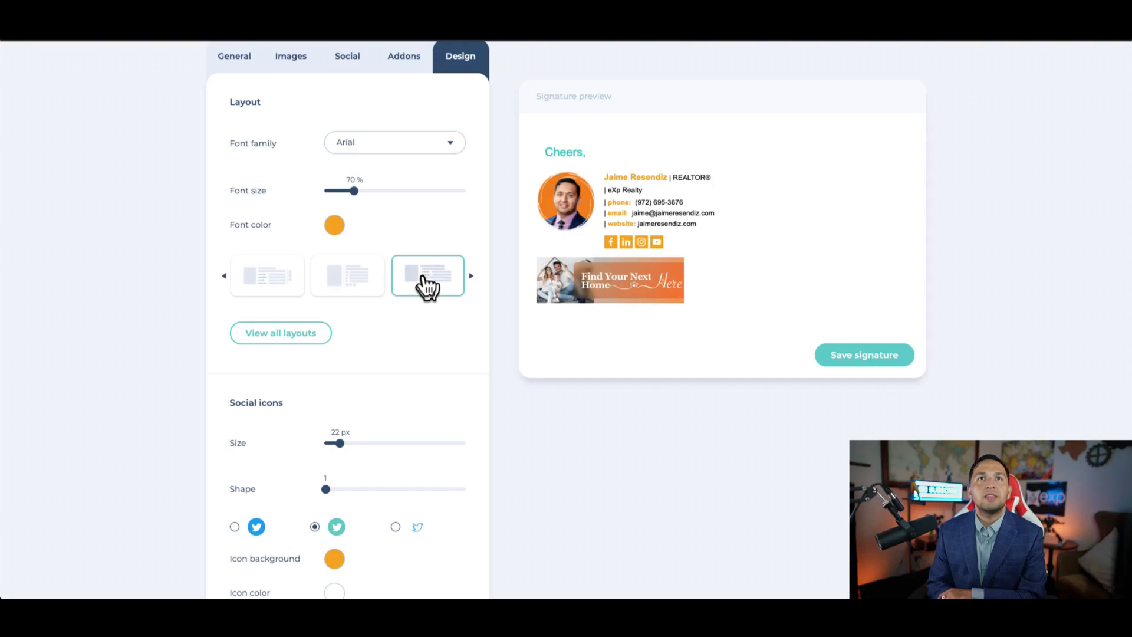
mouse_move(445, 296)
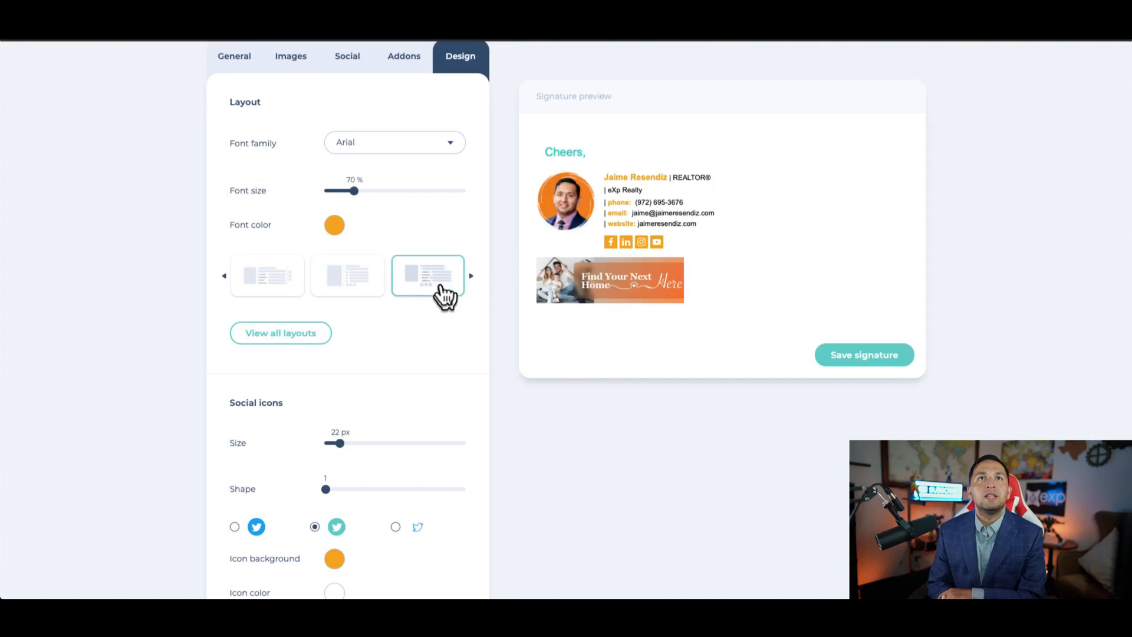
mouse_move(347, 281)
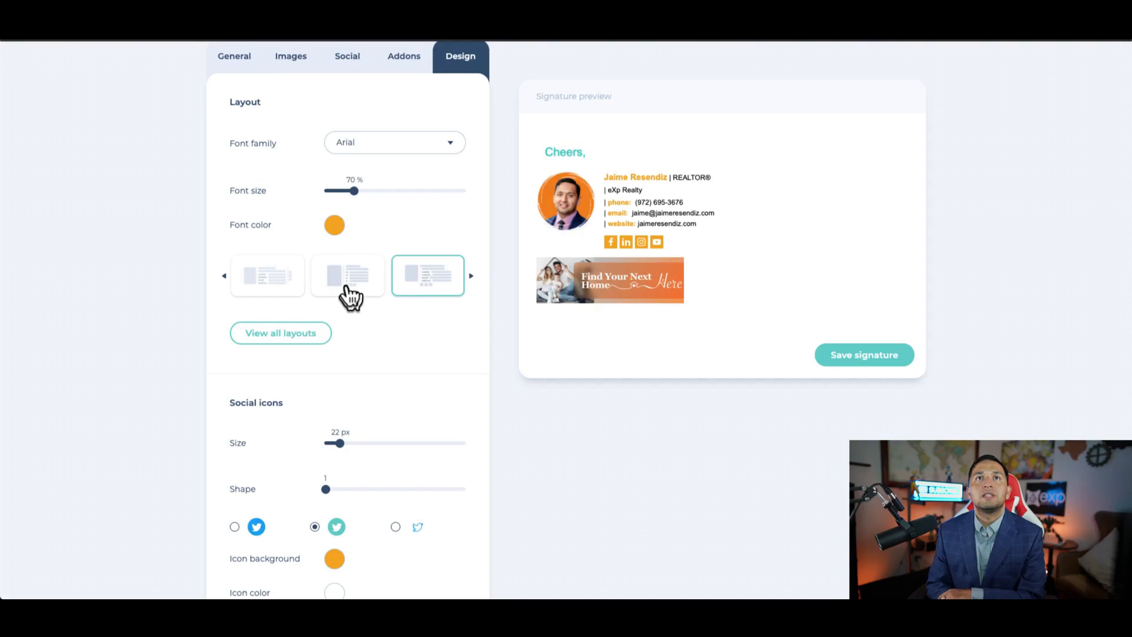
left_click(347, 275)
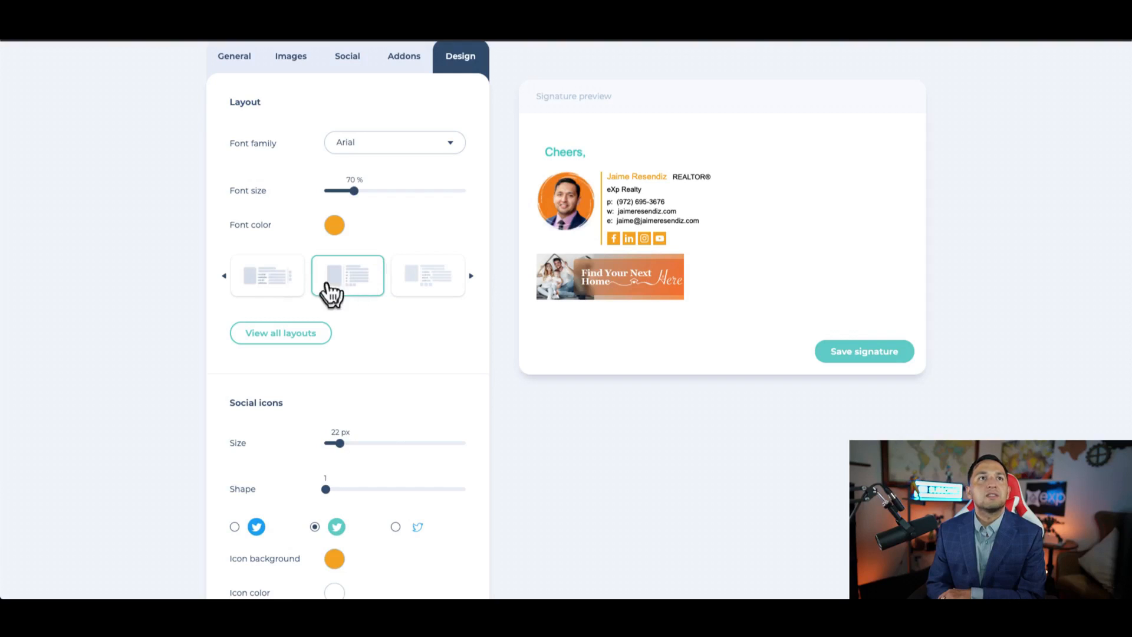
left_click(268, 275)
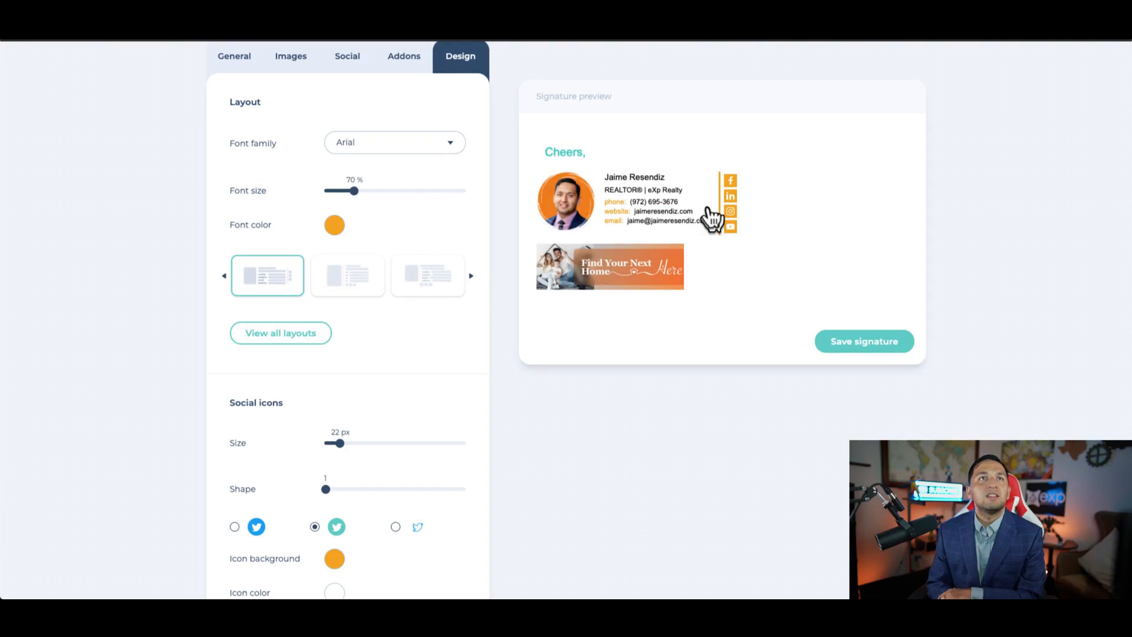
scroll("down", 3)
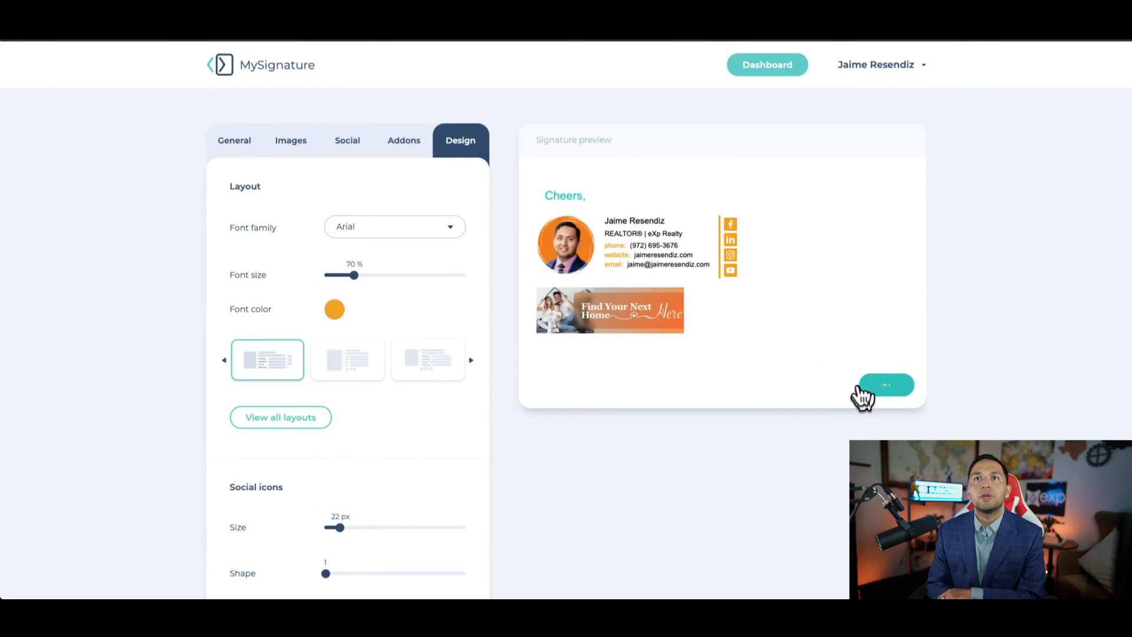
- Save the signature, show the Gmail install steps and copy it to the clipboard
left_click(887, 385)
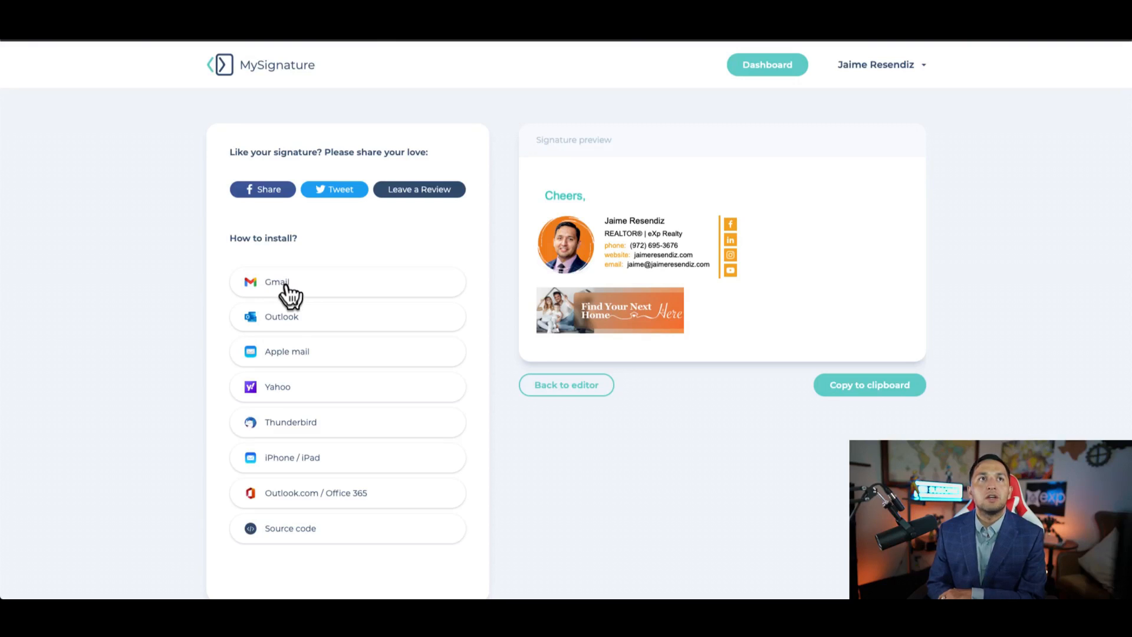
left_click(276, 282)
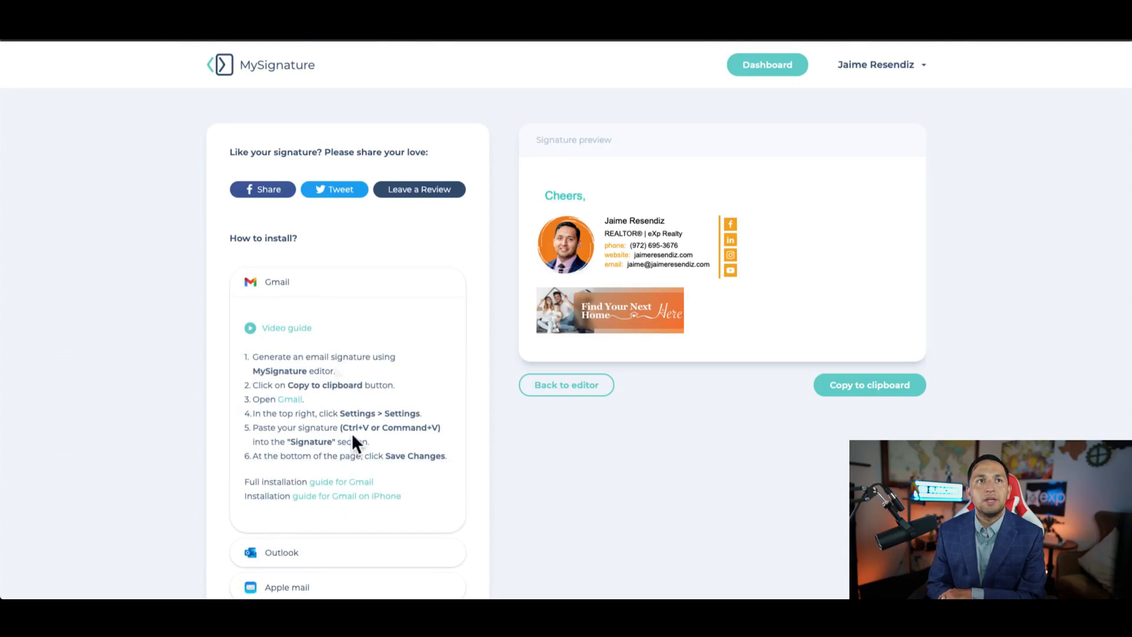
left_click(869, 384)
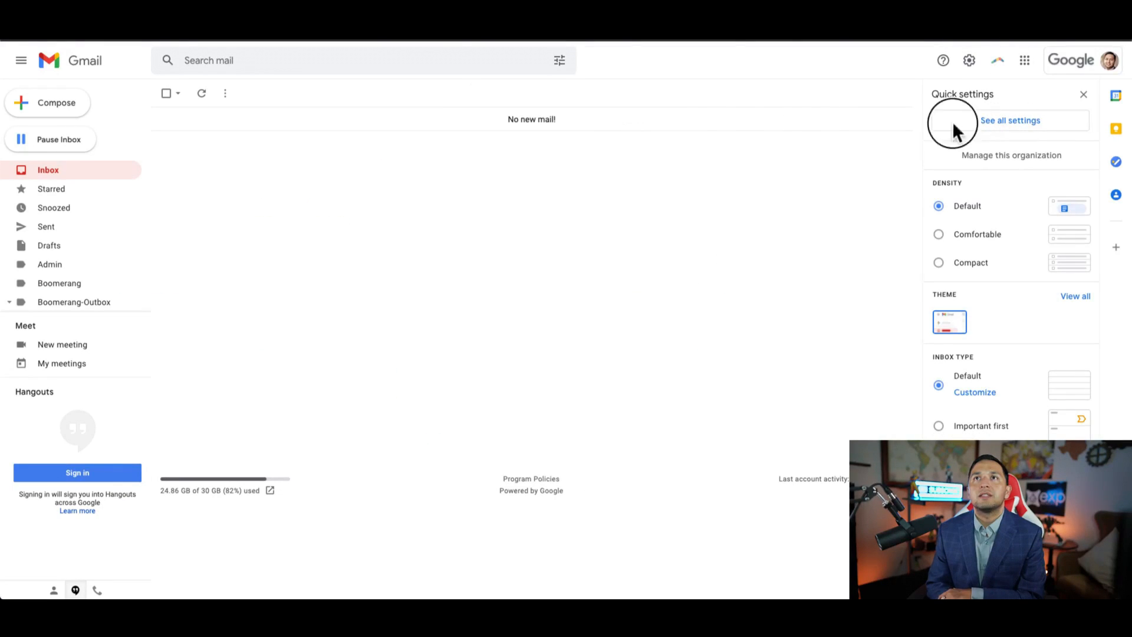
- In Gmail's full settings, create a new signature named 'Mysignature'
left_click(1011, 121)
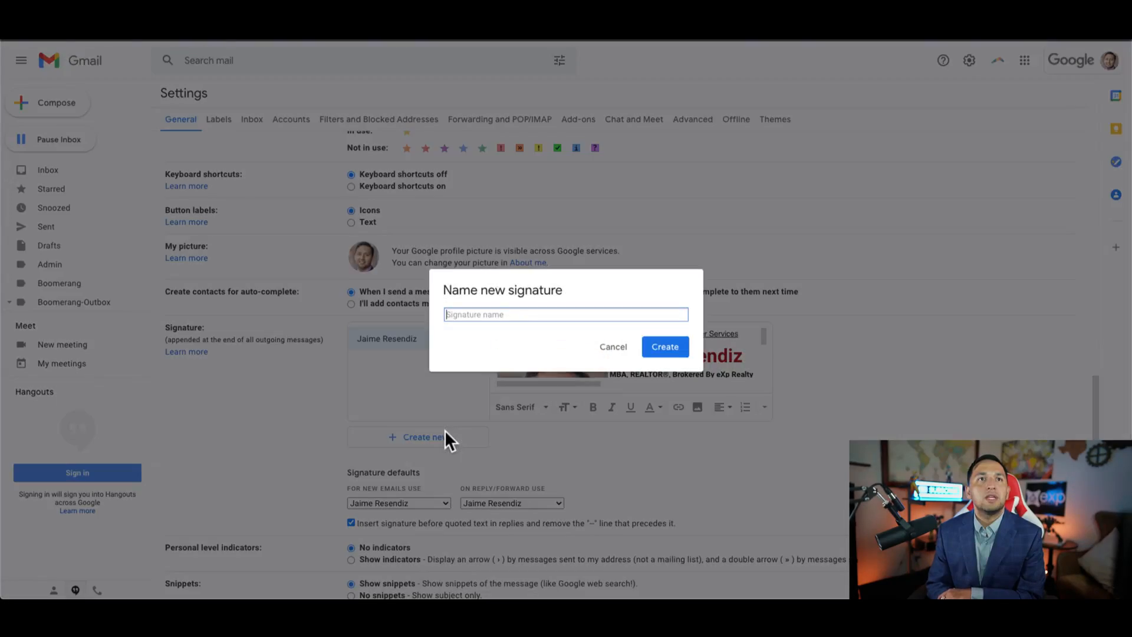
type("Mysignature")
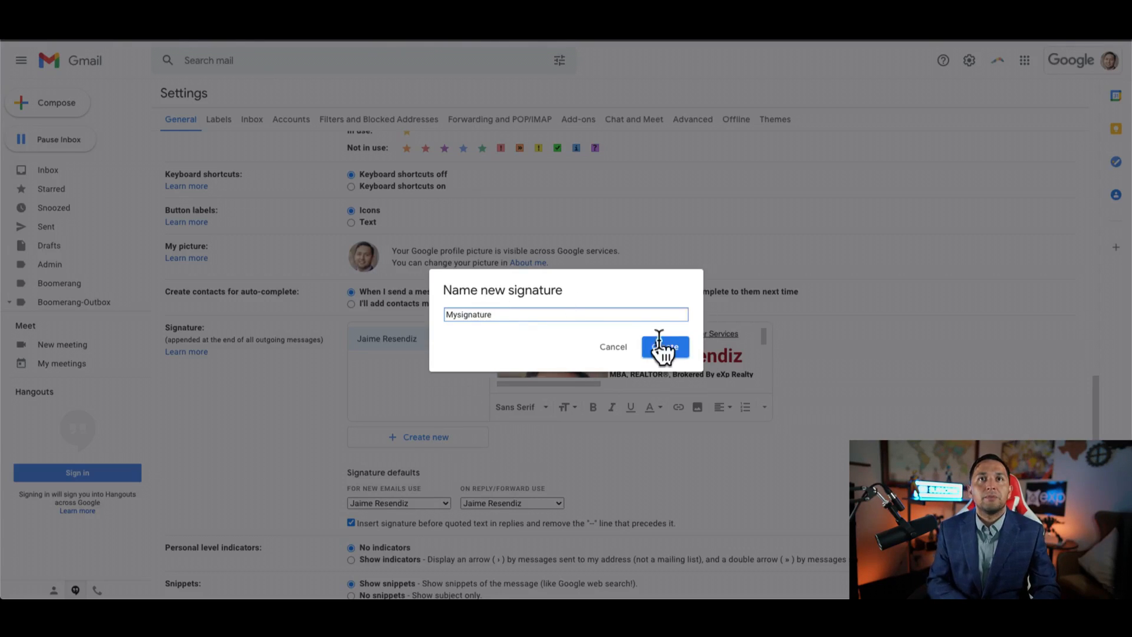
left_click(664, 347)
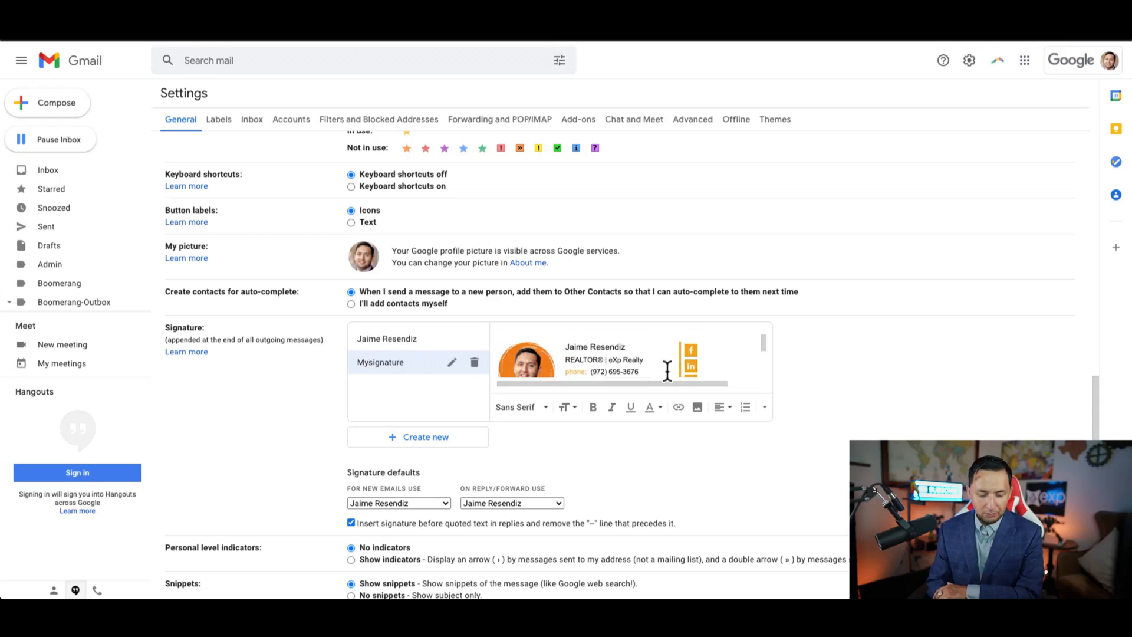
- Paste the MySignature design into it and save the Gmail settings
scroll("down", 3)
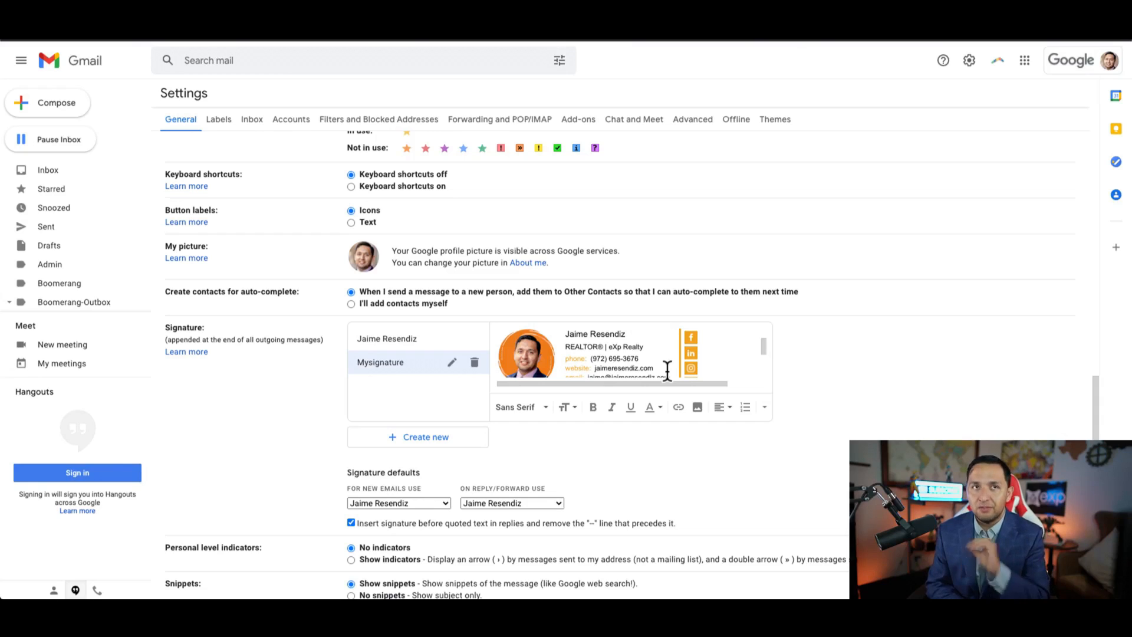
scroll("down", 3)
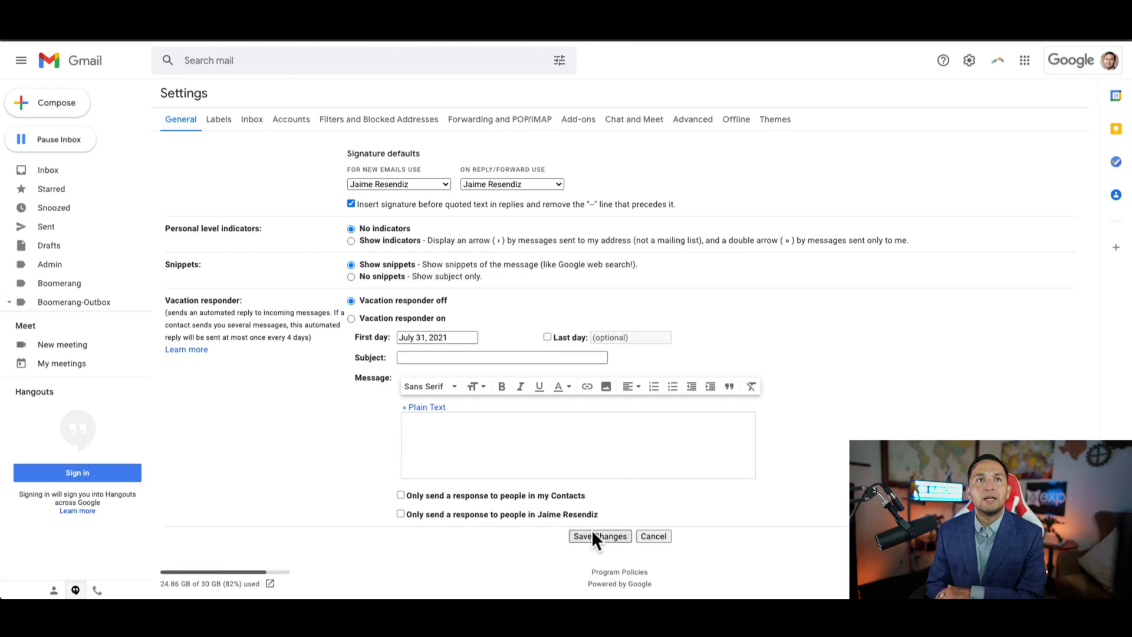
left_click(47, 102)
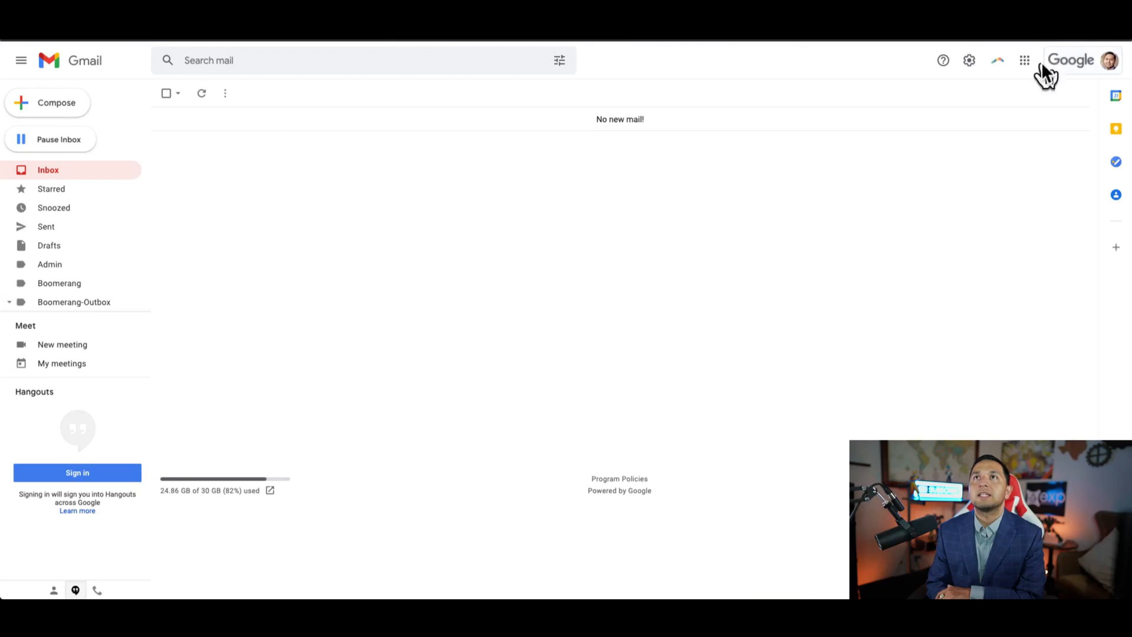
- Set Mysignature as the default for new emails and for replies/forwards
left_click(1023, 61)
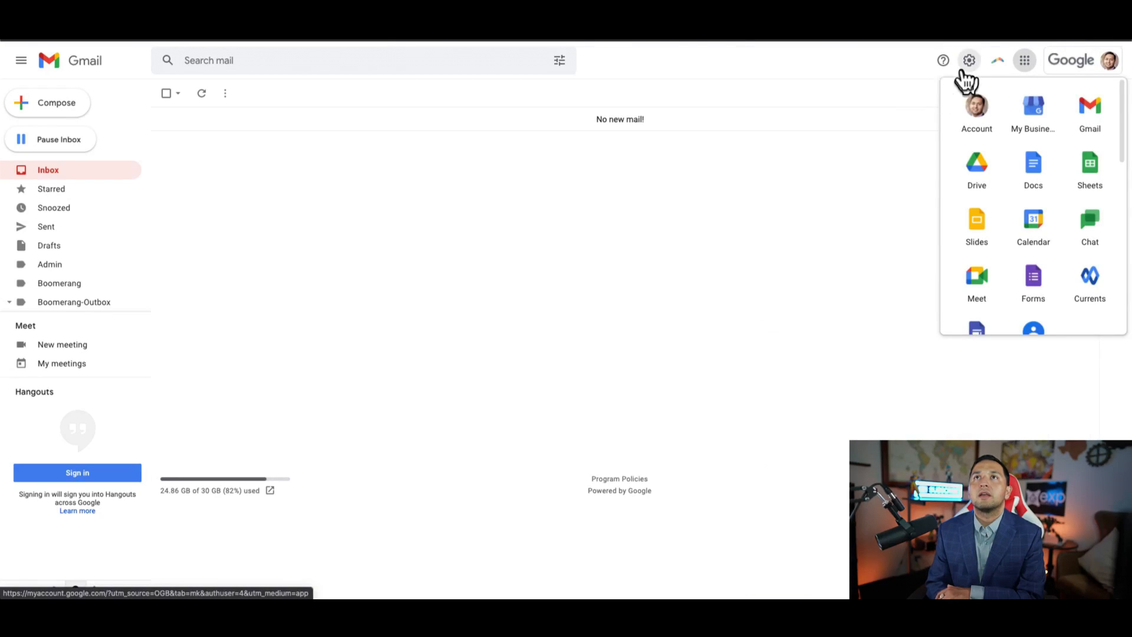
left_click(969, 60)
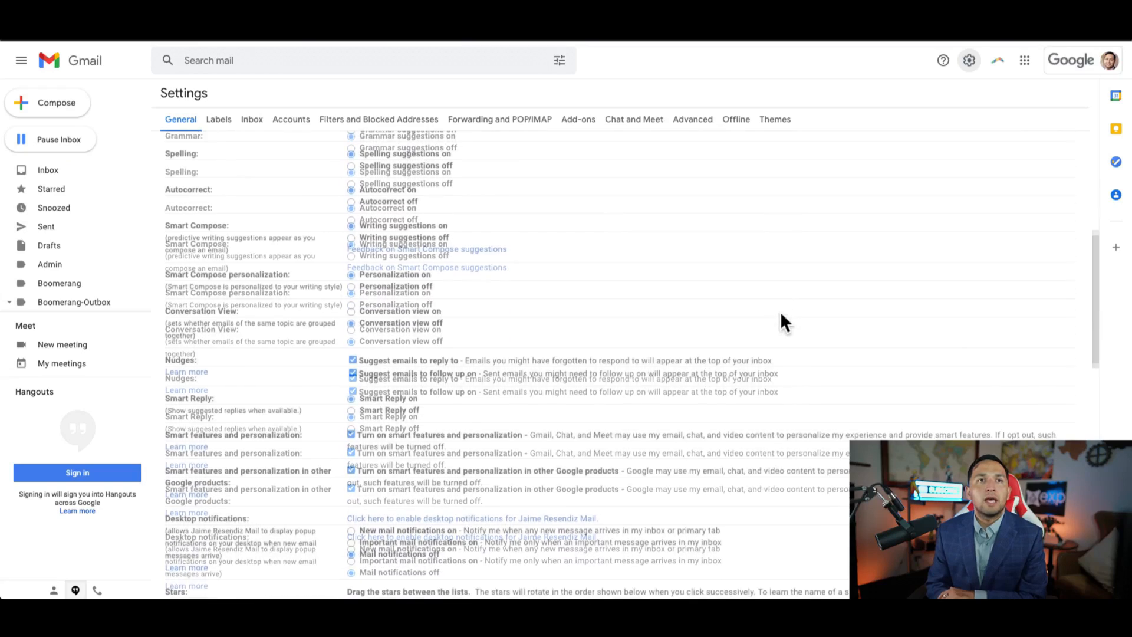
scroll("down", 3)
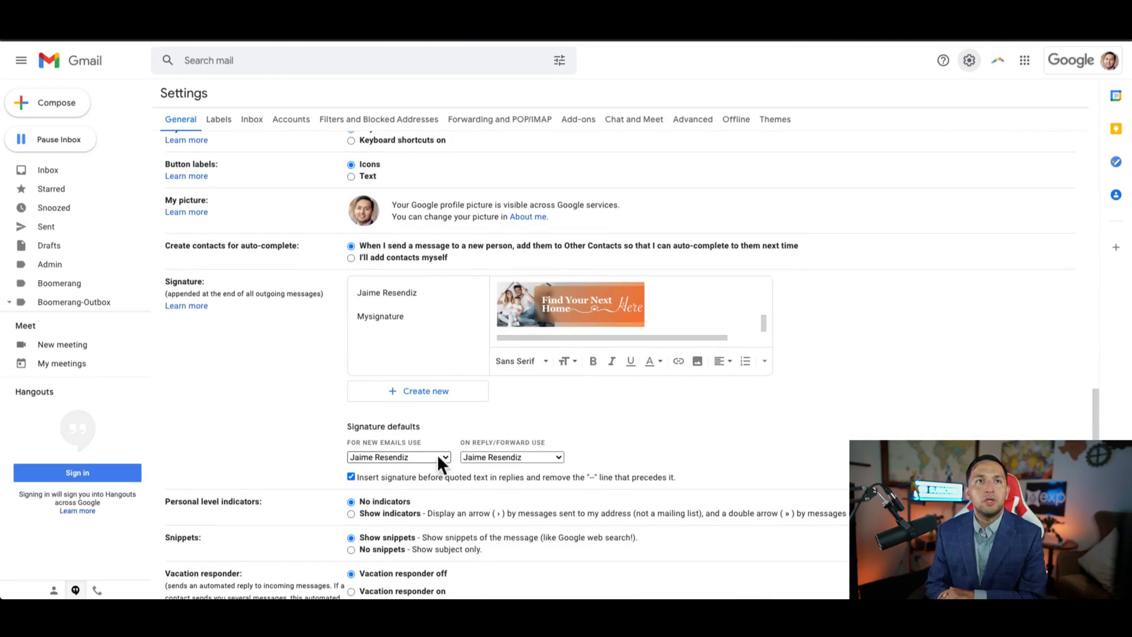
left_click(398, 456)
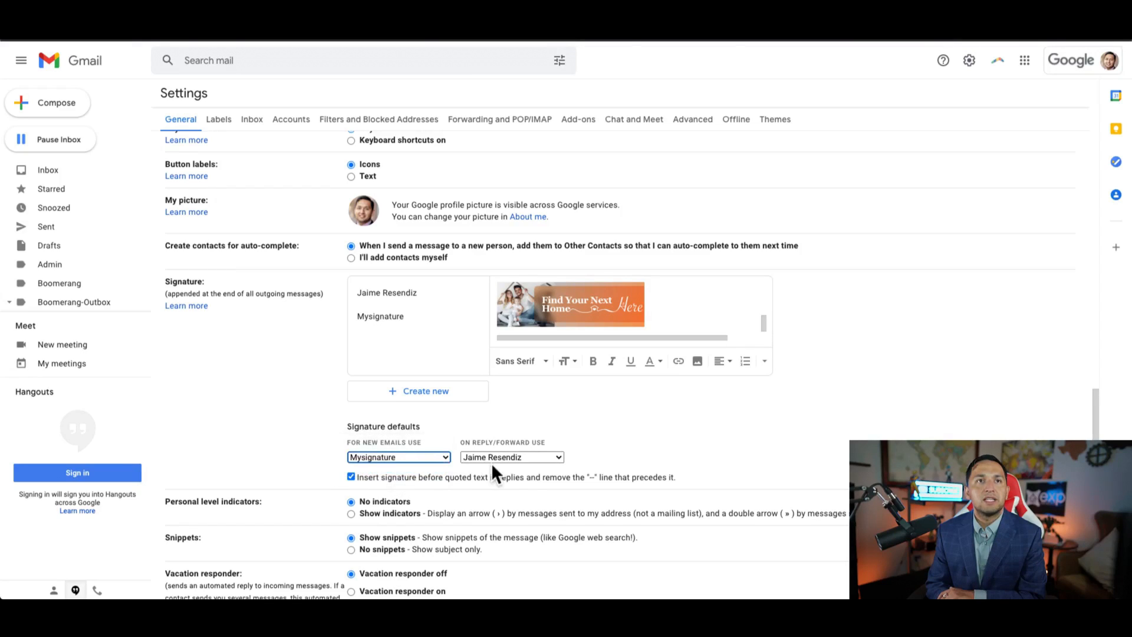
left_click(511, 456)
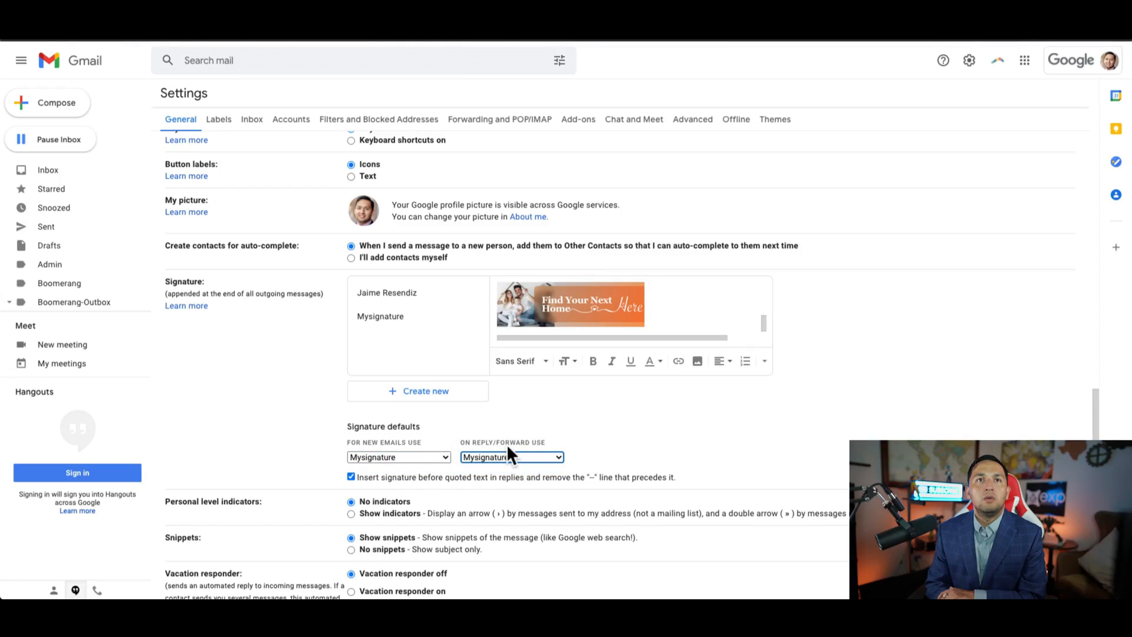
- Save the defaults and start a new message showing the Cheers signature
scroll("down", 3)
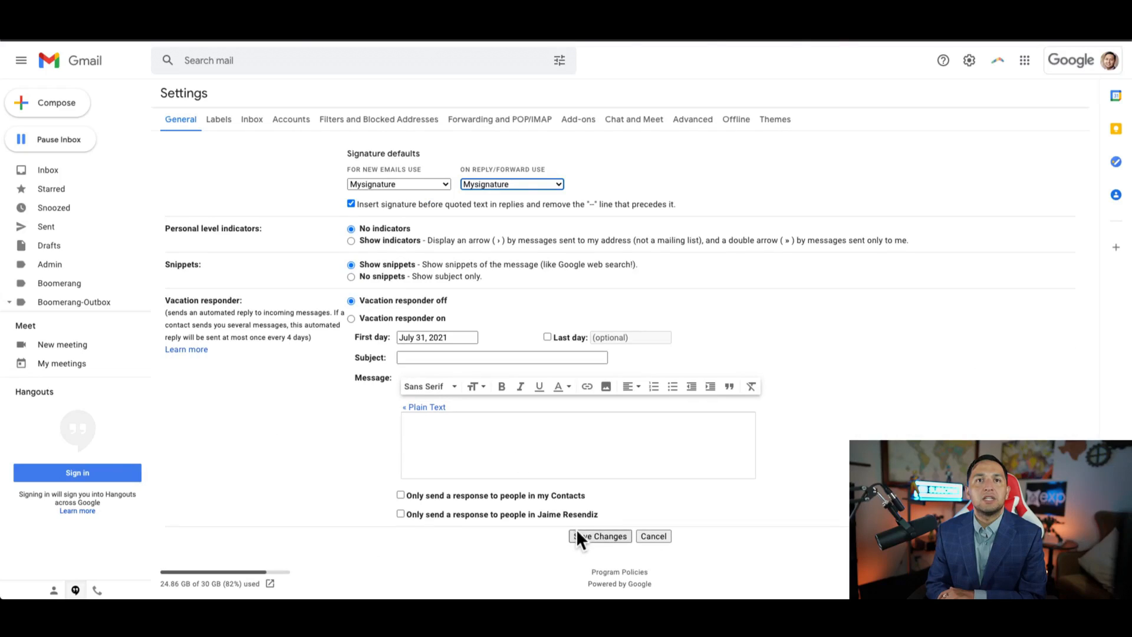
left_click(599, 535)
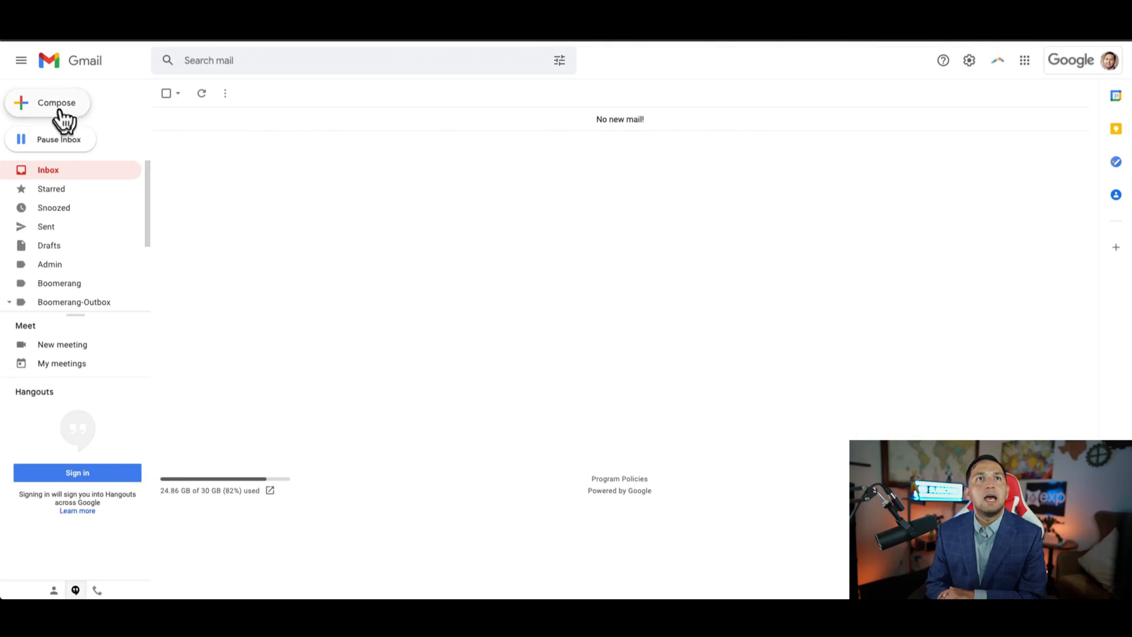
left_click(57, 102)
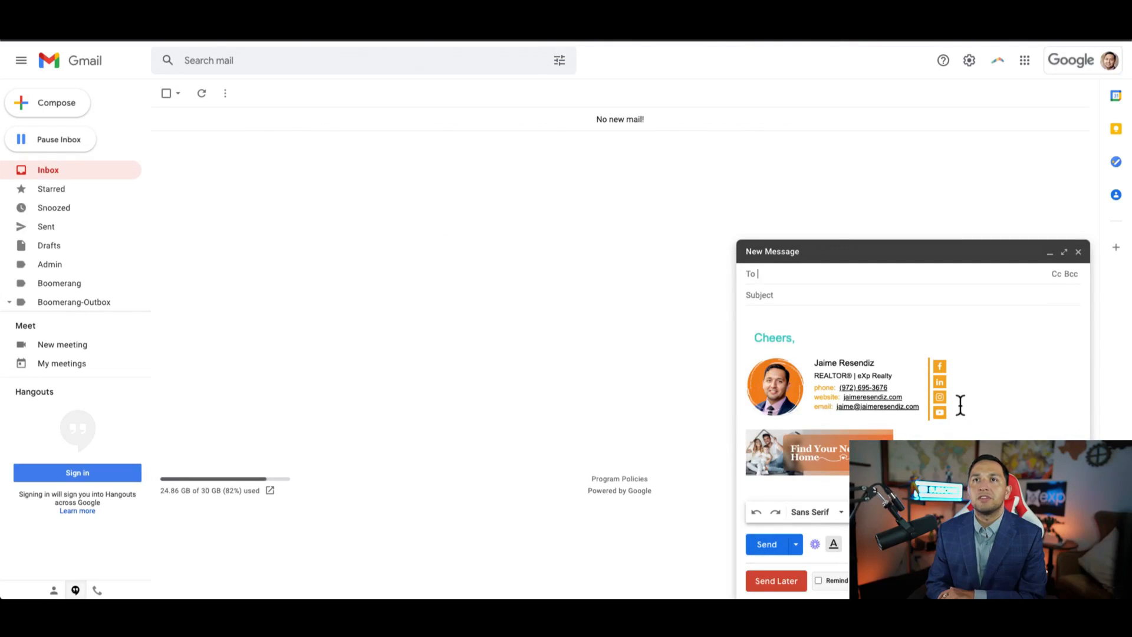